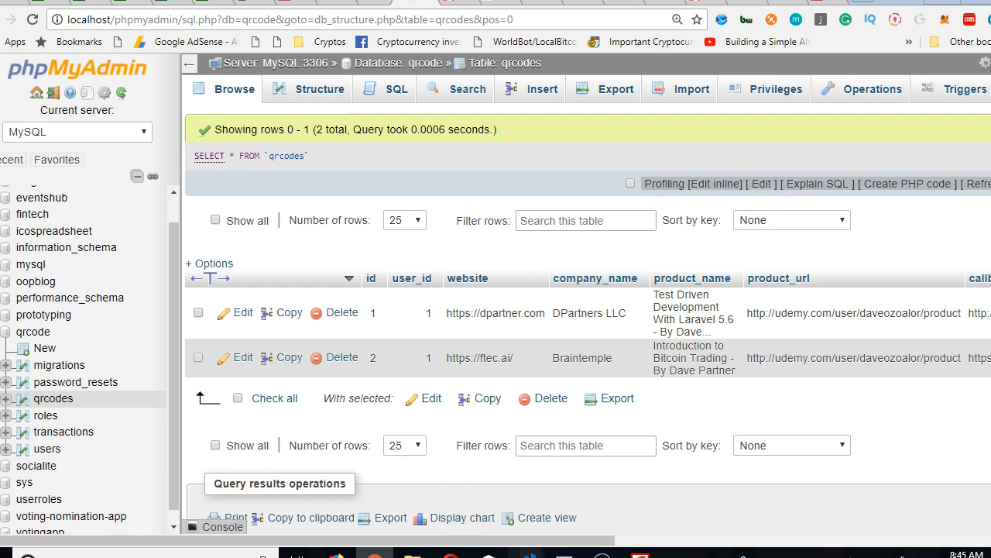
pyautogui.moveTo(516, 170)
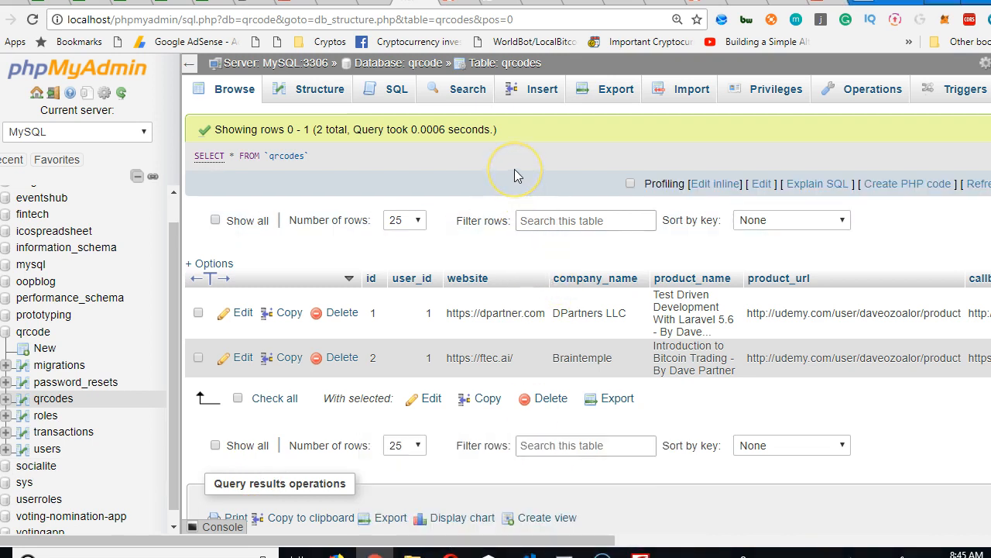
pyautogui.moveTo(517, 174)
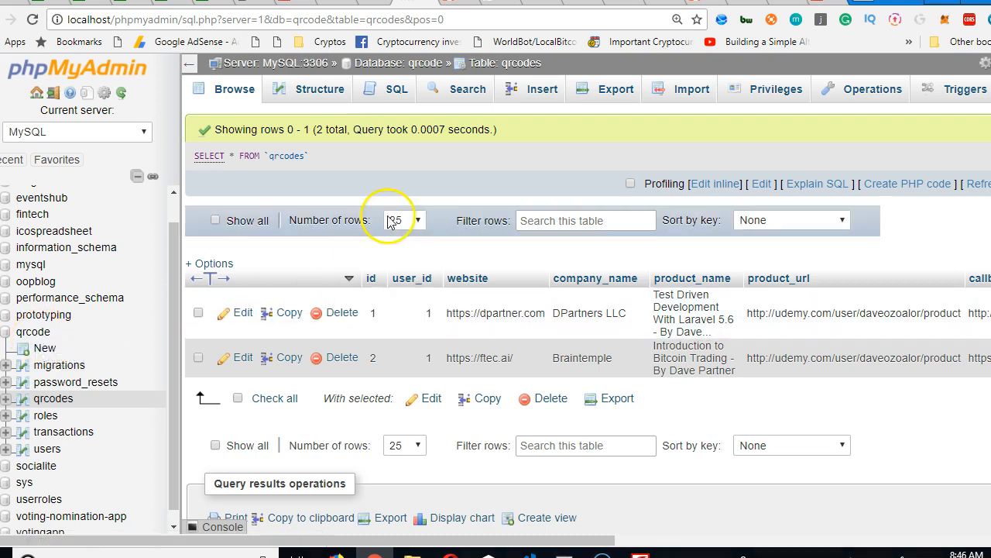
pyautogui.moveTo(54, 398)
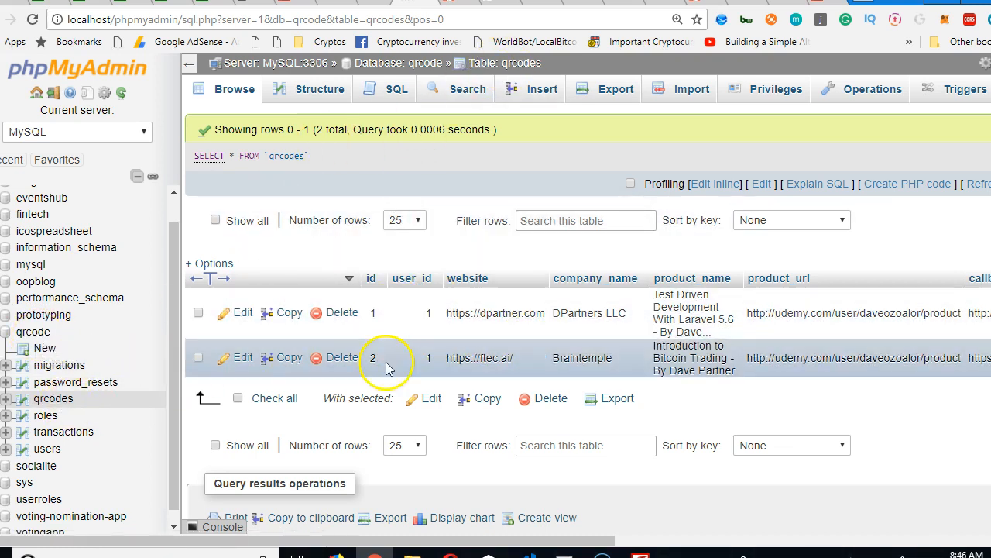
pyautogui.moveTo(368, 477)
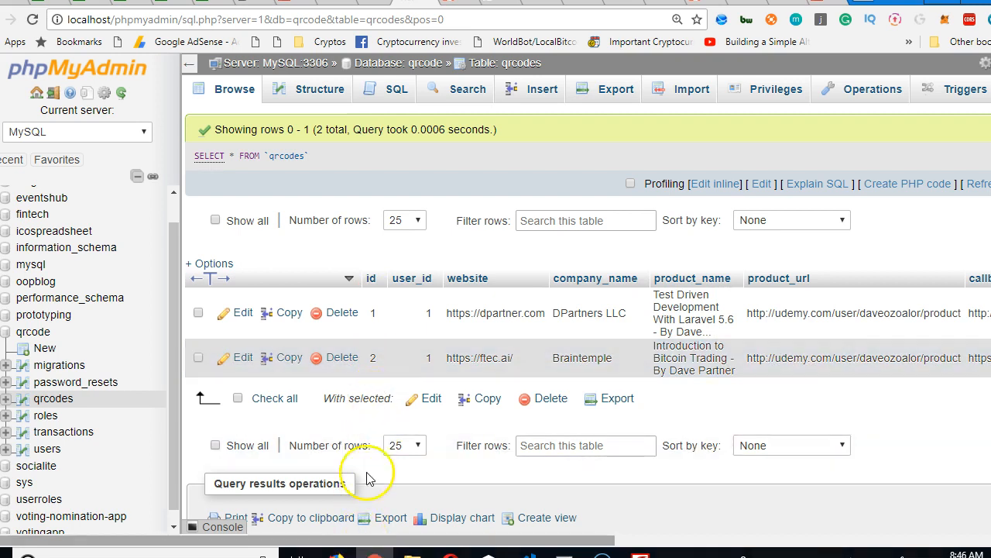
pyautogui.moveTo(414, 542)
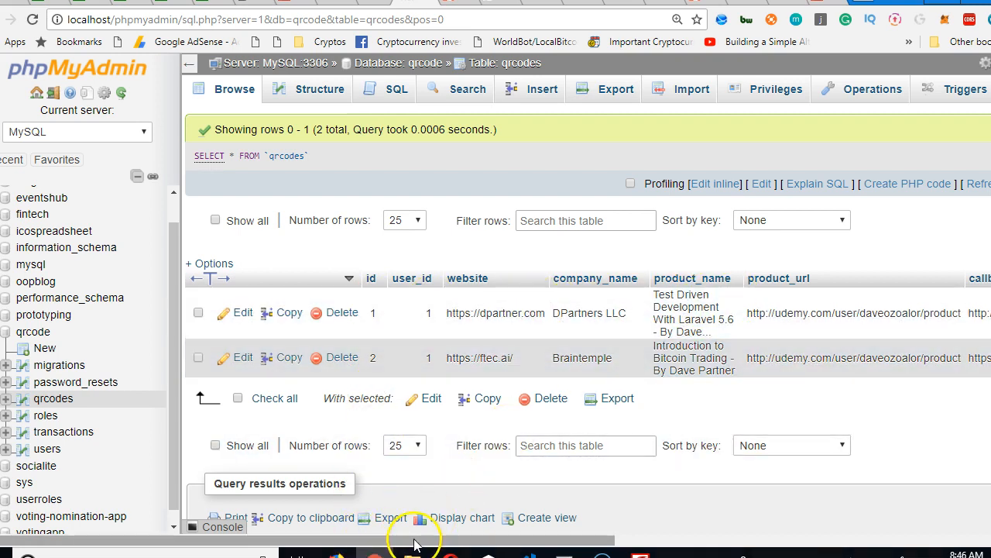
# Step: Open QrcodeController.php at the code that generates the QR image and saves its path
pyautogui.hscroll(3)
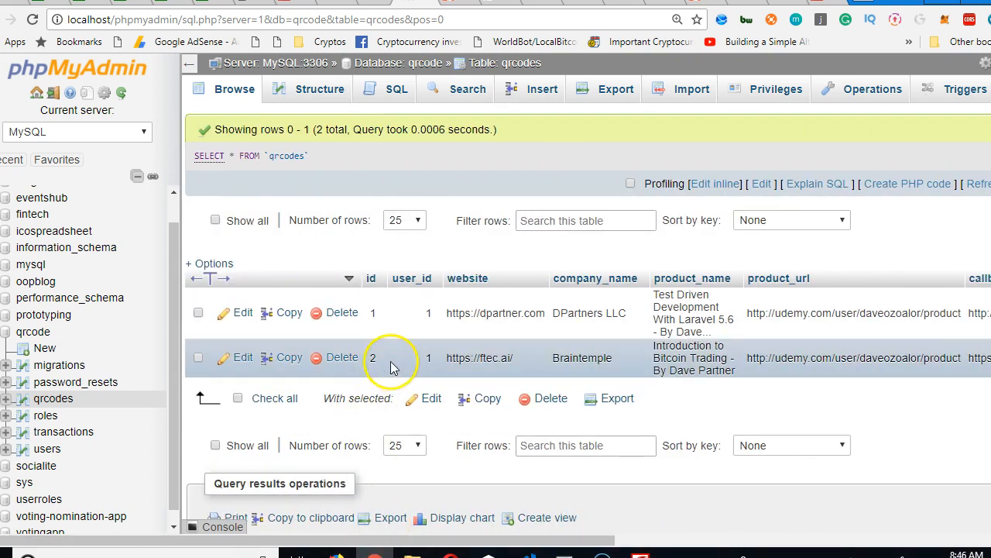
pyautogui.moveTo(531, 538)
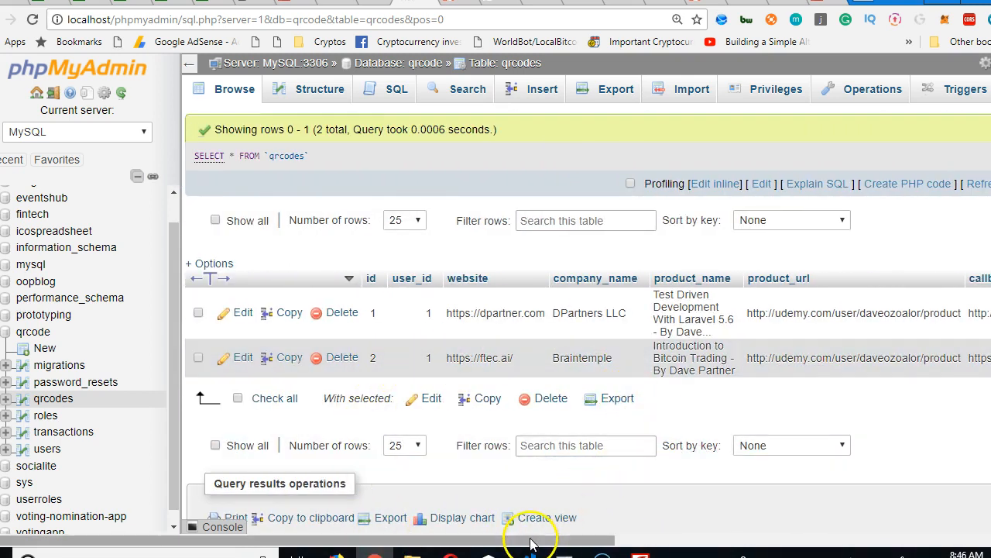
pyautogui.hscroll(3)
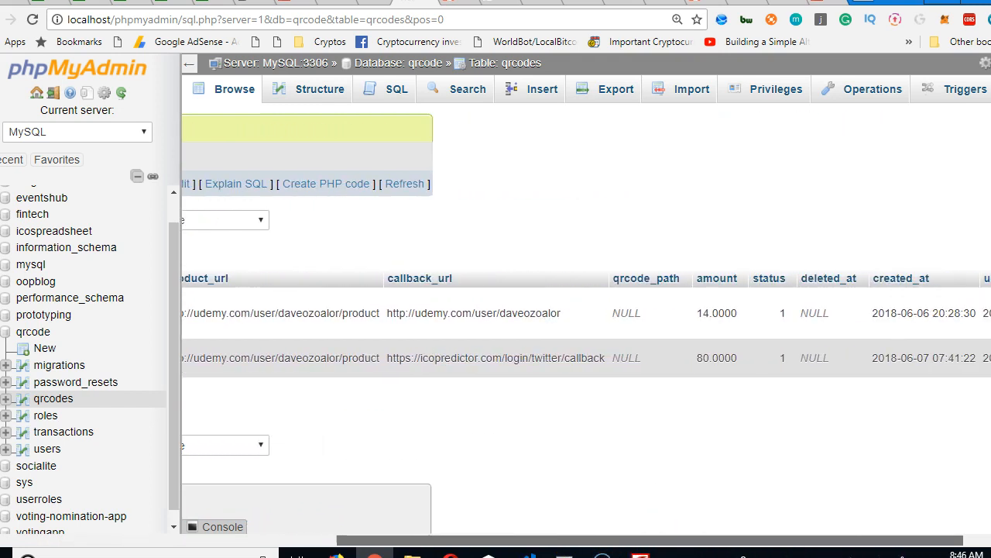
pyautogui.hscroll(3)
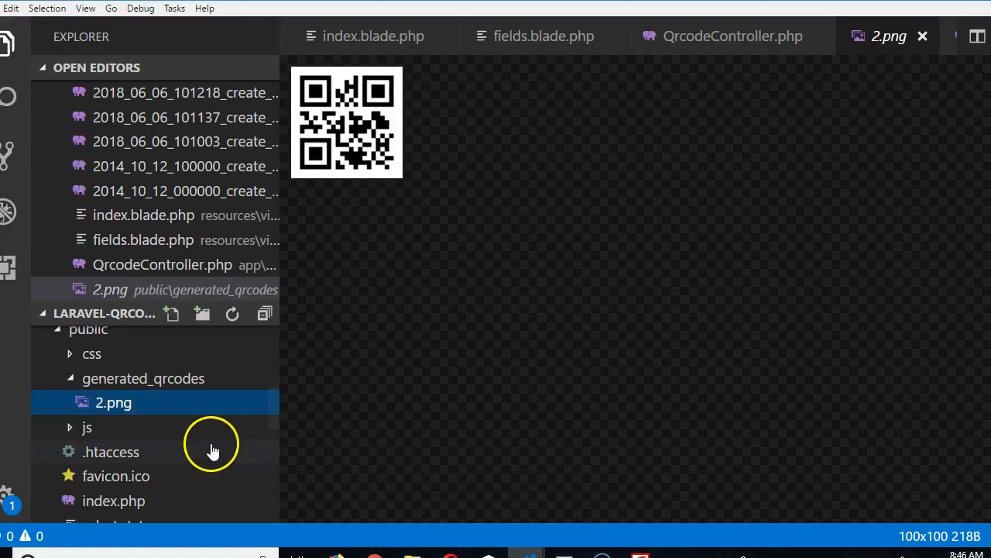
pyautogui.click(733, 35)
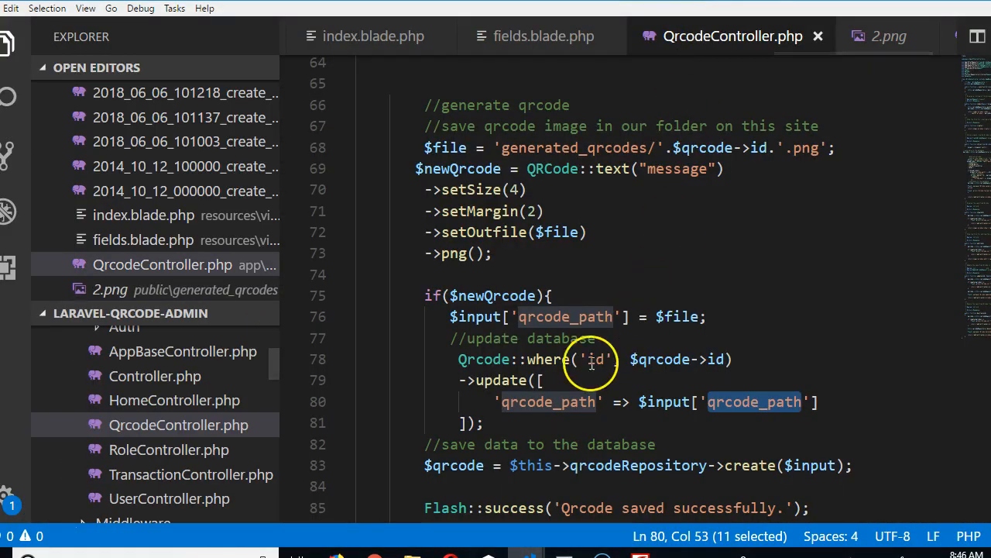
pyautogui.moveTo(577, 453)
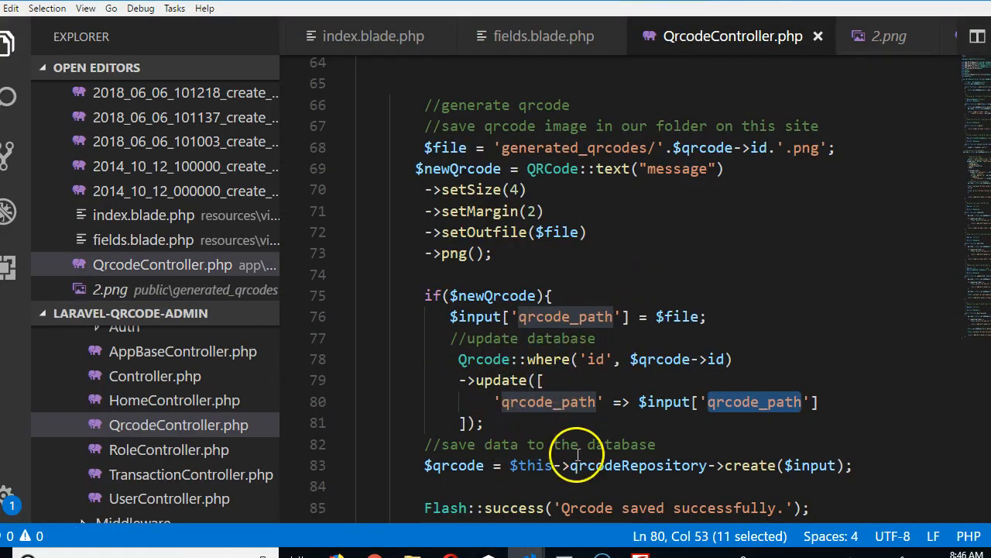
pyautogui.scroll(-3)
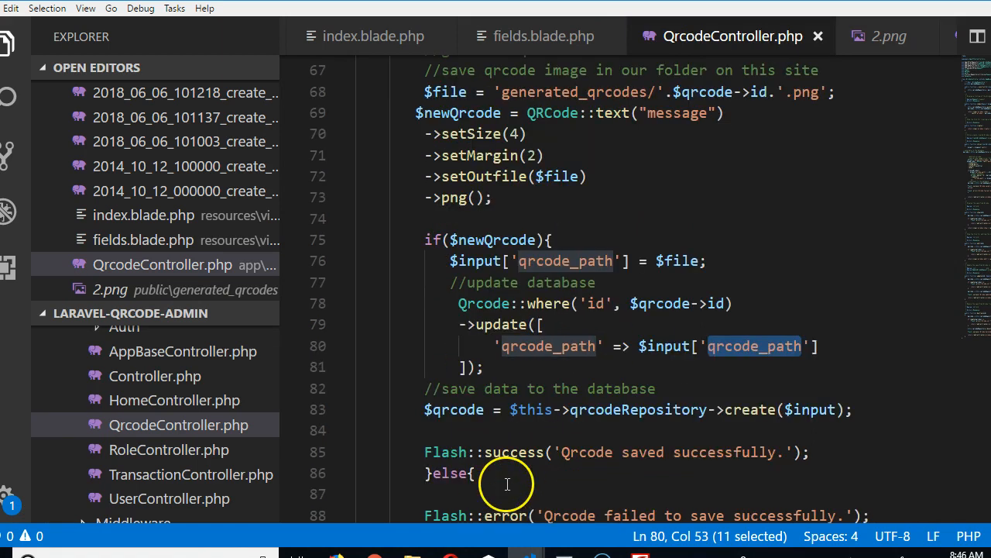
pyautogui.moveTo(744, 403)
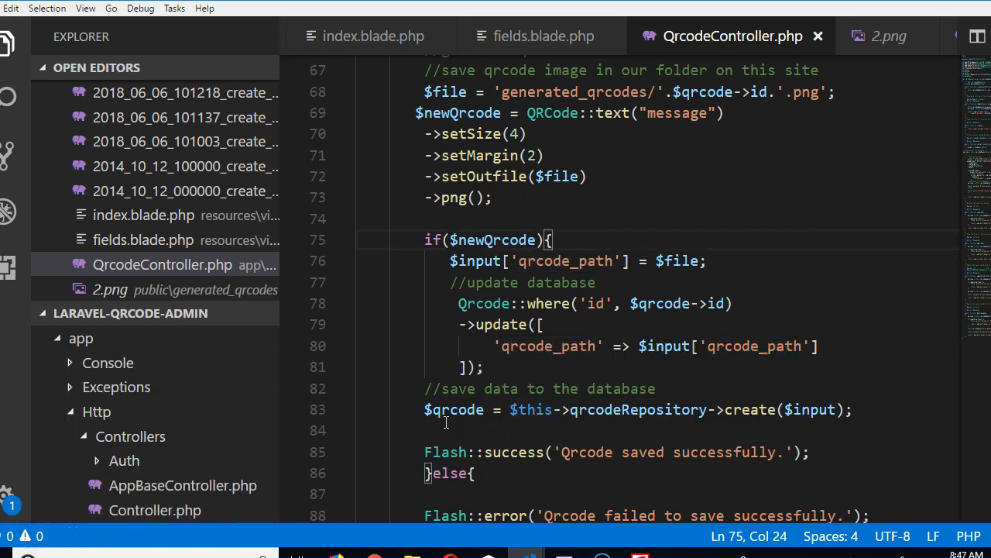
pyautogui.moveTo(463, 404)
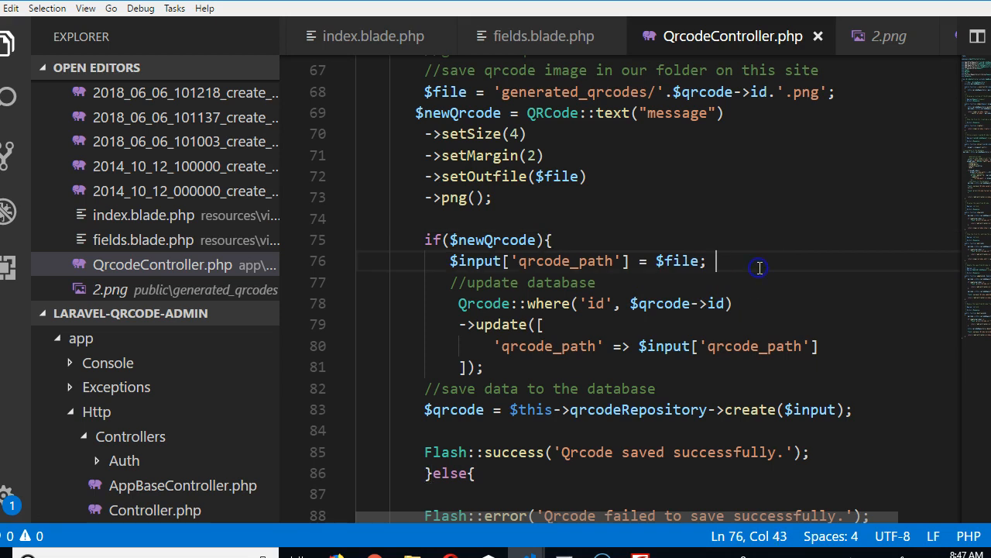
# Step: Insert dd($input['qrcode_path']); on a new line below the qrcode_path assignment
pyautogui.press('enter')
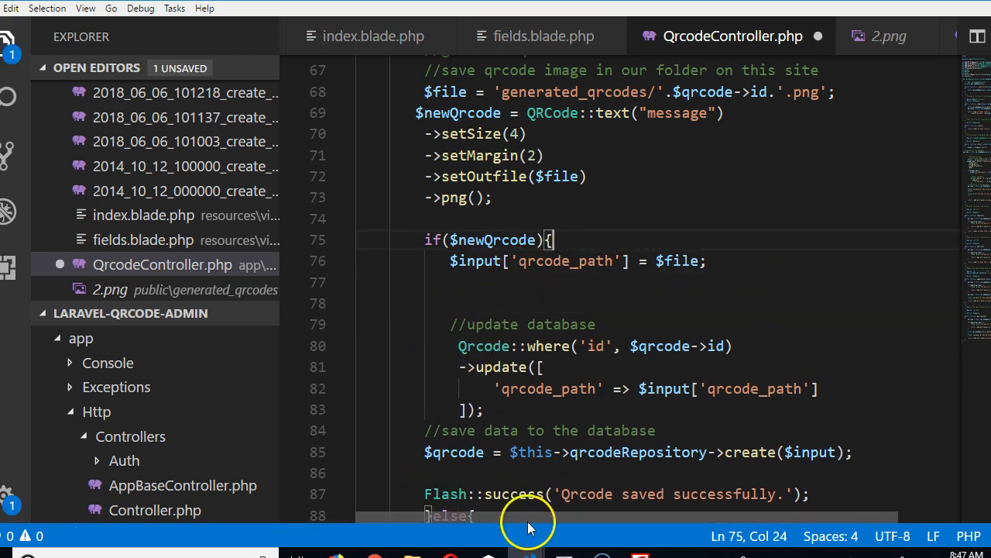
pyautogui.moveTo(492, 197); pyautogui.dragTo(414, 112)
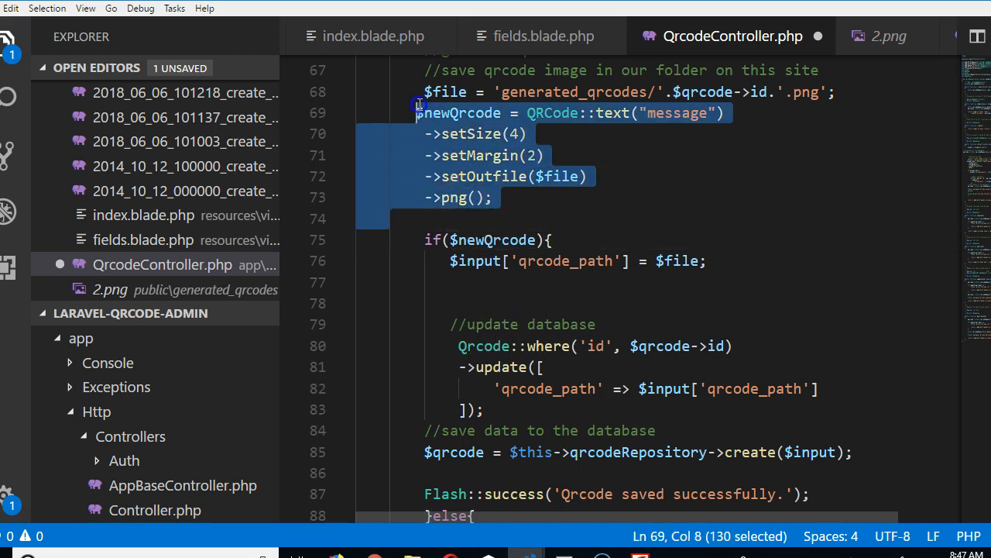
pyautogui.moveTo(532, 289)
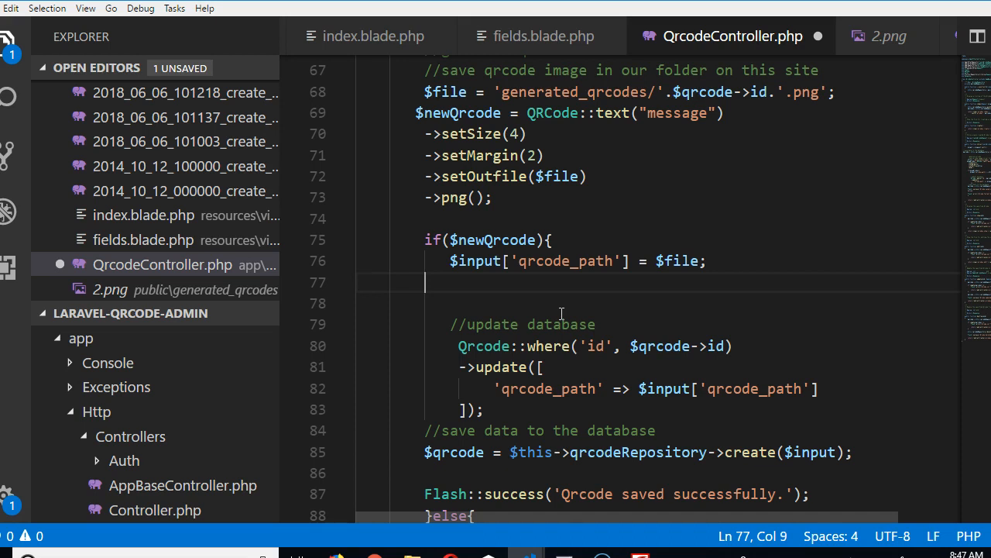
pyautogui.write('dd()')
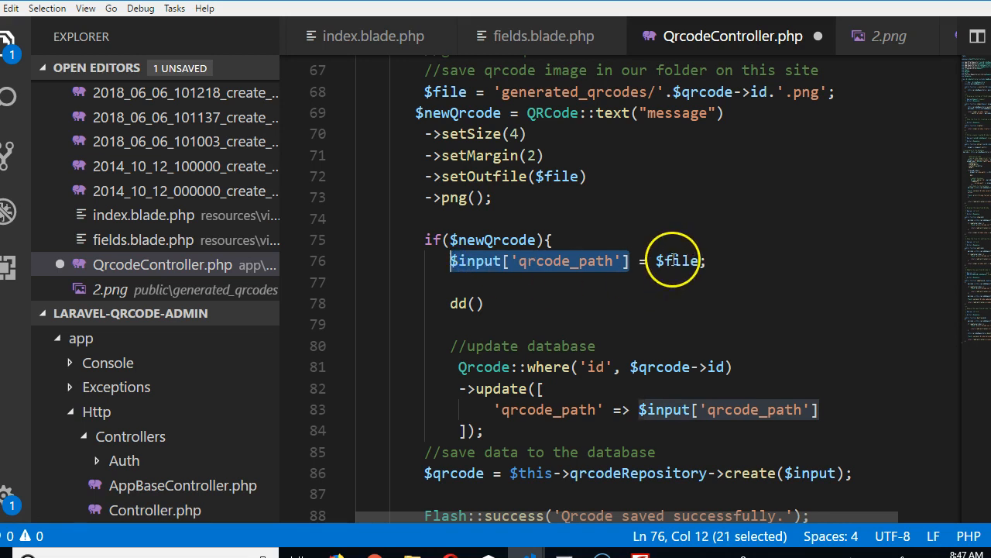
pyautogui.moveTo(480, 303)
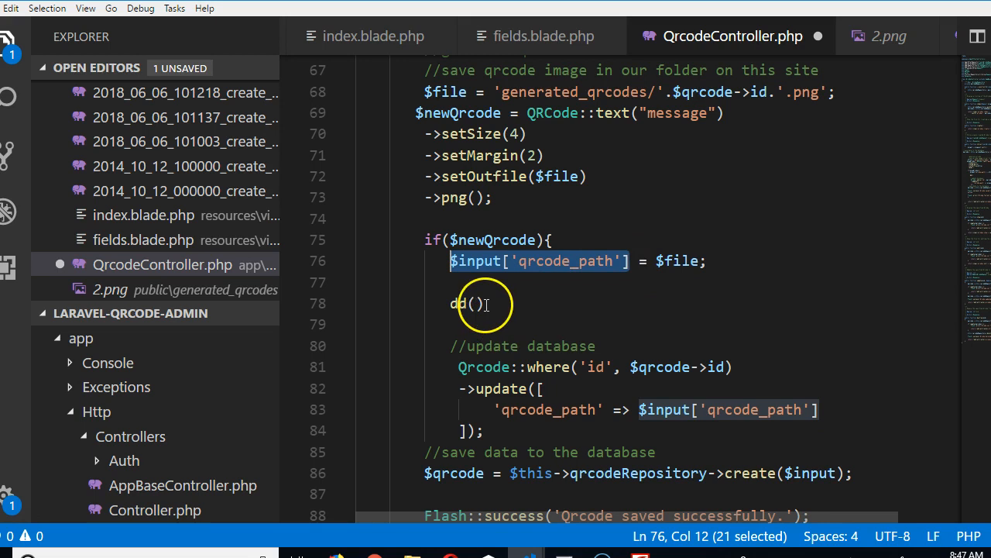
pyautogui.write("$input['qrcode_path']")
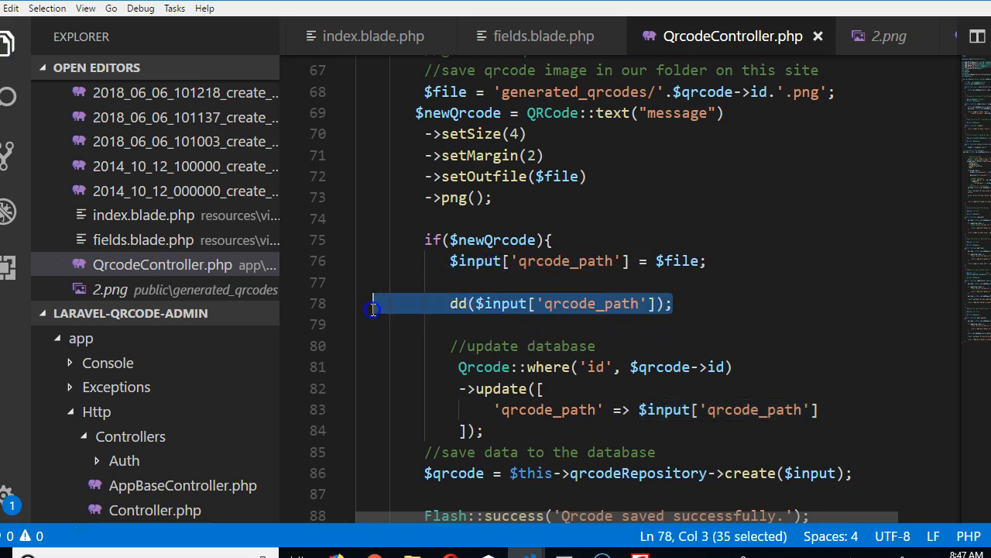
pyautogui.moveTo(372, 303); pyautogui.dragTo(500, 416)
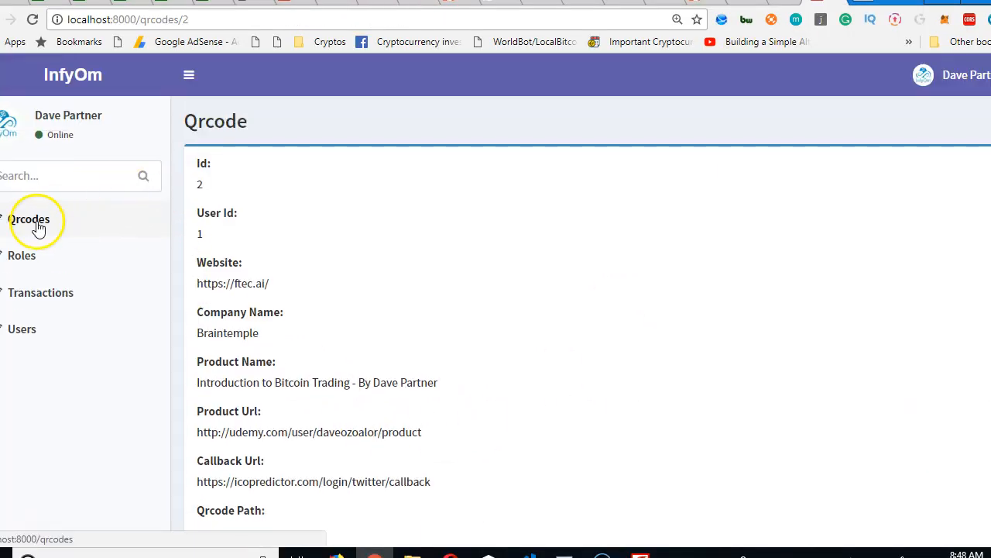
# Step: Sign back in to the InfyOm admin and open the new QR code form under Qrcodes
pyautogui.click(28, 219)
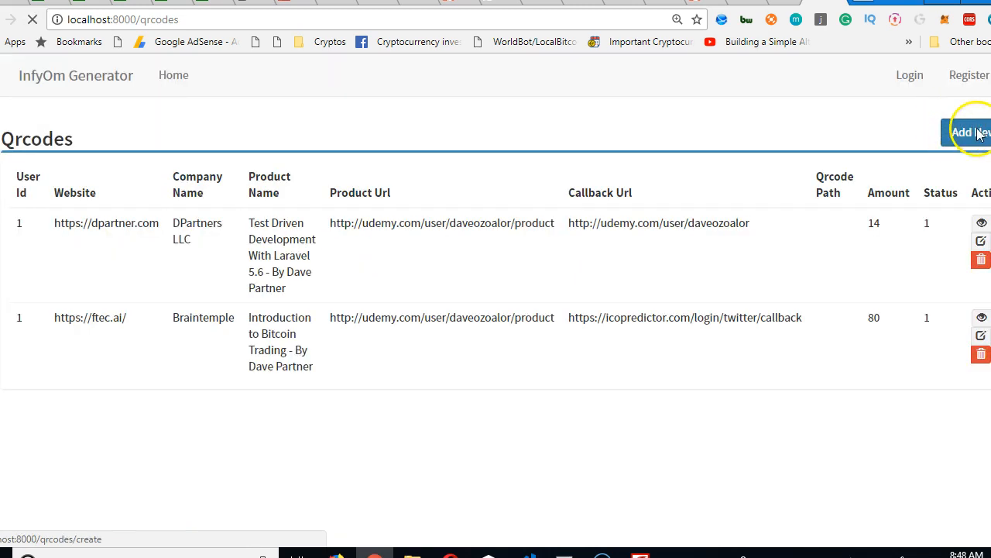
pyautogui.click(968, 131)
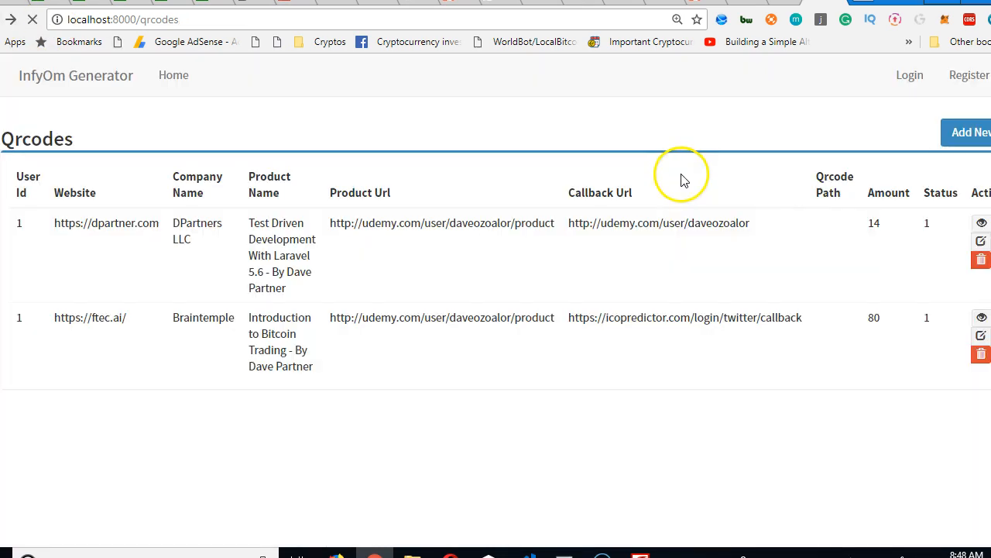
pyautogui.click(910, 75)
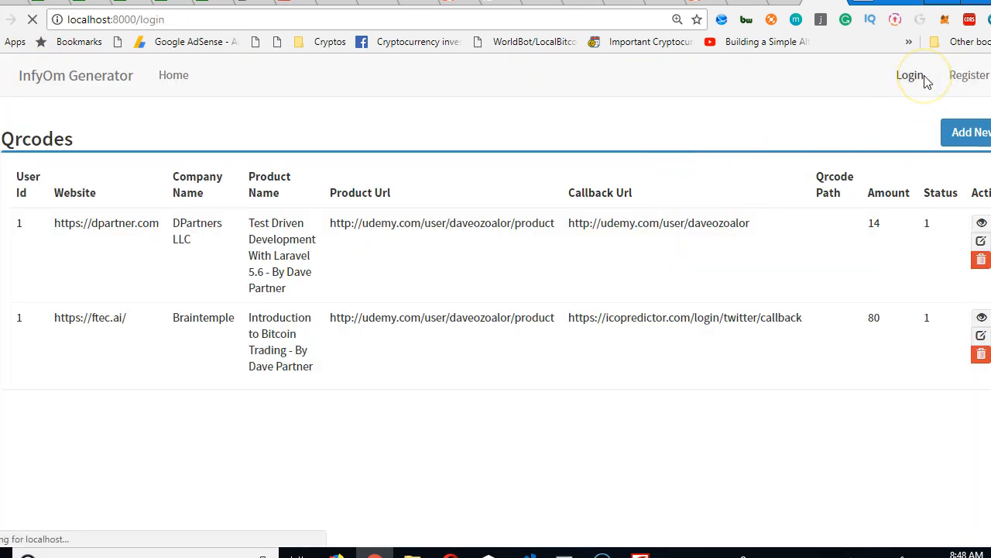
pyautogui.click(910, 75)
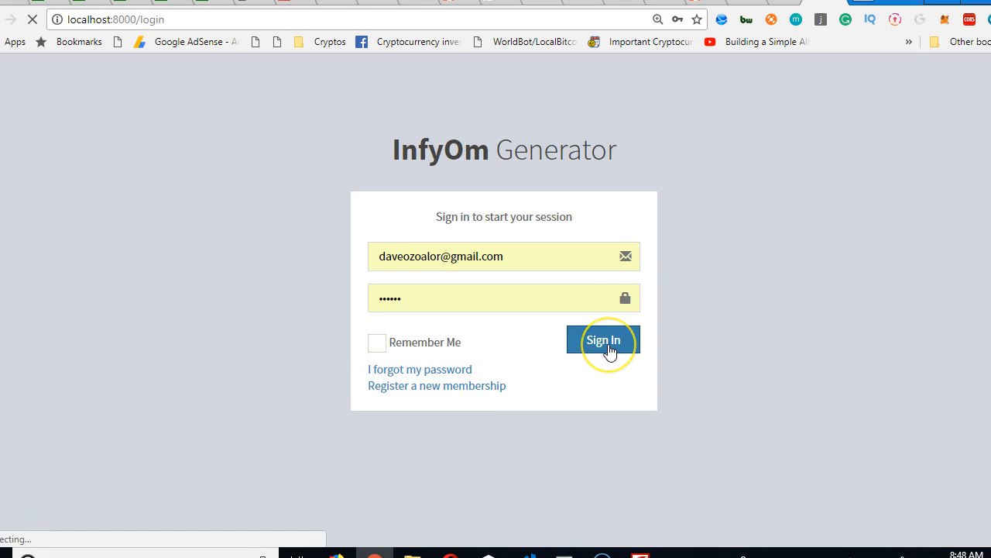
pyautogui.click(603, 340)
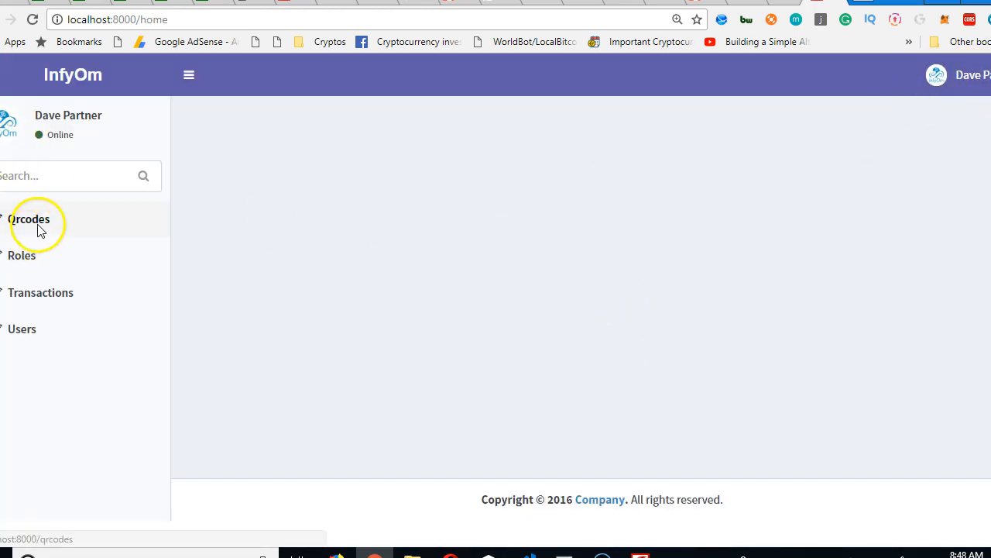
pyautogui.click(29, 219)
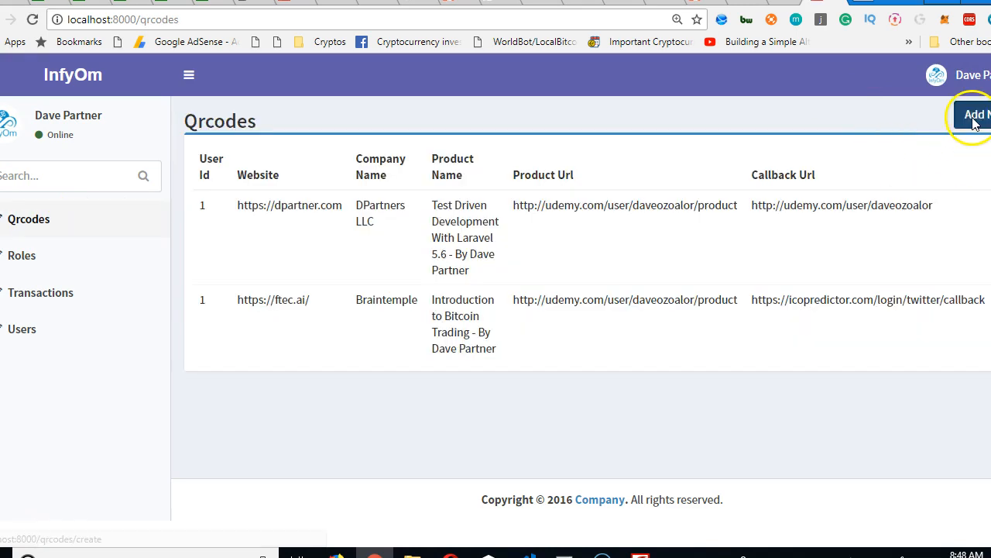
pyautogui.click(974, 114)
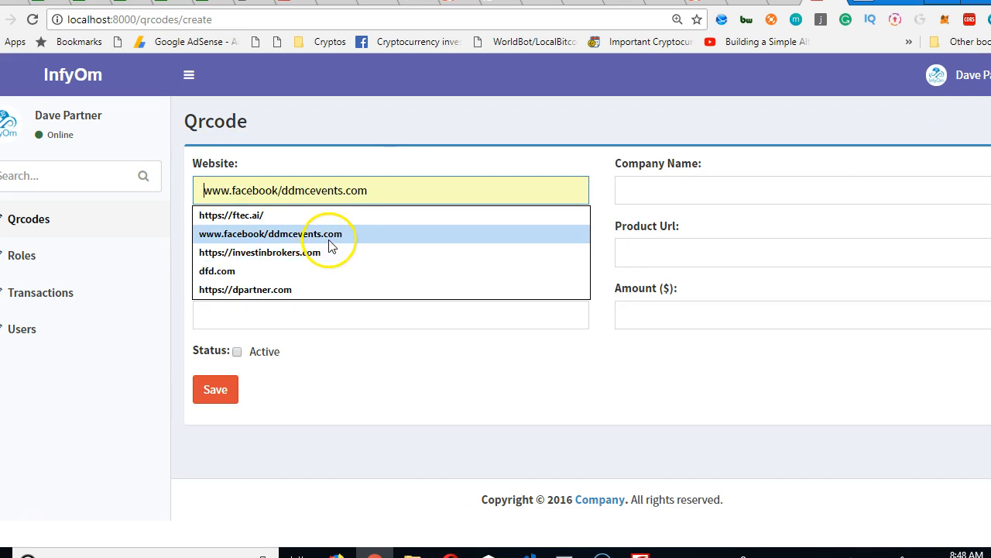
# Step: Enter a product name about investing in great growth ICOs with over 10,000% increase
pyautogui.click(270, 233)
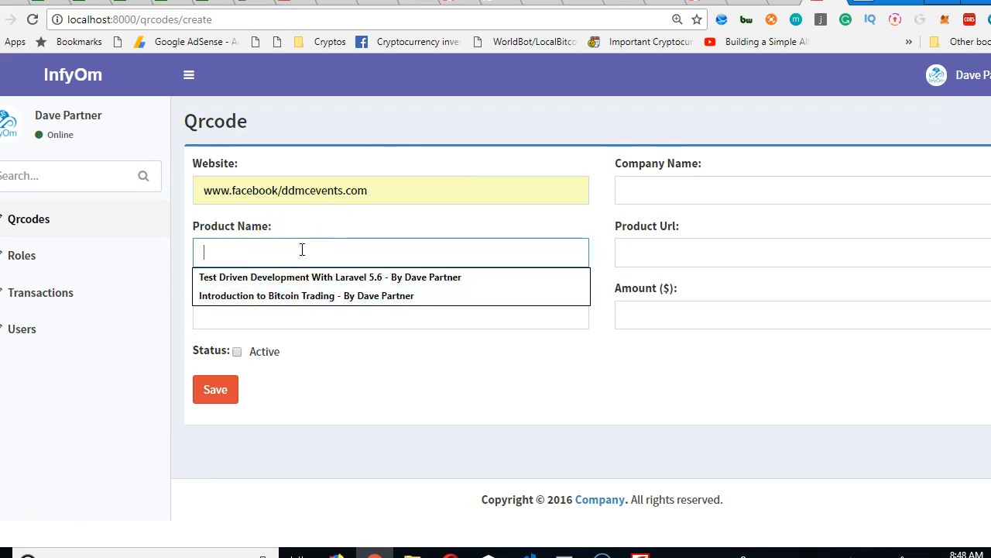
pyautogui.write('How to')
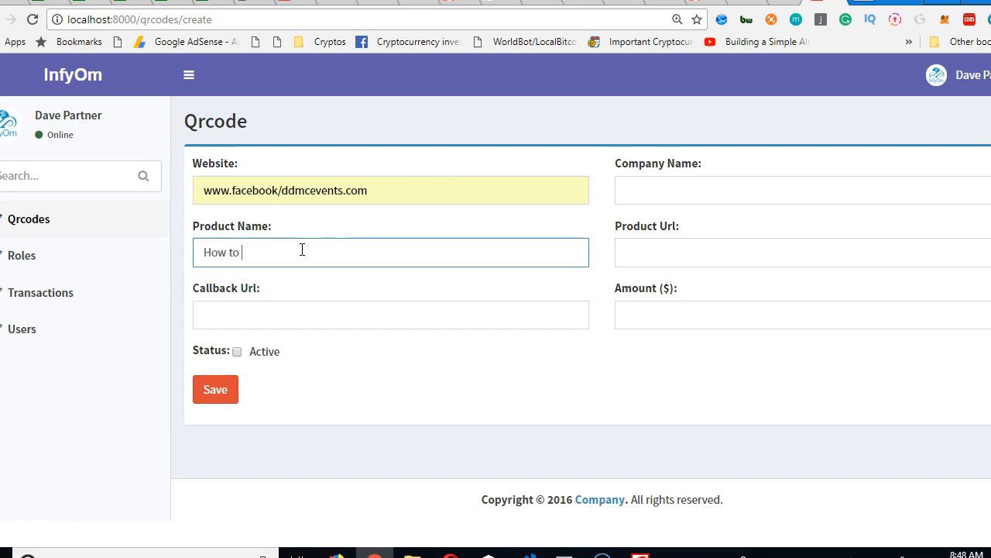
pyautogui.write('invest in')
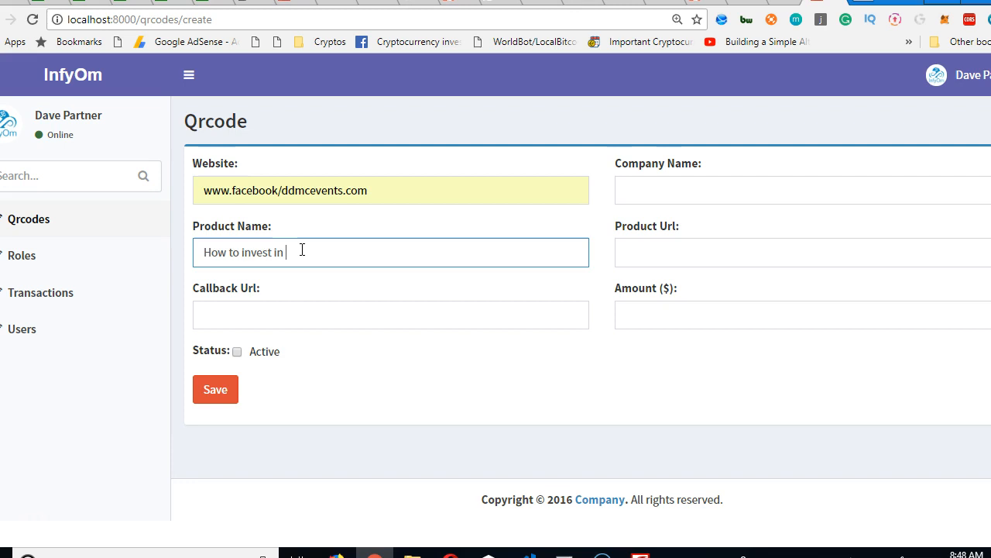
pyautogui.write('gre')
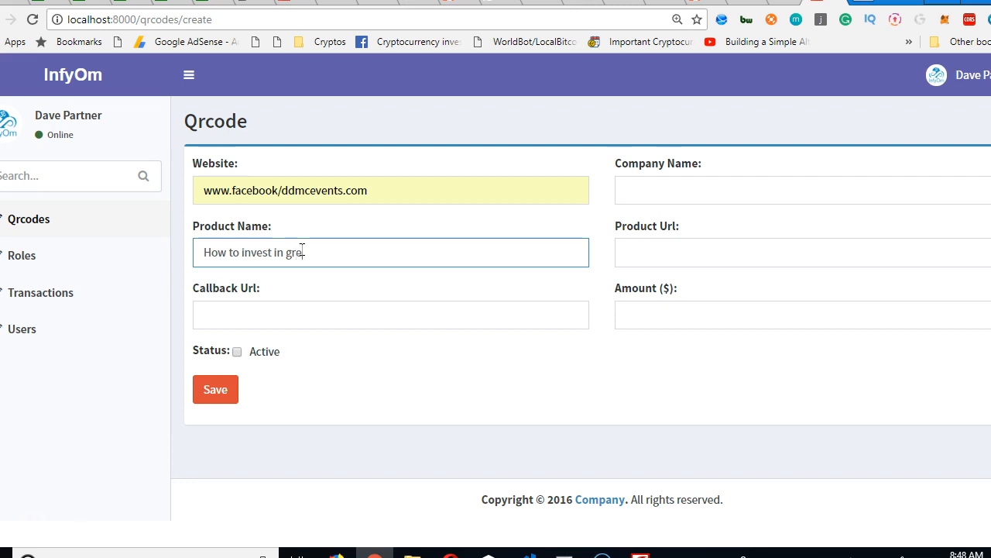
pyautogui.write('at growth ICOs -')
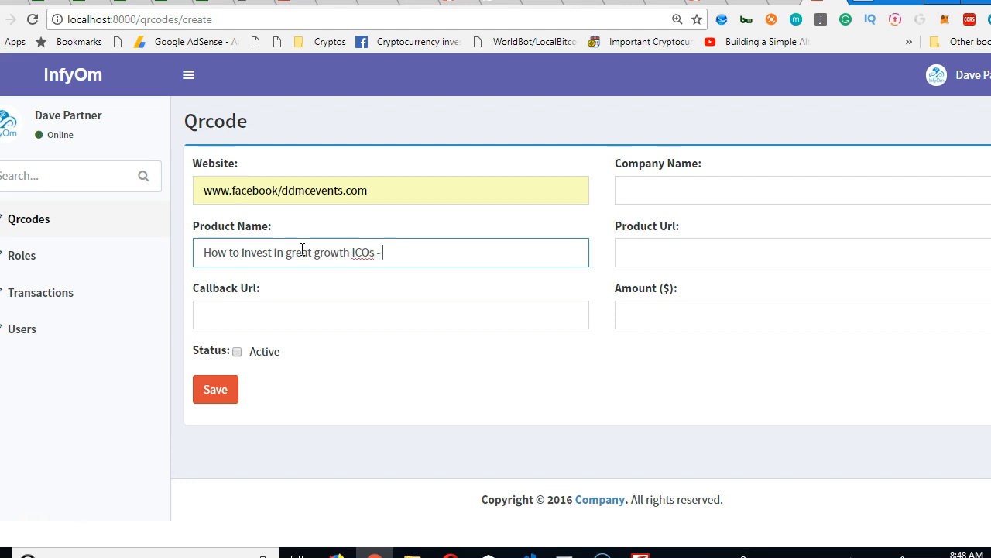
pyautogui.write('with over')
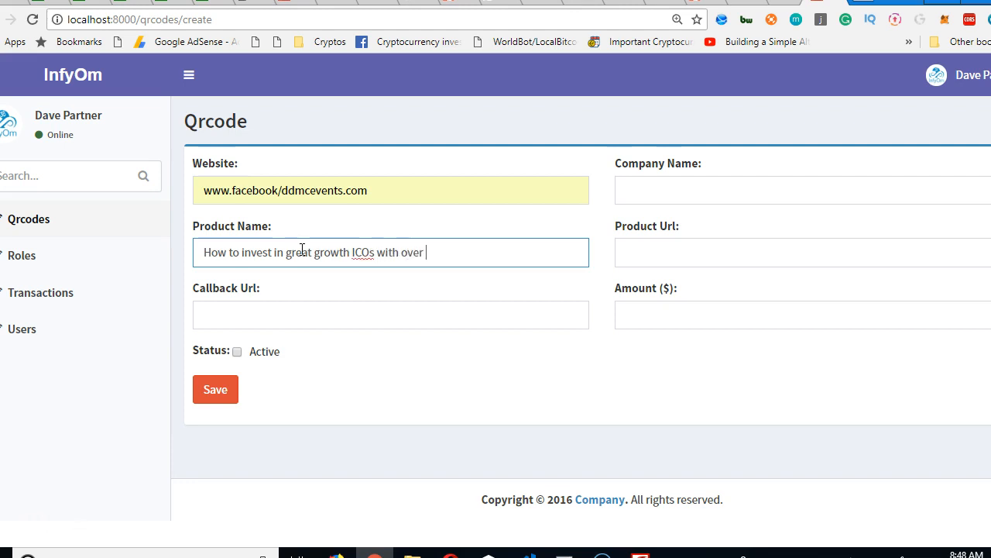
pyautogui.write('10,000')
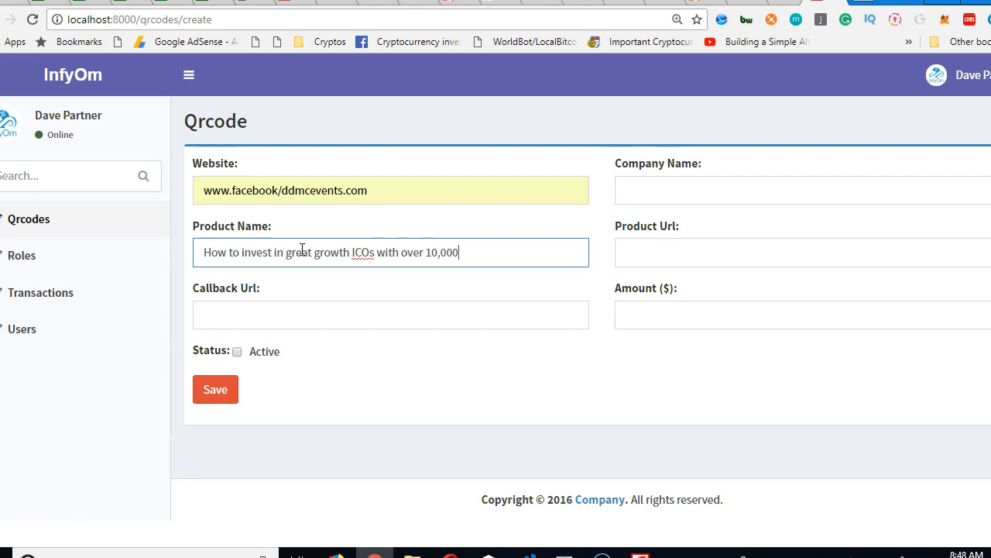
pyautogui.write('% increm')
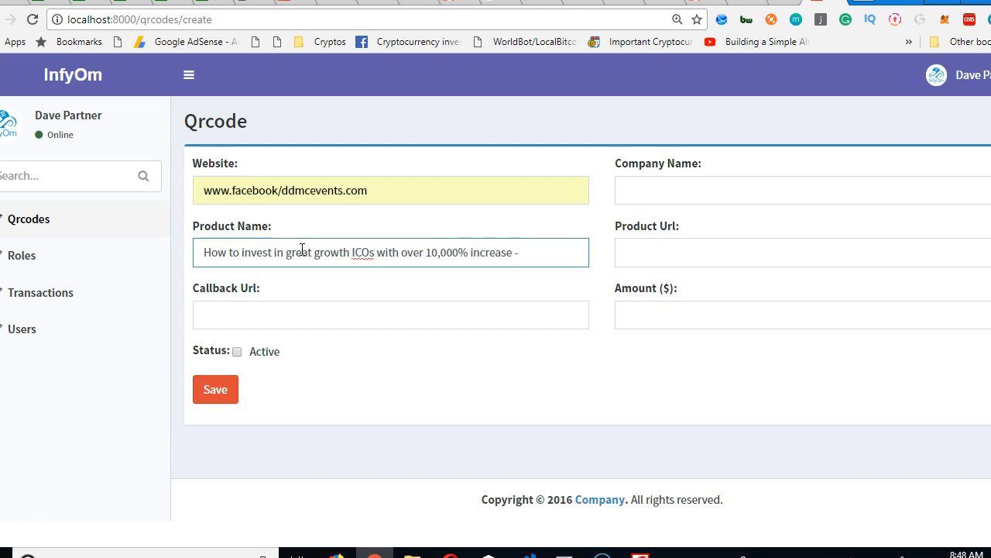
pyautogui.write('Dave Parte')
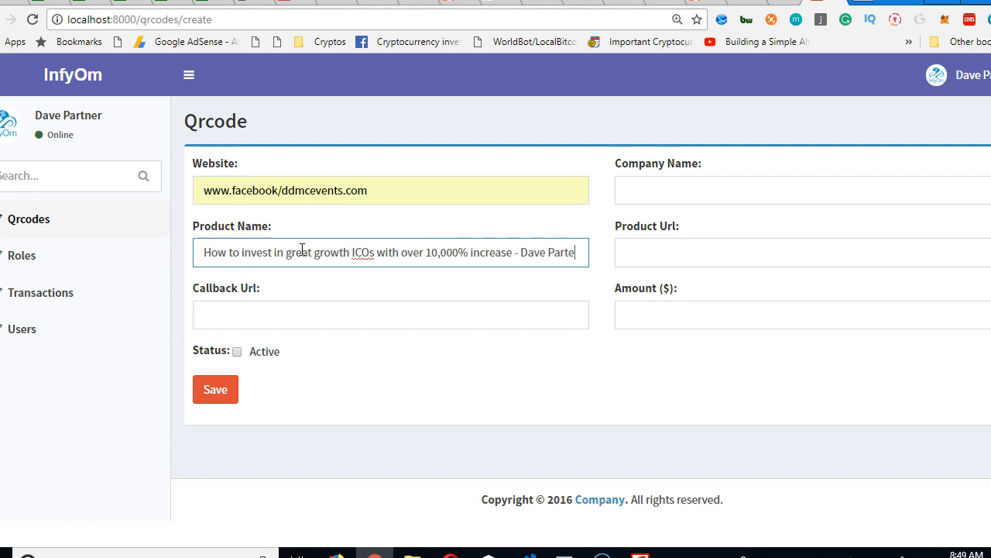
pyautogui.click(390, 314)
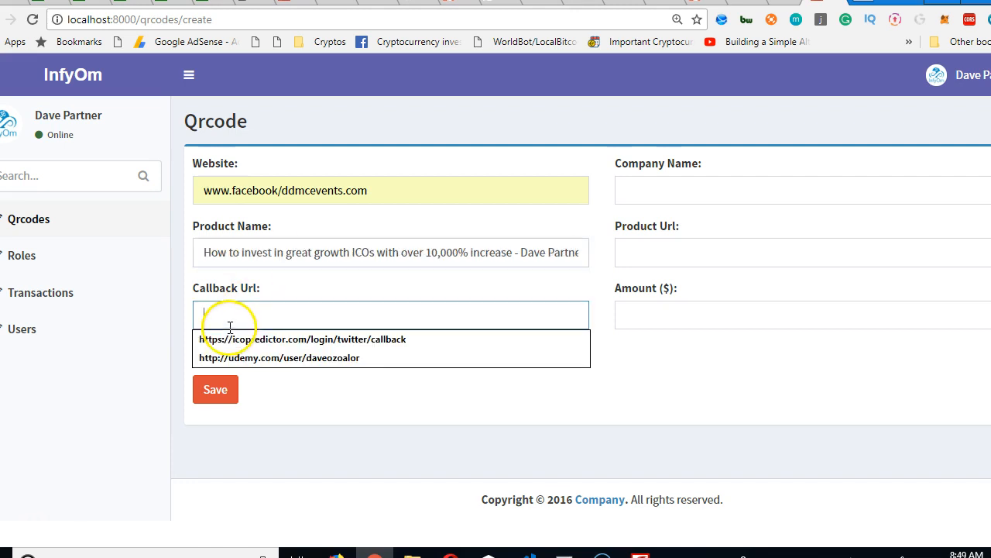
# Step: Fill in the autofilled callback URL, Active, company Braintem and amount 10, then save
pyautogui.click(303, 338)
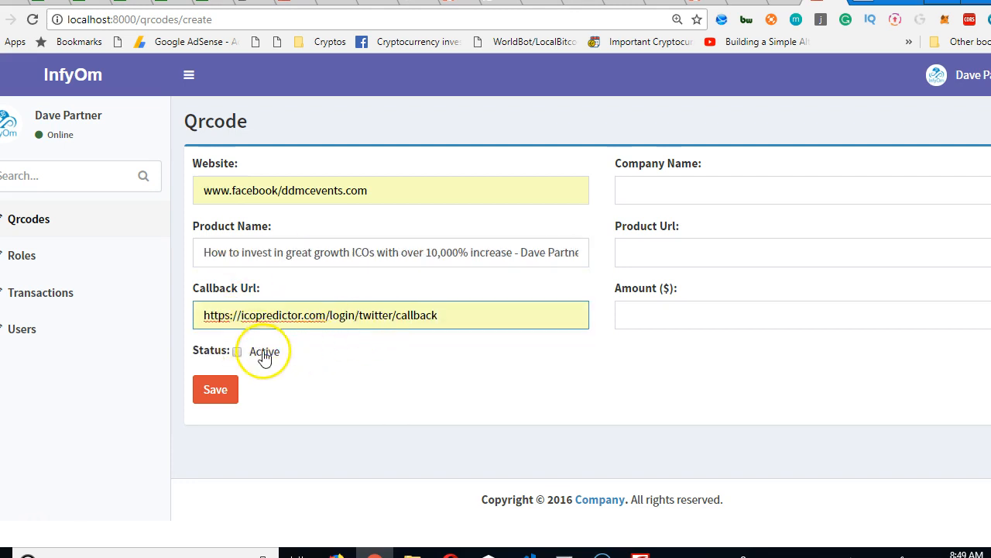
pyautogui.click(775, 190)
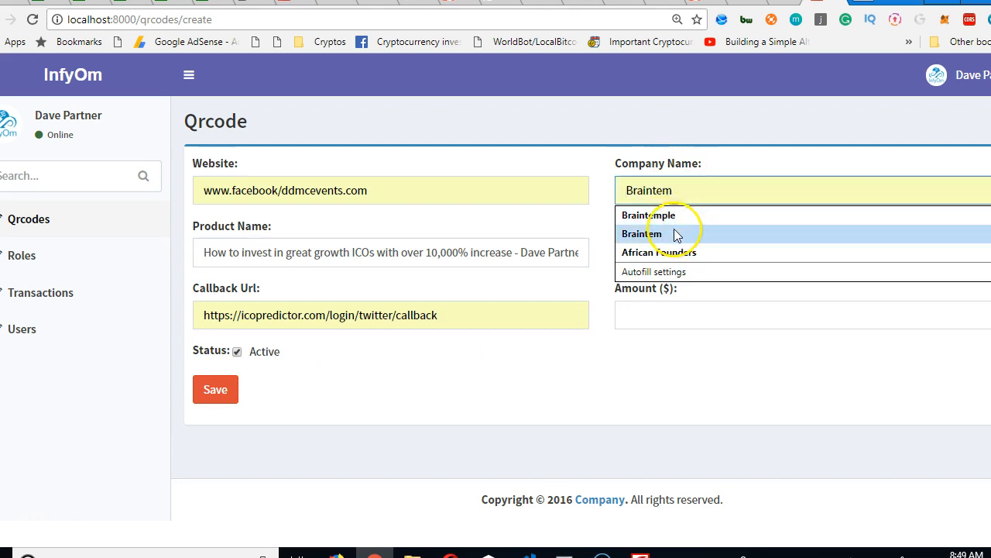
pyautogui.click(641, 234)
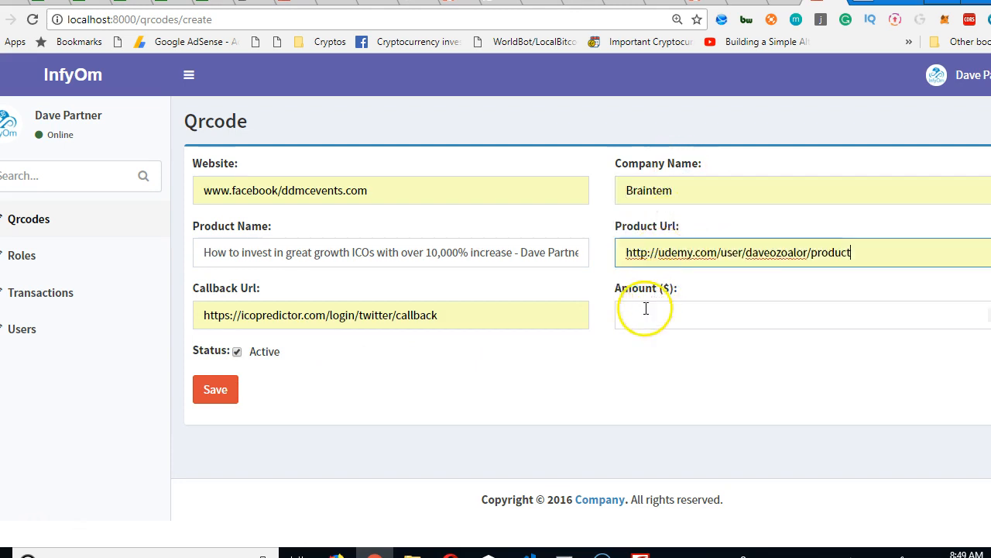
pyautogui.write('10')
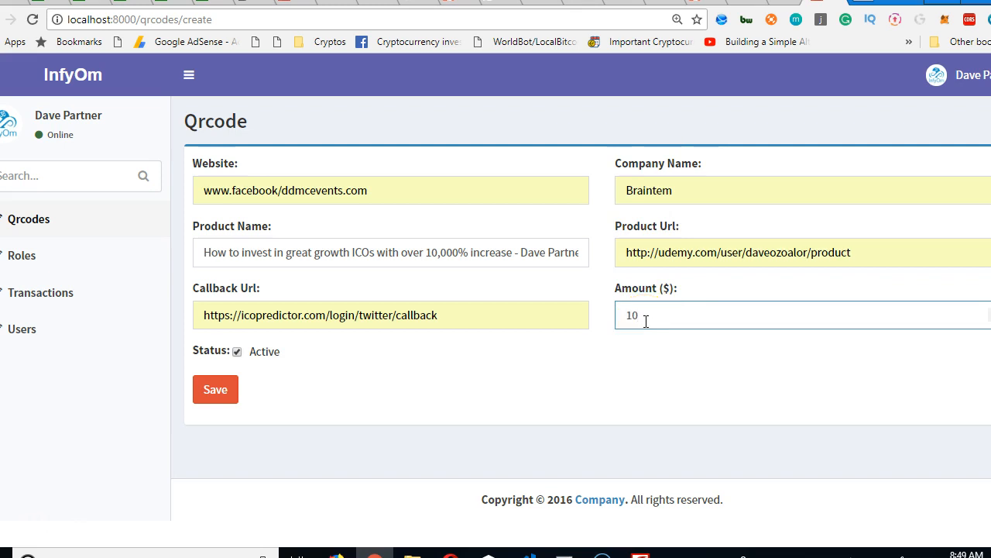
pyautogui.click(216, 389)
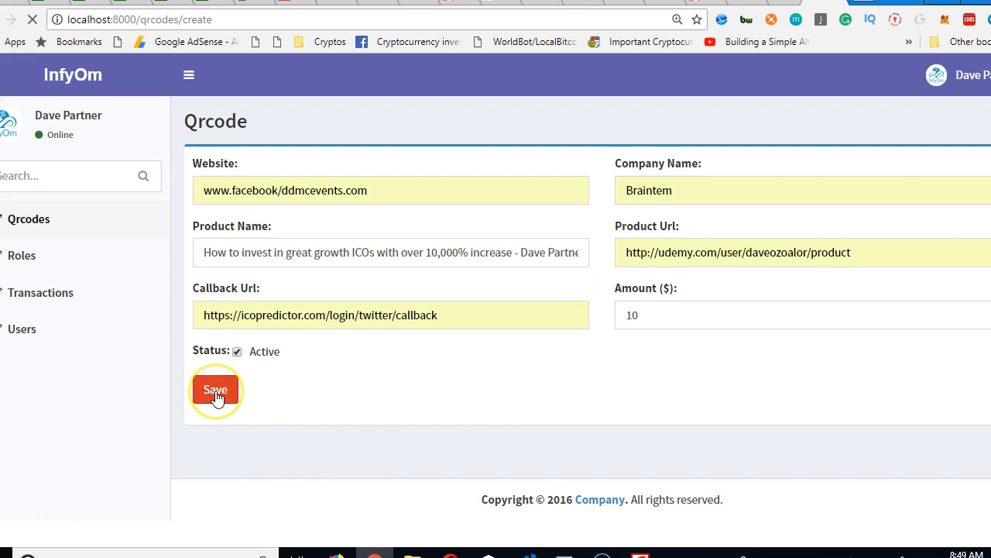
pyautogui.click(216, 389)
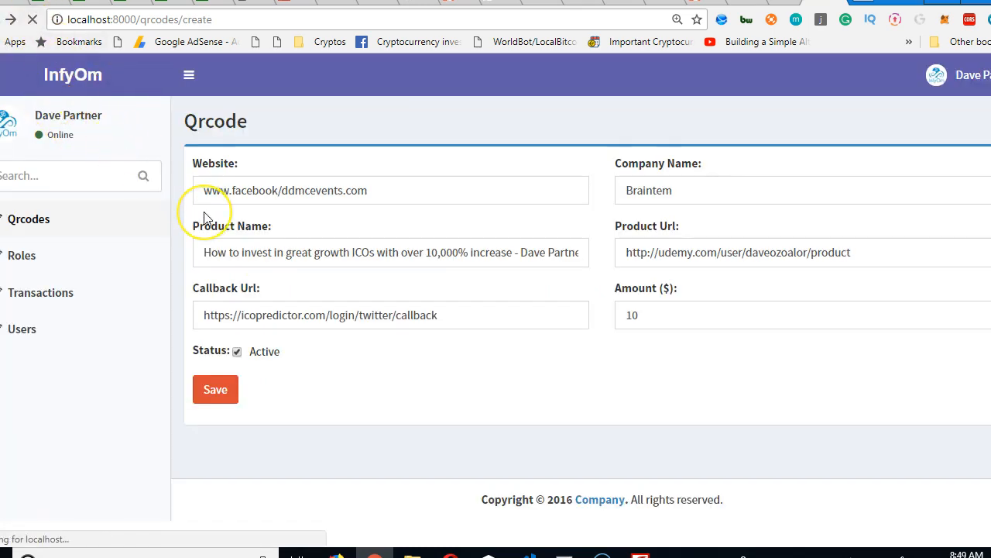
# Step: Inspect the save error, reload the page and sign back in to the admin
pyautogui.click(215, 389)
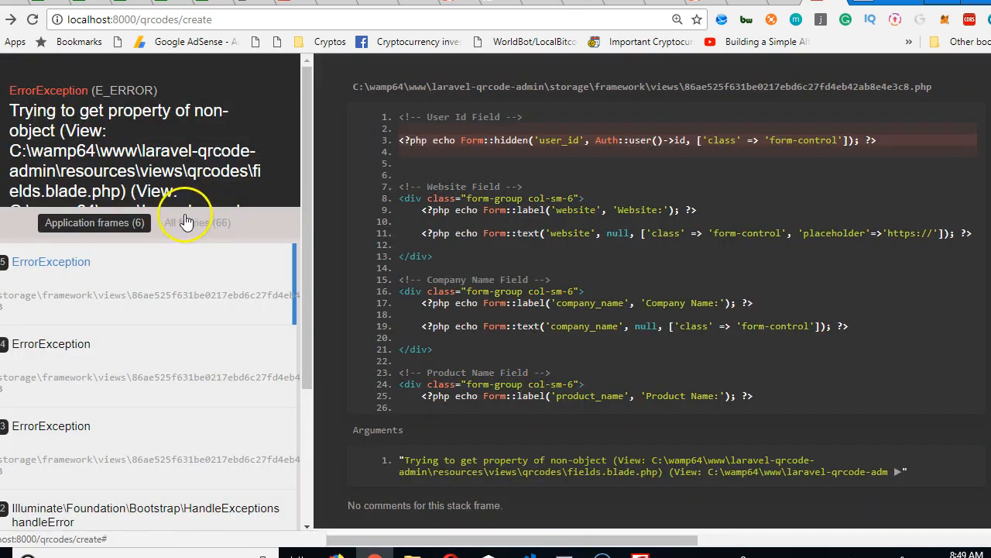
pyautogui.click(33, 19)
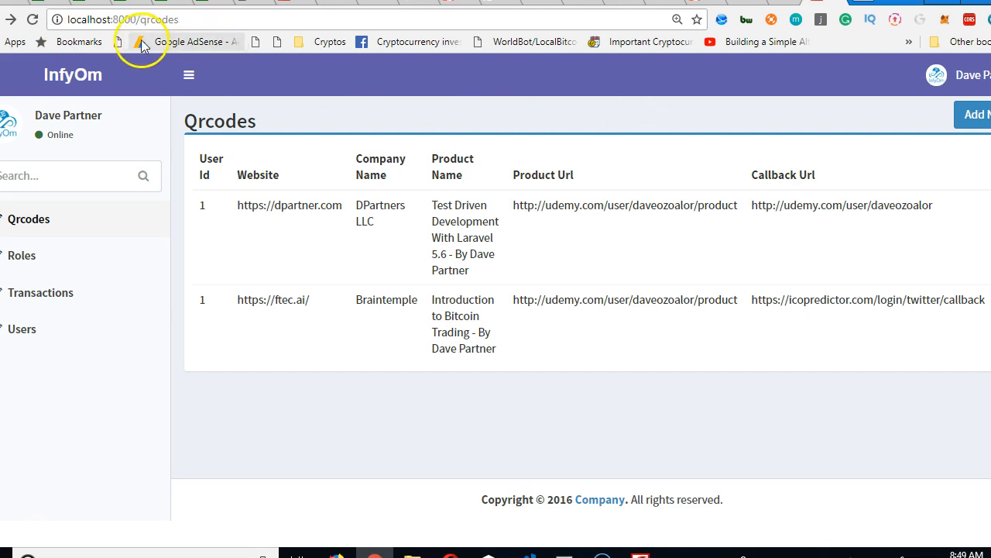
pyautogui.rightClick(429, 186)
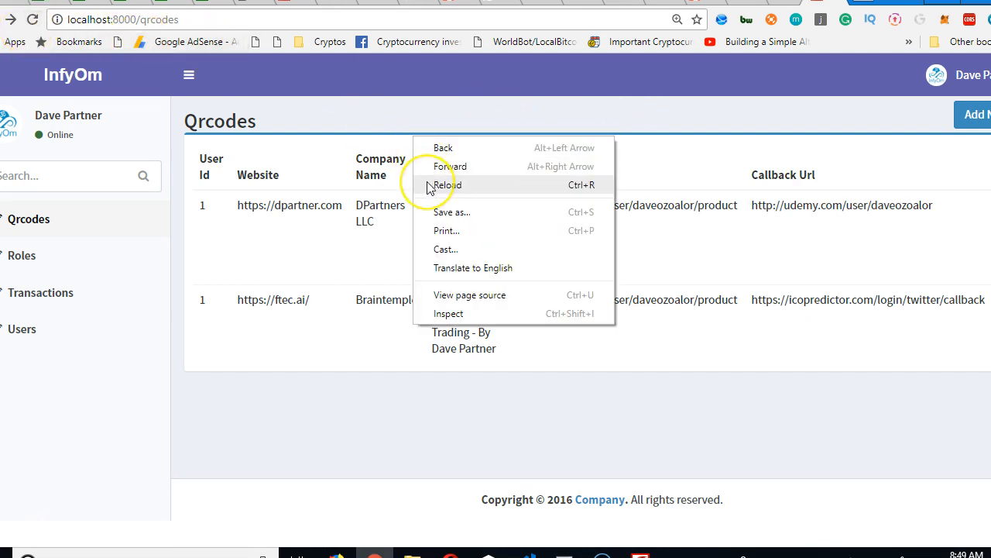
pyautogui.click(447, 184)
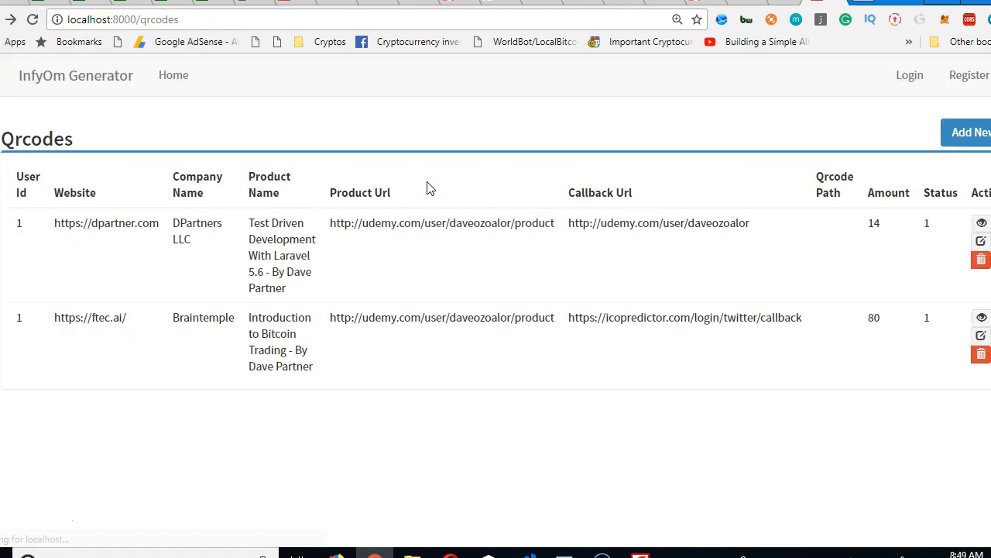
pyautogui.click(910, 75)
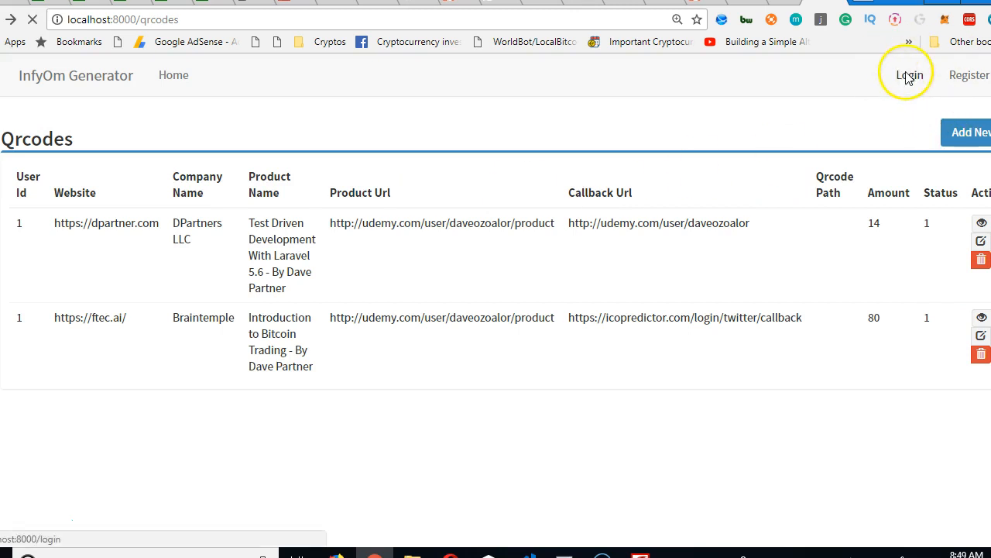
pyautogui.click(909, 75)
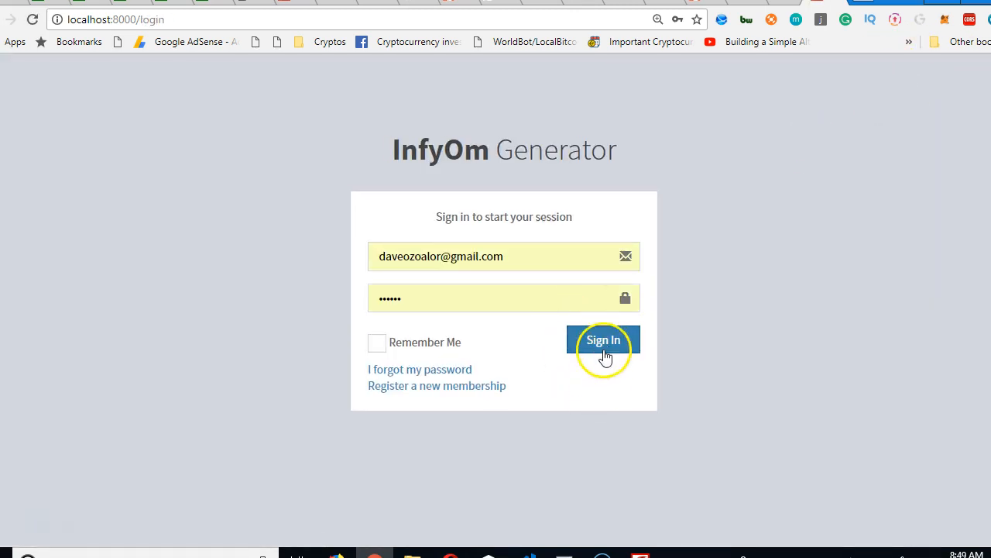
pyautogui.click(603, 339)
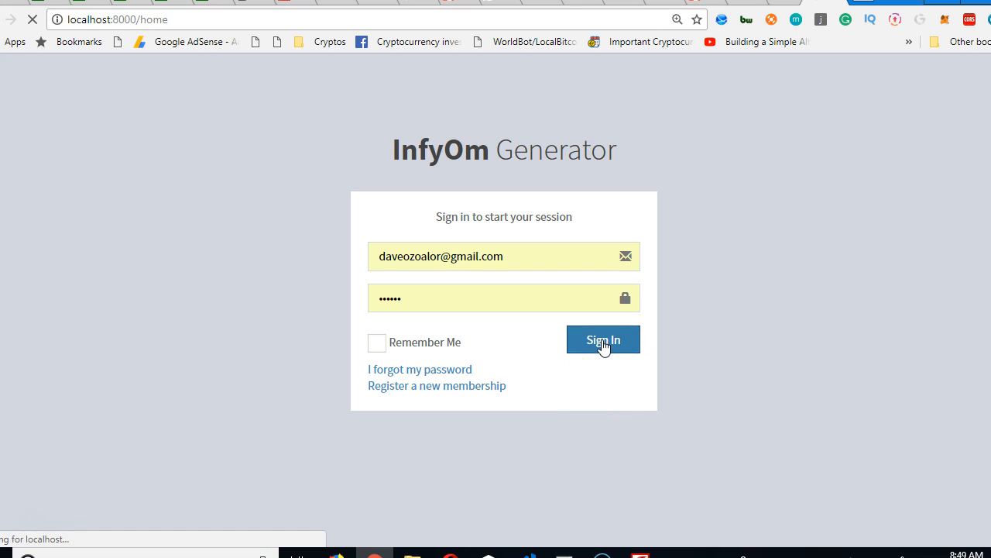
pyautogui.click(603, 339)
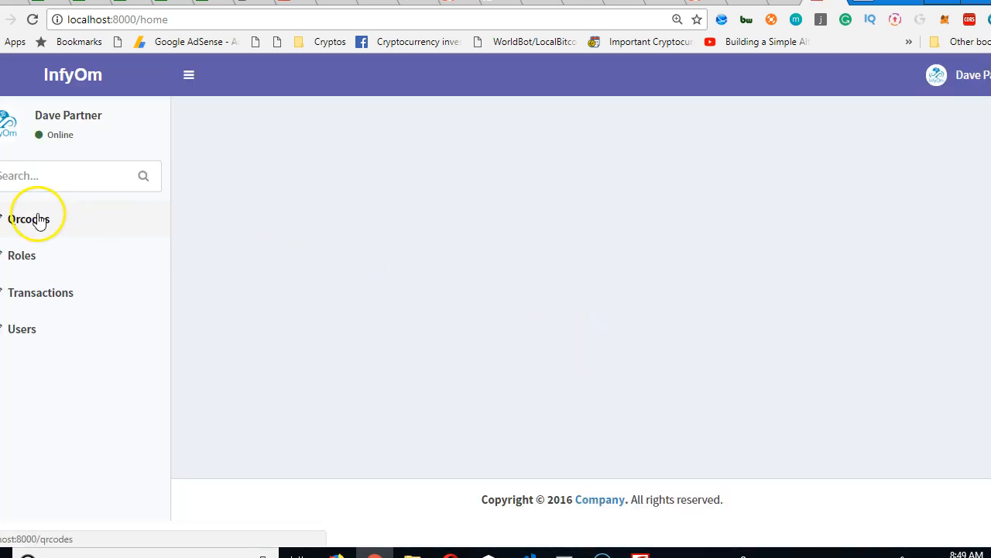
# Step: Open the Qrcodes list and view record 3, whose Qrcode Path is empty
pyautogui.click(28, 219)
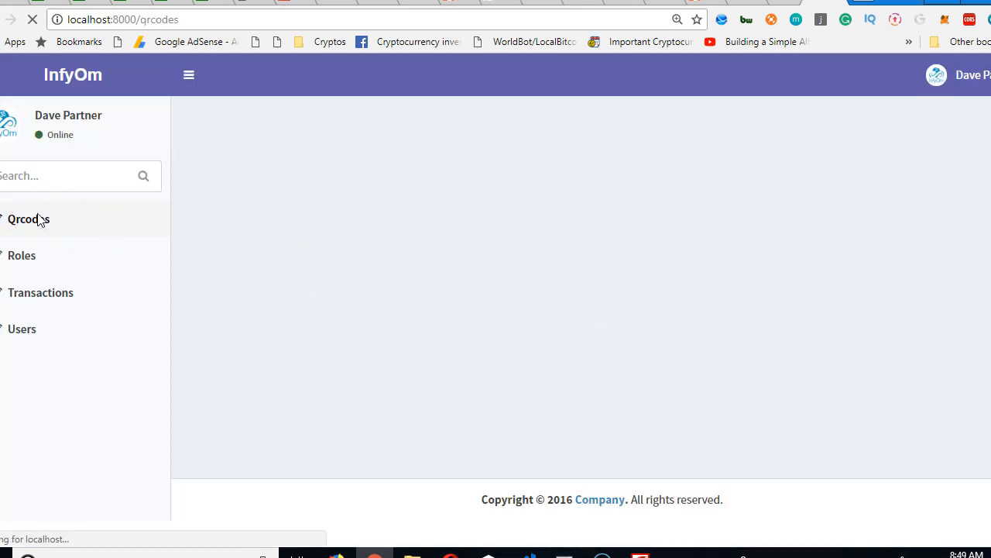
pyautogui.click(29, 219)
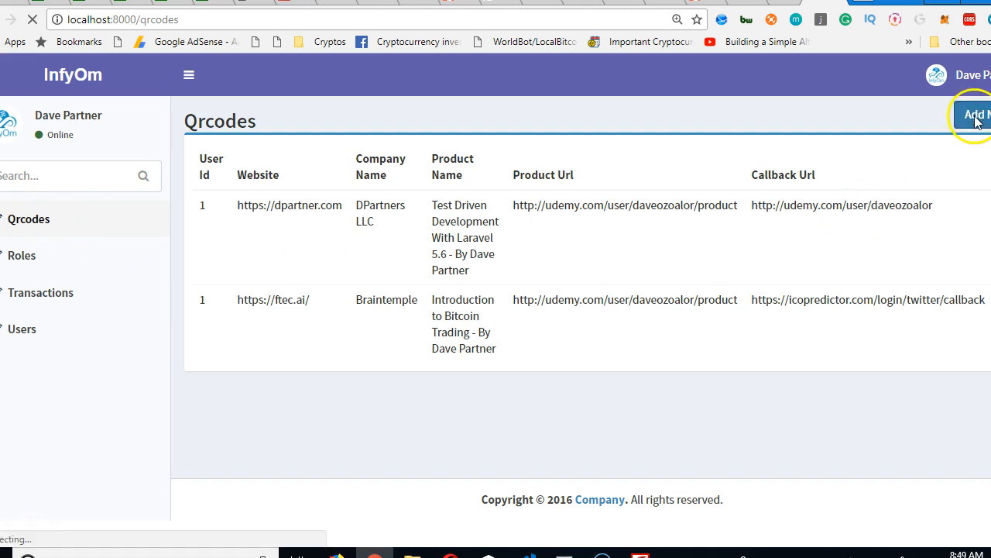
pyautogui.click(978, 114)
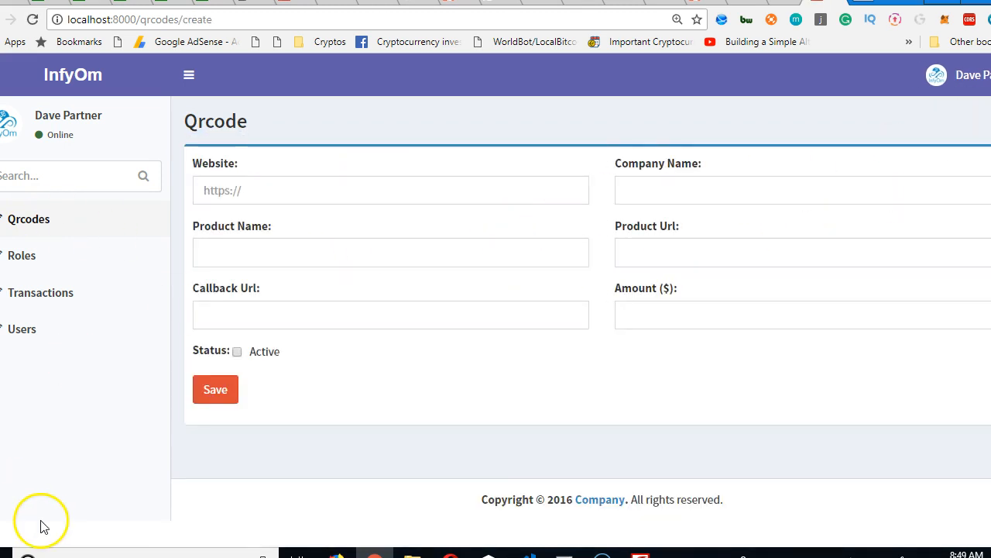
pyautogui.click(215, 389)
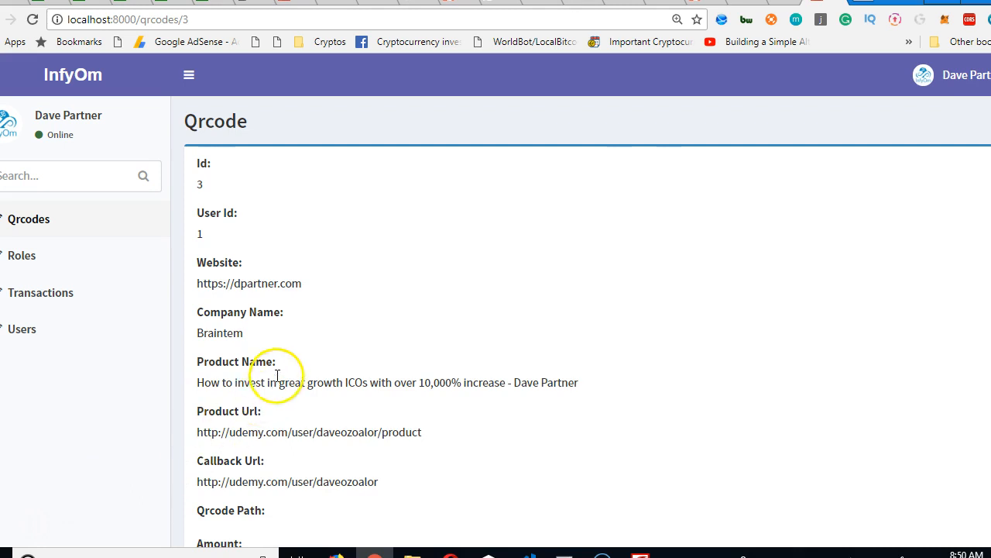
pyautogui.moveTo(256, 432)
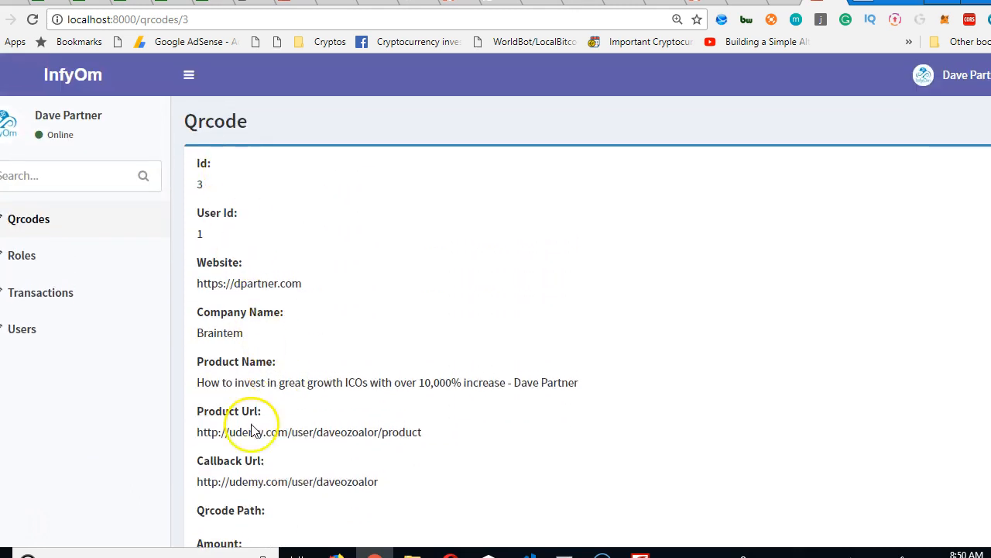
pyautogui.moveTo(255, 463)
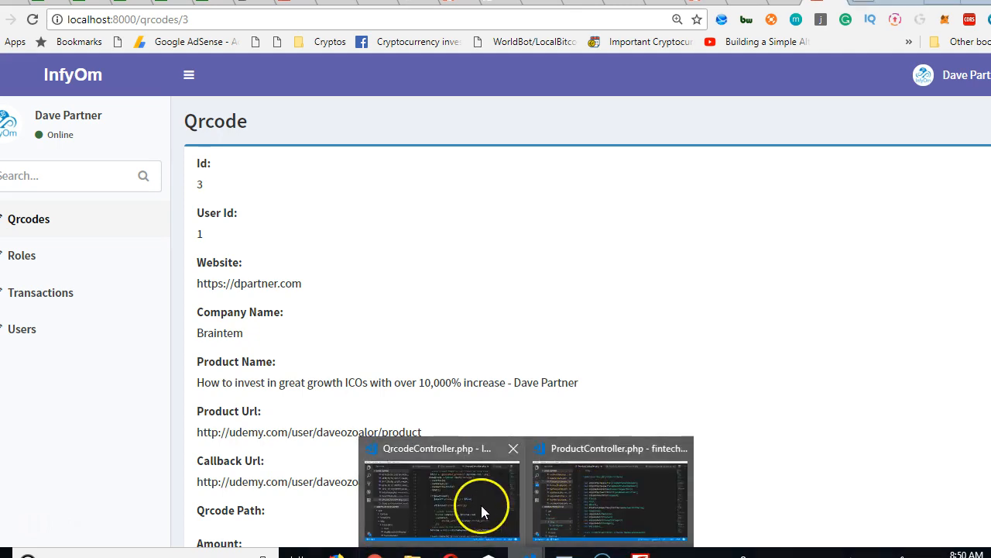
# Step: Switch back to VS Code and review the dd() dump in QrcodeController.php
pyautogui.click(441, 492)
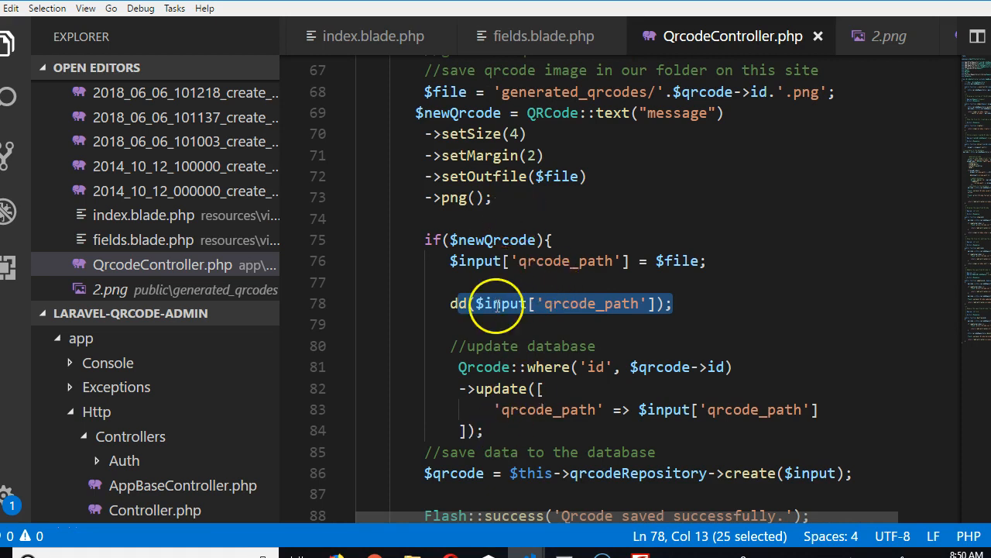
pyautogui.scroll(3)
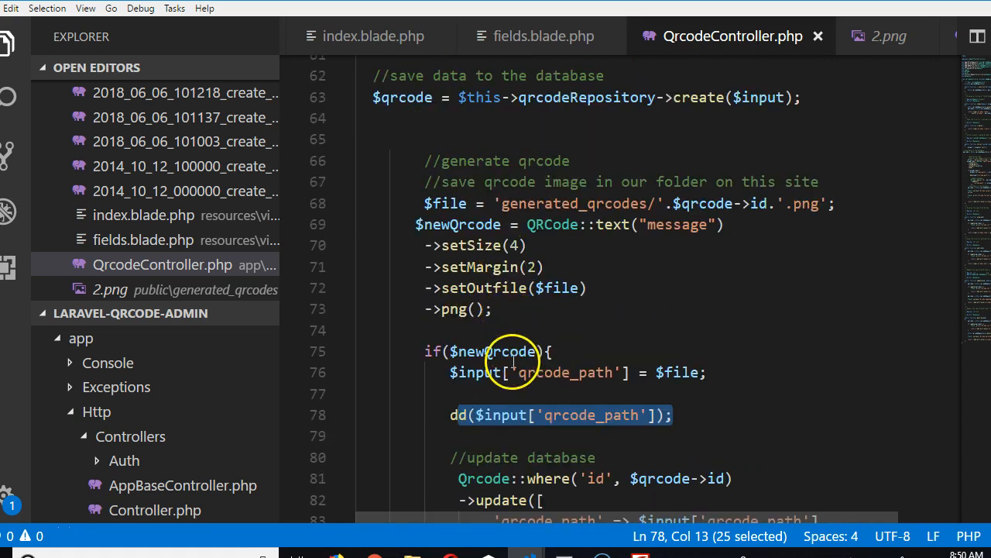
pyautogui.moveTo(484, 478)
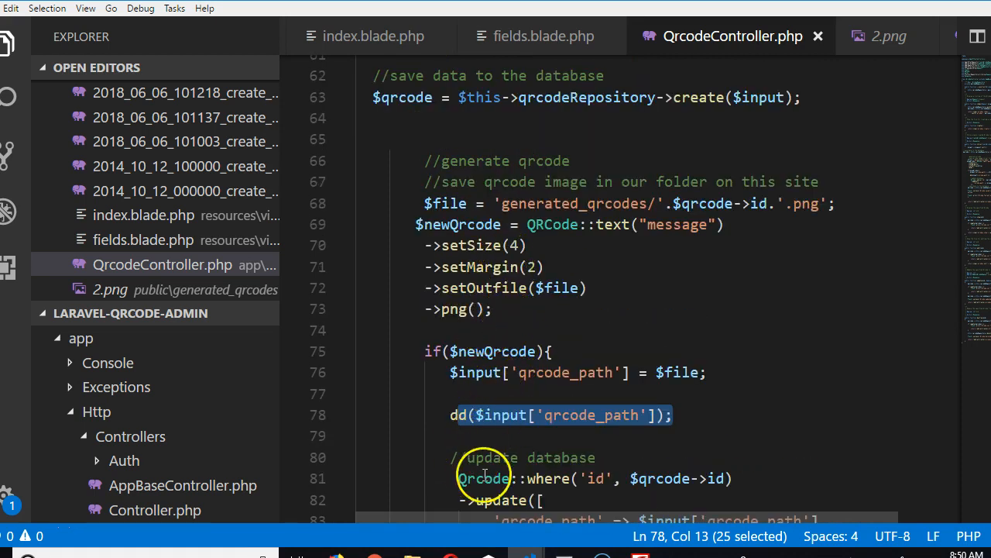
pyautogui.scroll(-3)
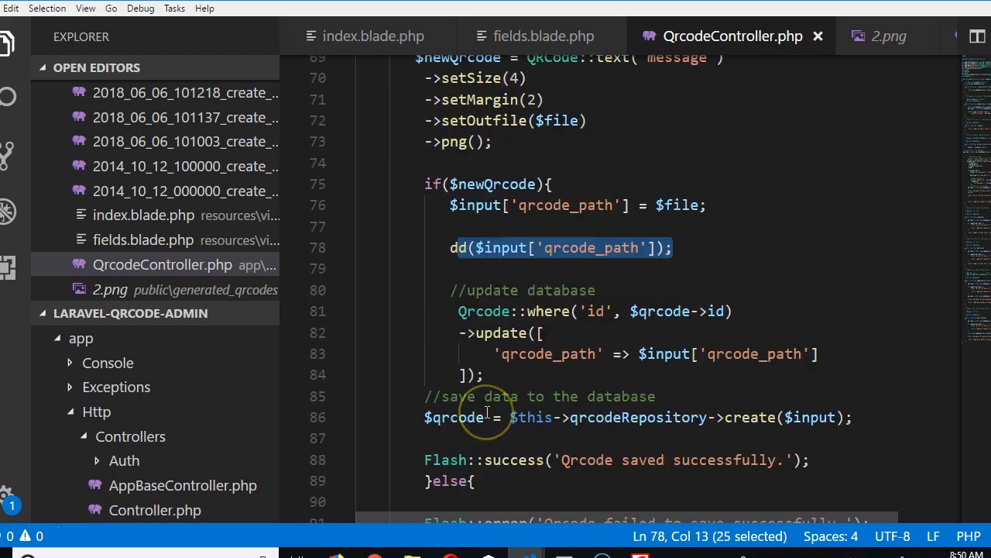
pyautogui.scroll(3)
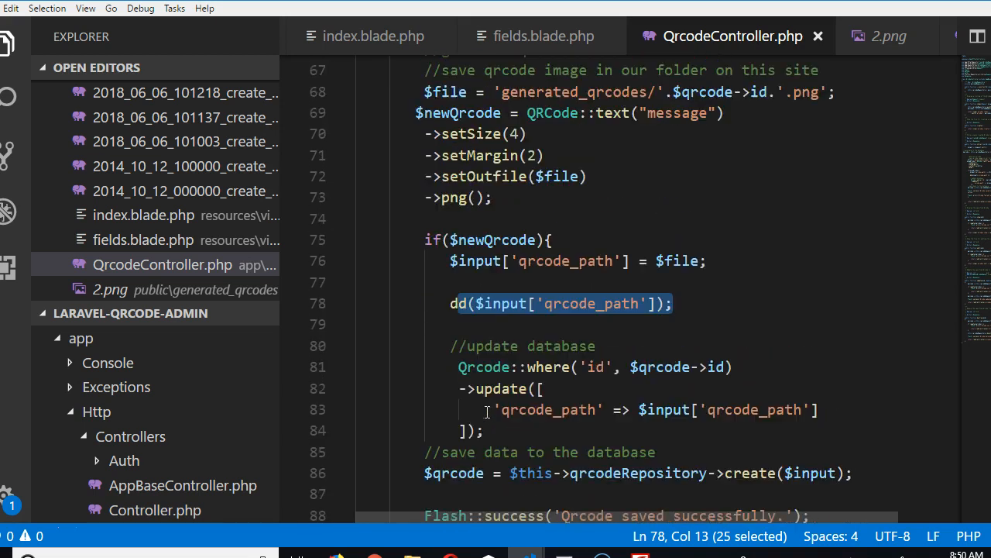
pyautogui.scroll(-3)
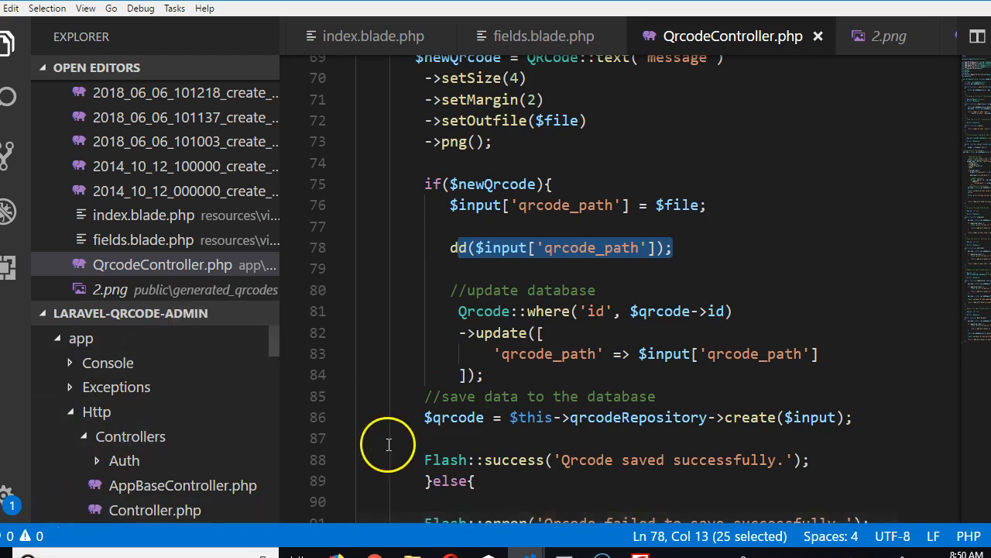
pyautogui.moveTo(43, 523)
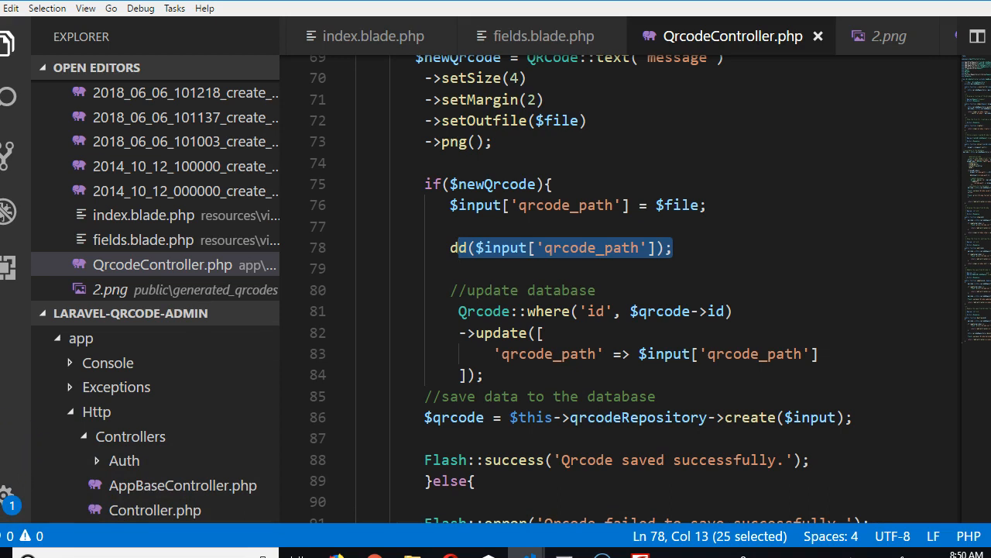
pyautogui.moveTo(217, 484)
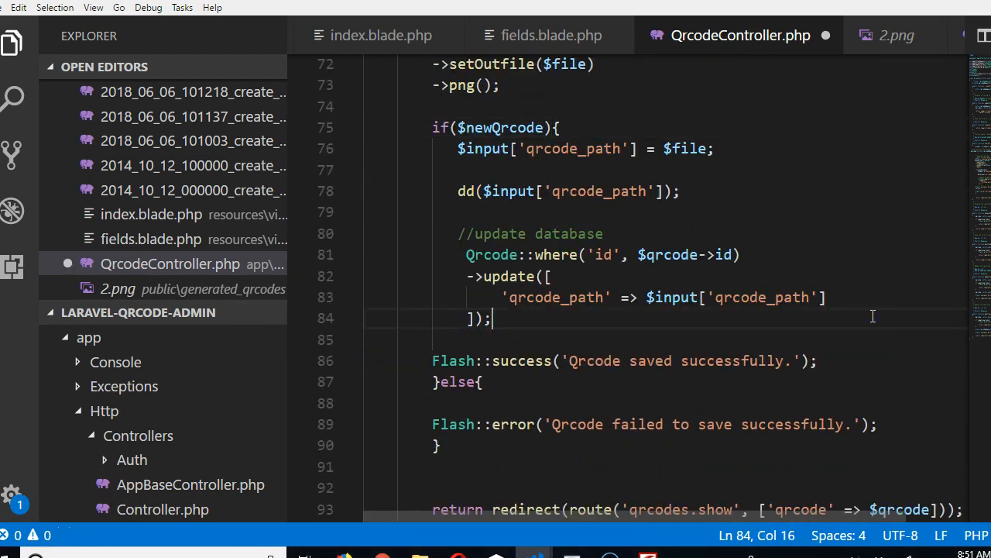
pyautogui.moveTo(551, 323)
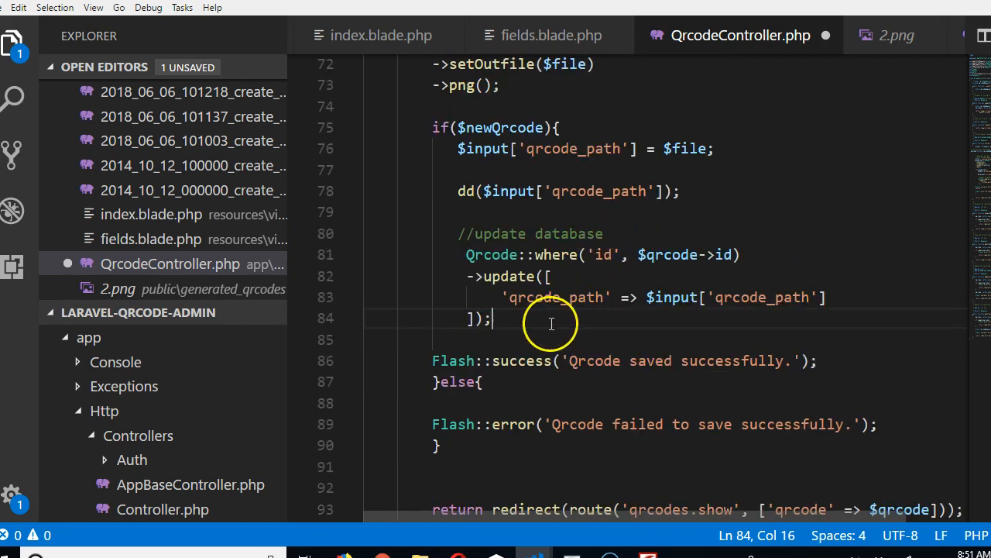
pyautogui.moveTo(725, 202)
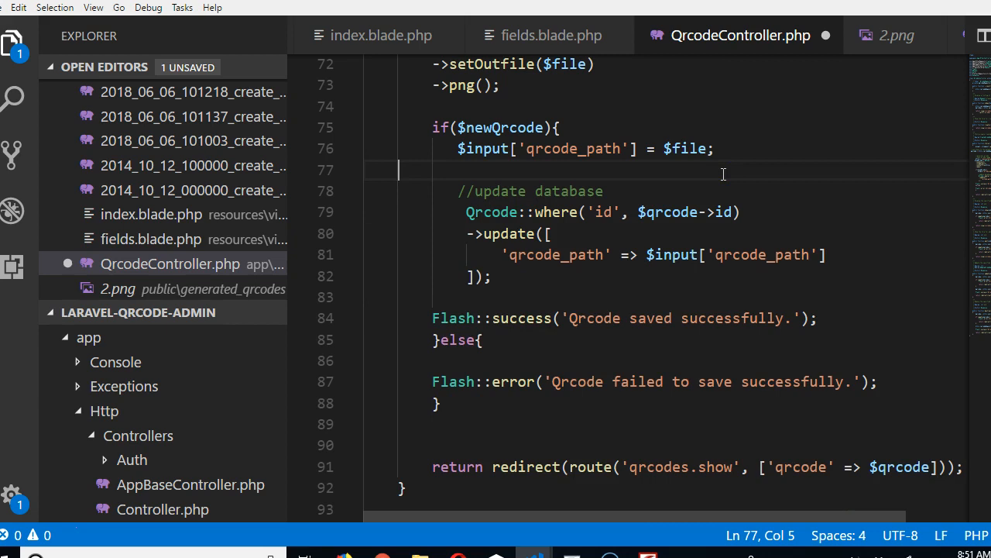
# Step: Move the qrcode_path assignment and Qrcode::where update block to right after ->png()
pyautogui.moveTo(457, 148); pyautogui.dragTo(490, 277)
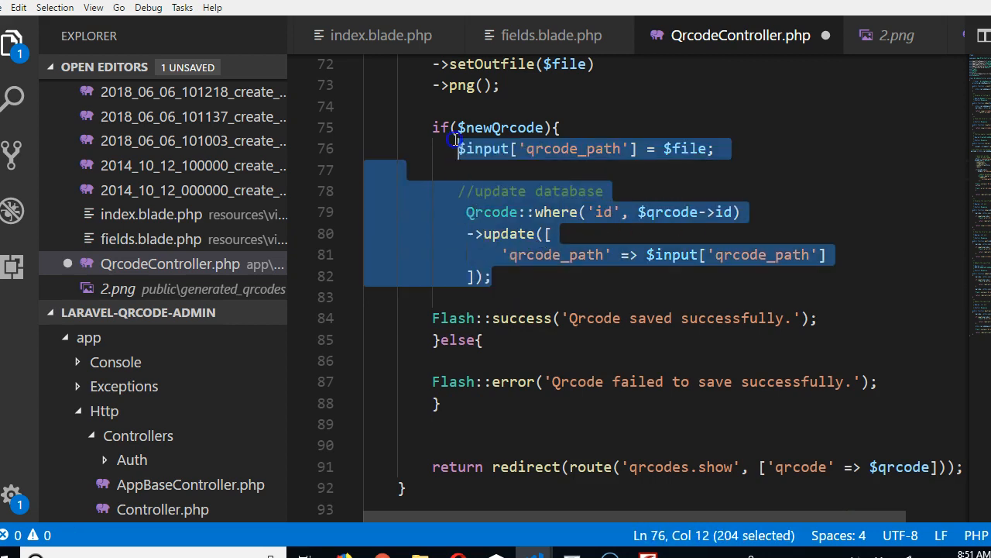
pyautogui.scroll(3)
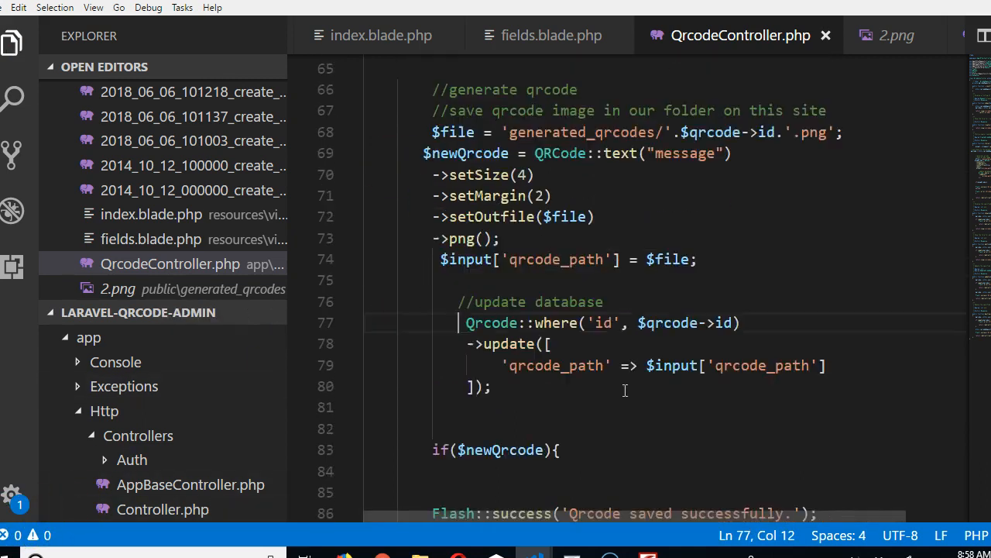
pyautogui.scroll(3)
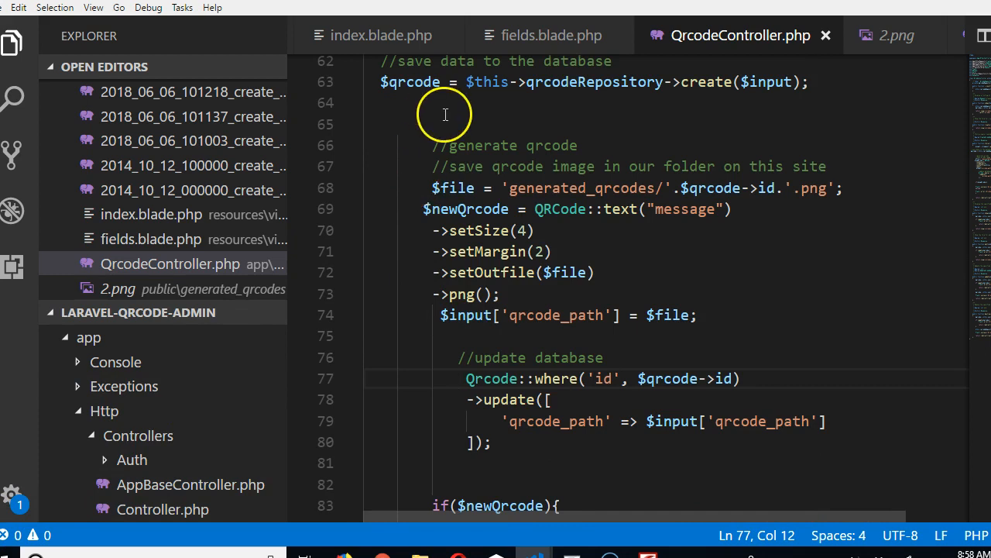
pyautogui.scroll(3)
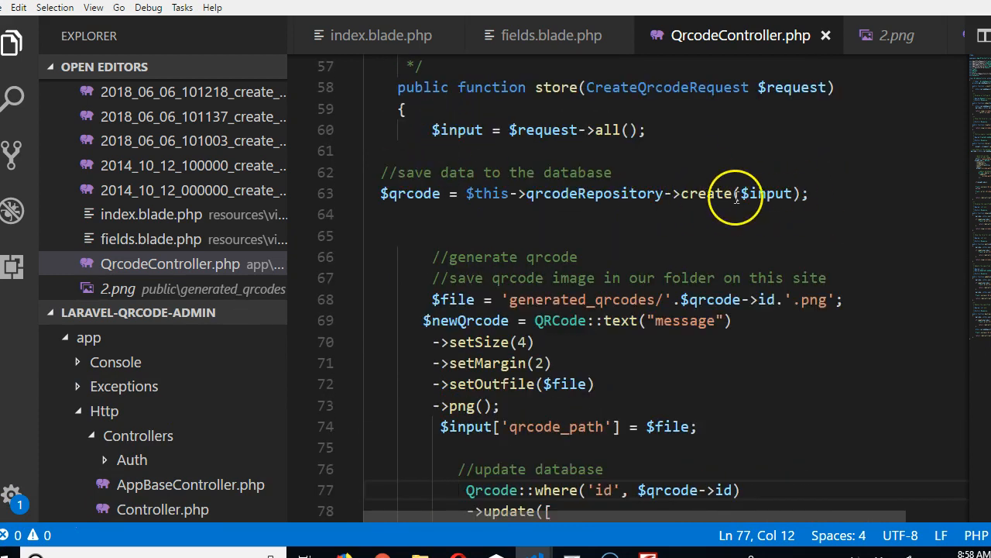
pyautogui.scroll(-3)
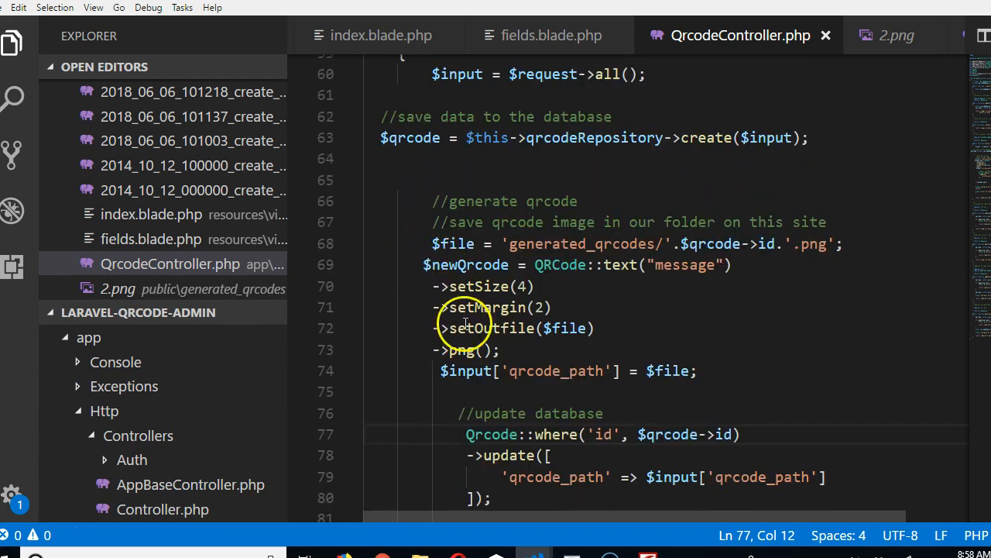
pyautogui.scroll(-3)
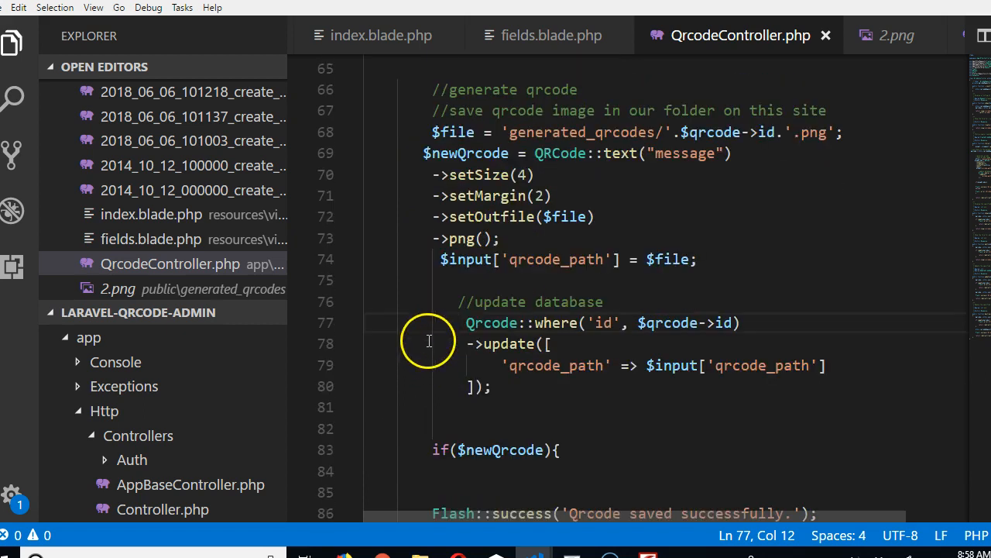
pyautogui.moveTo(526, 379)
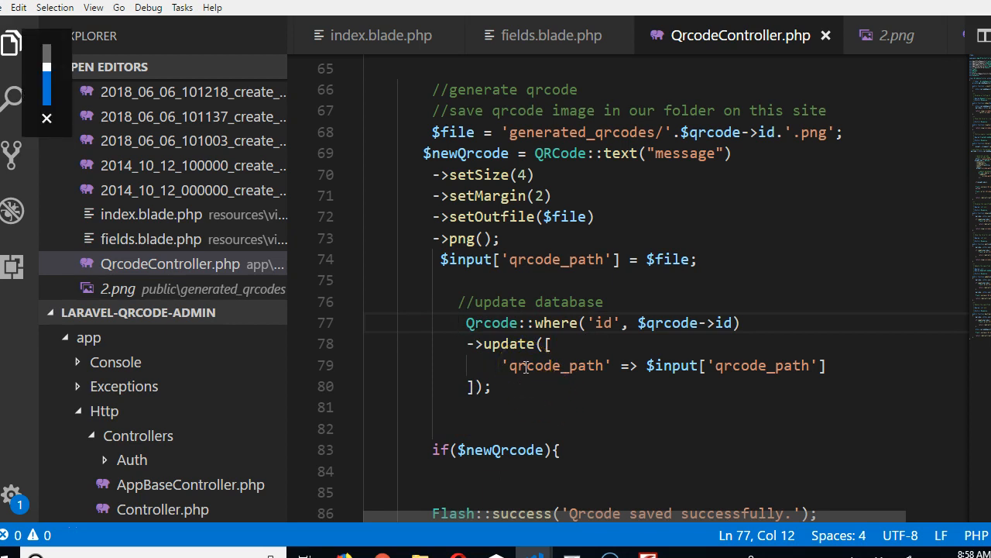
pyautogui.scroll(-3)
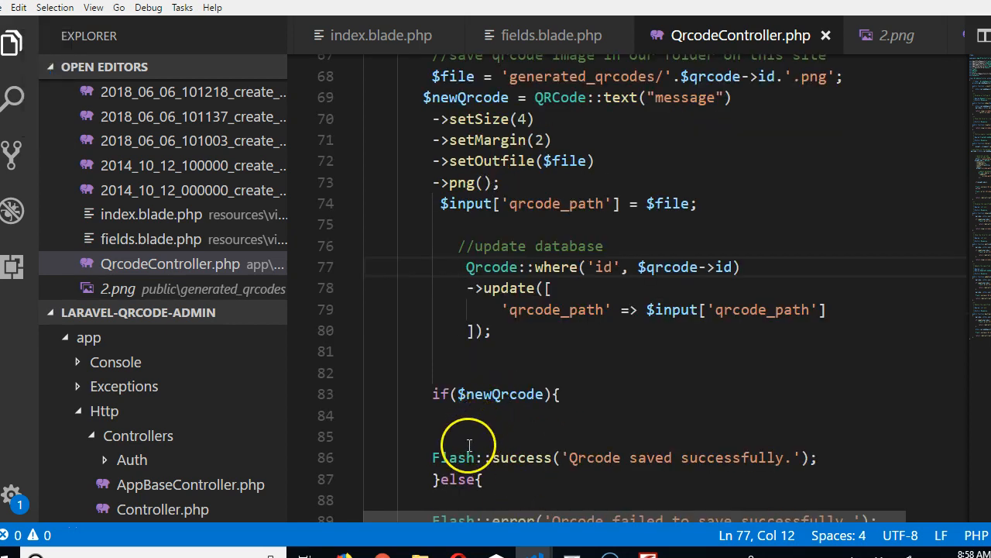
pyautogui.scroll(-3)
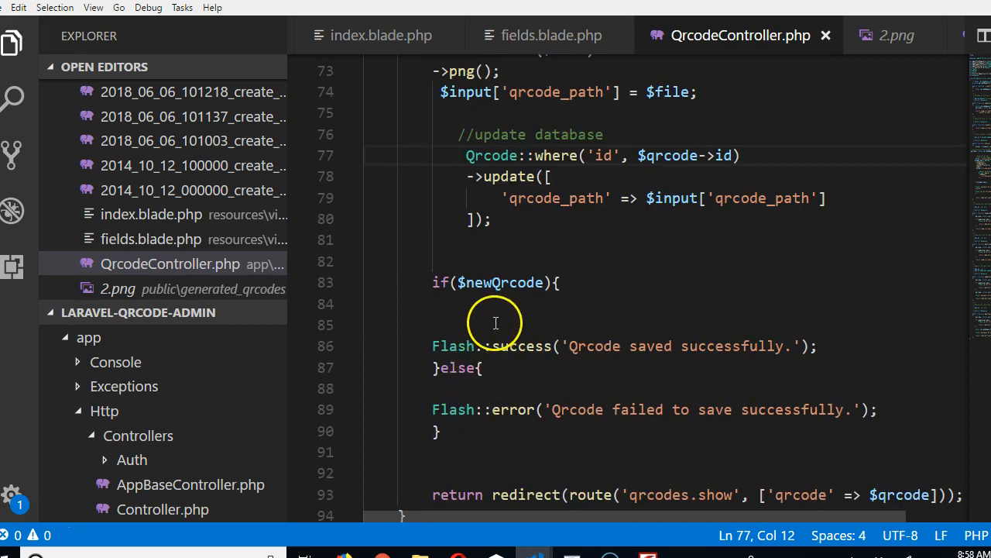
pyautogui.scroll(3)
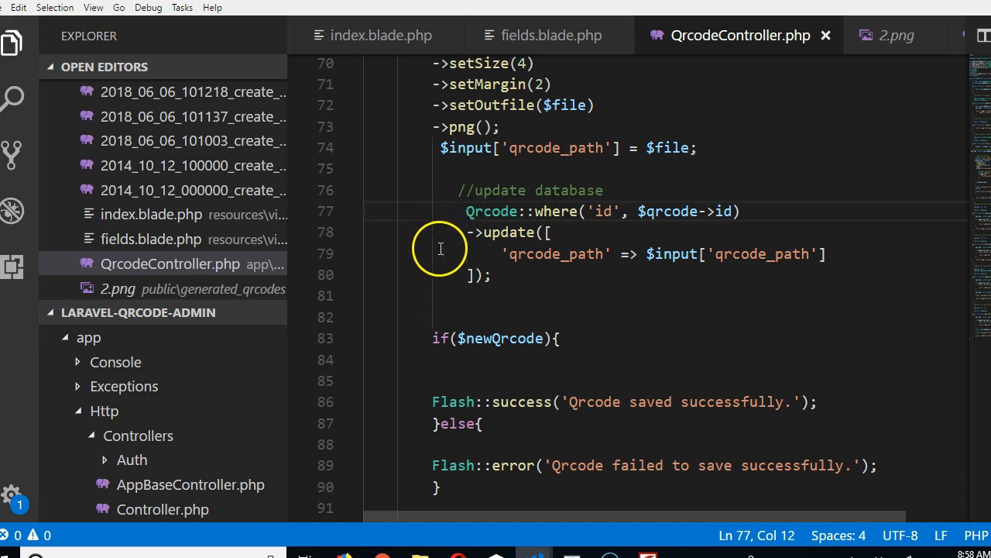
# Step: Assign the Qrcode::where update result to $newQrcode and indent its continuation lines
pyautogui.doubleClick(501, 338)
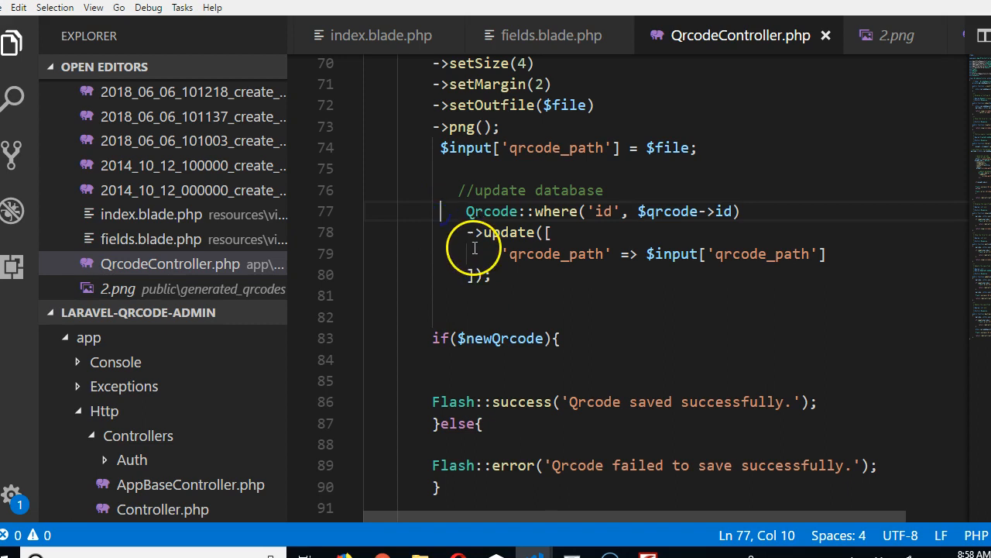
pyautogui.write('$newQrcode =')
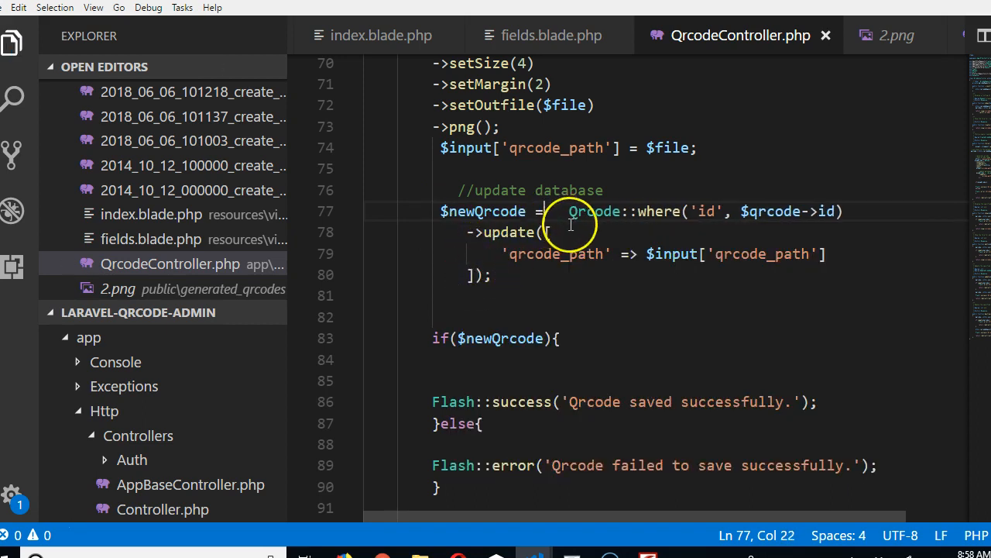
pyautogui.moveTo(570, 211); pyautogui.dragTo(586, 269)
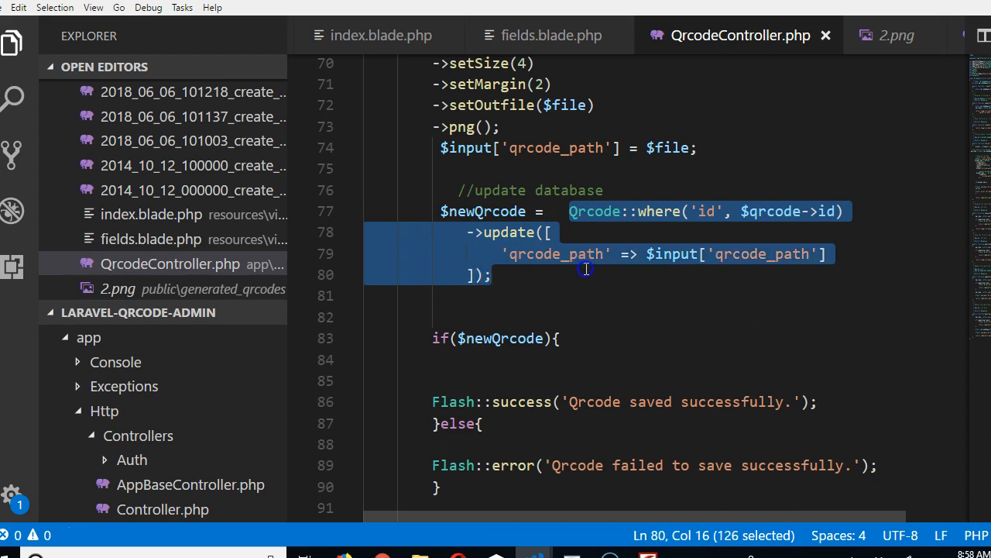
pyautogui.click(468, 232)
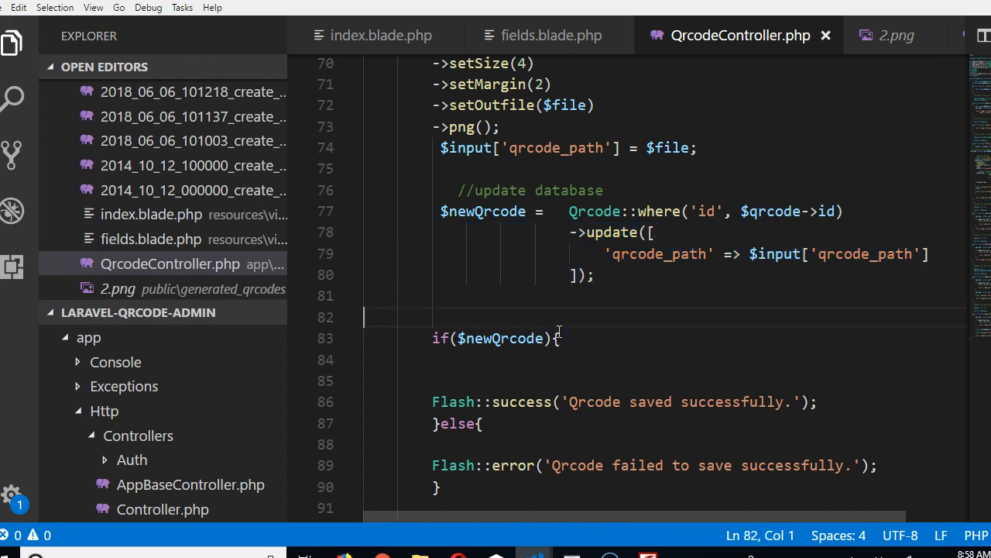
pyautogui.scroll(3)
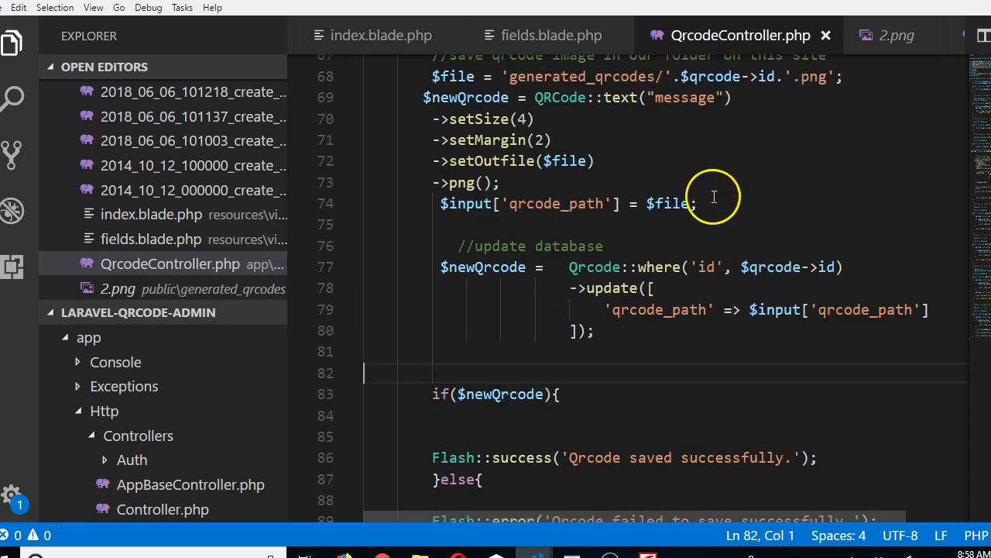
pyautogui.moveTo(589, 277)
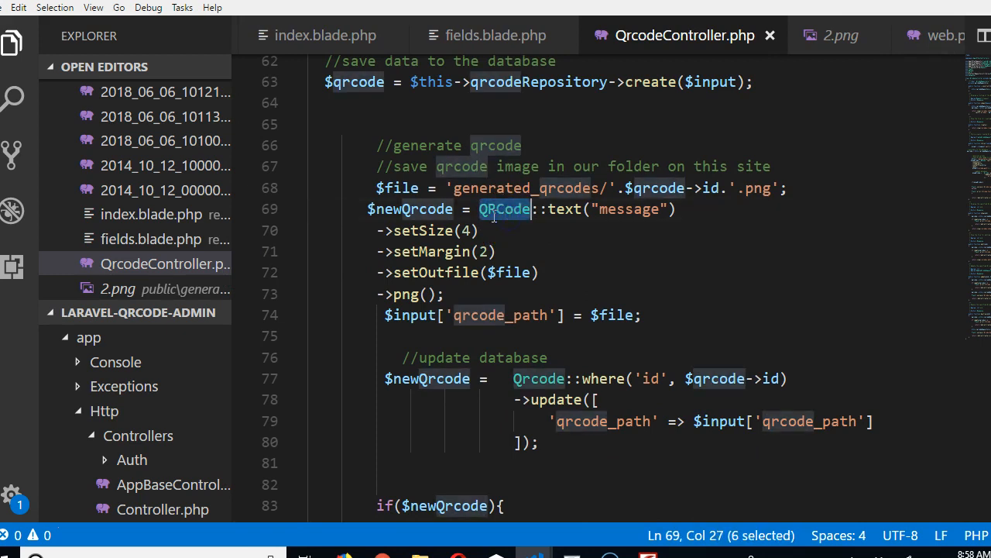
pyautogui.click(502, 209)
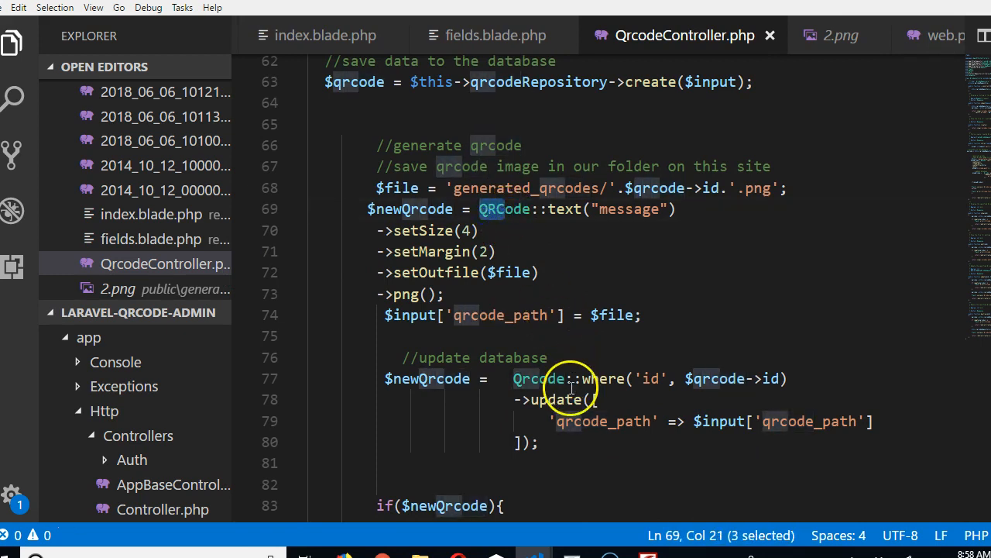
pyautogui.click(512, 379)
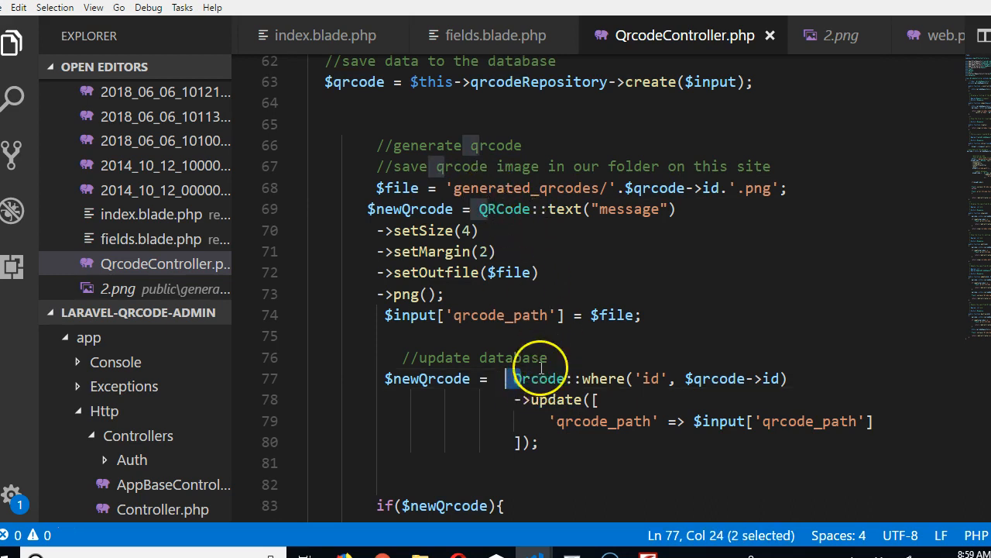
pyautogui.moveTo(550, 387)
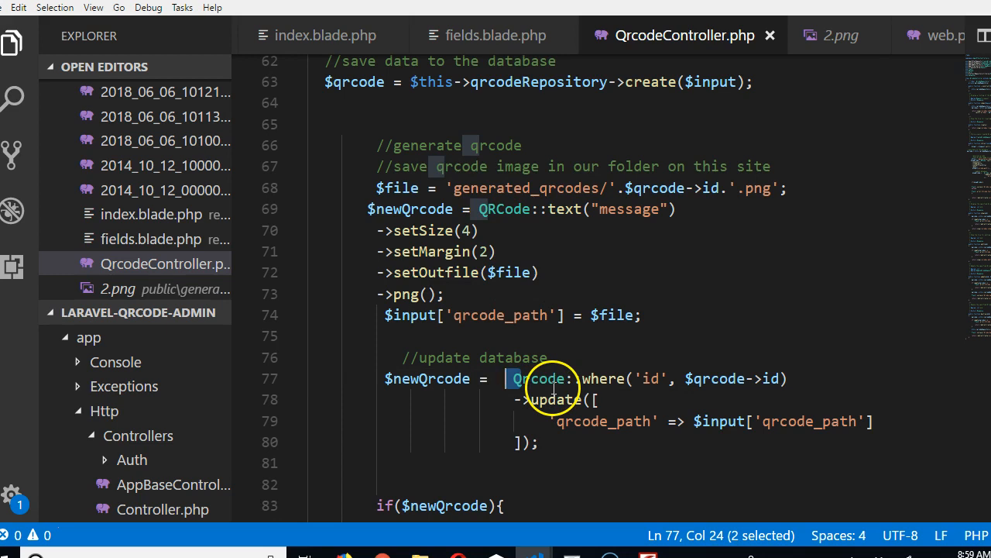
pyautogui.click(558, 378)
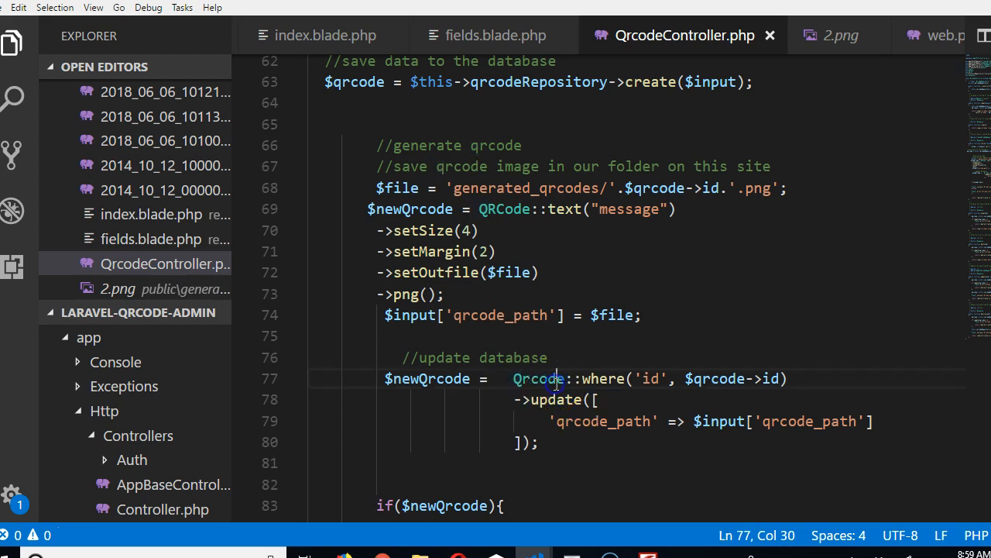
pyautogui.scroll(3)
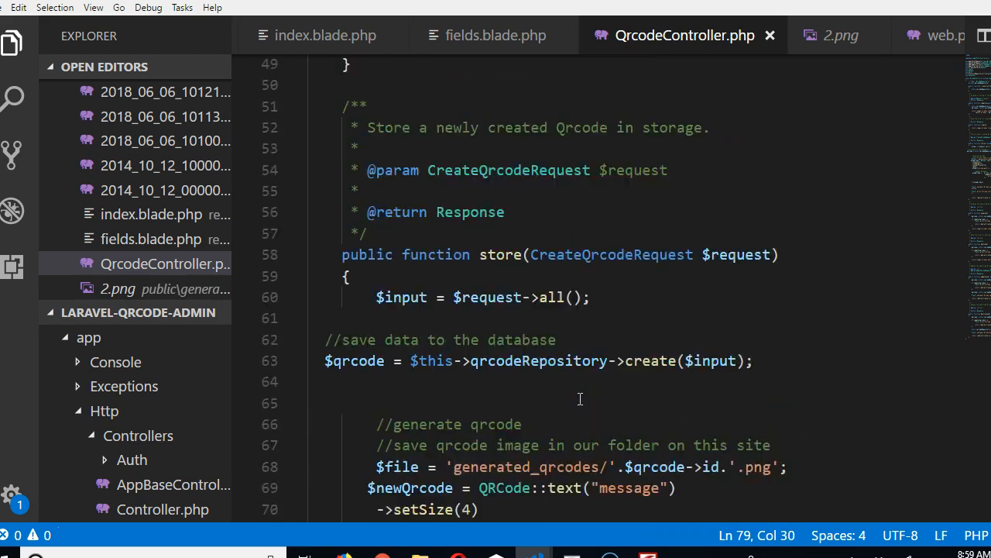
pyautogui.scroll(3)
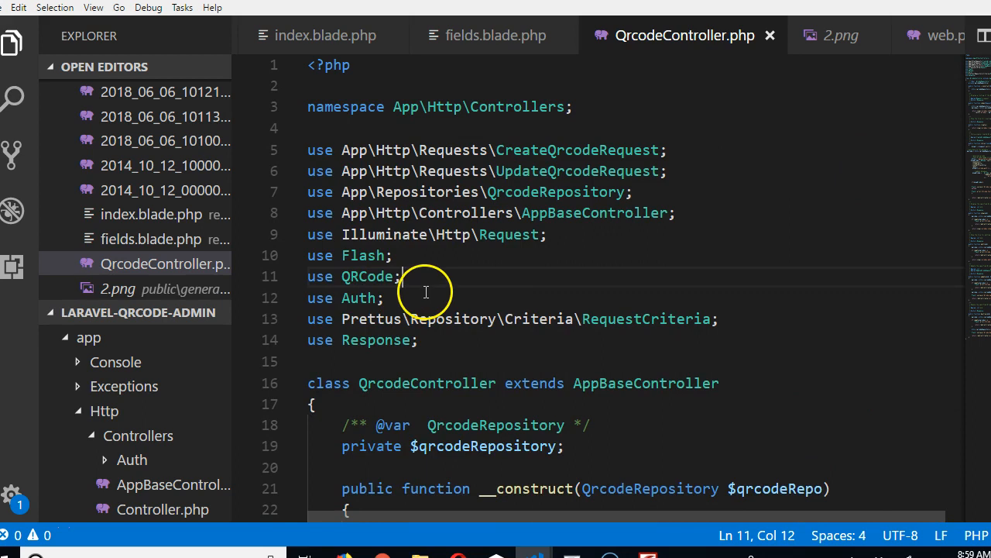
# Step: Add the import 'use App\Models\Qrcode;' below 'use QRCode;' in the controller
pyautogui.press('Enter')
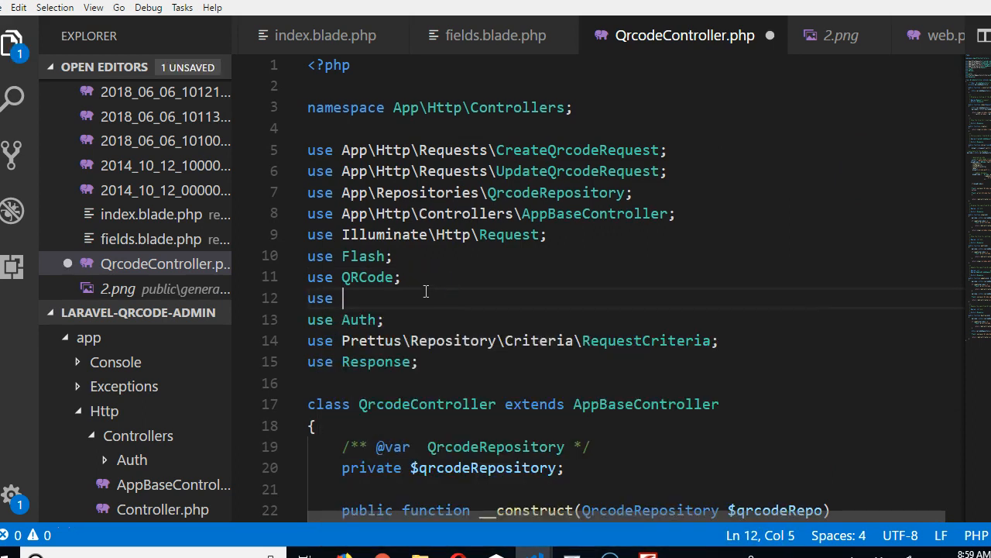
pyautogui.write('App')
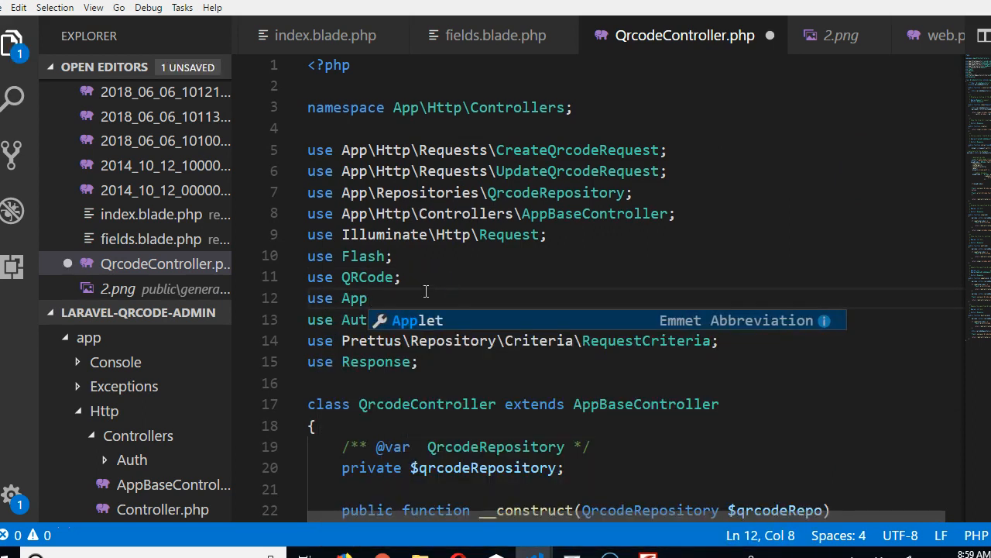
pyautogui.write('\\Models\\')
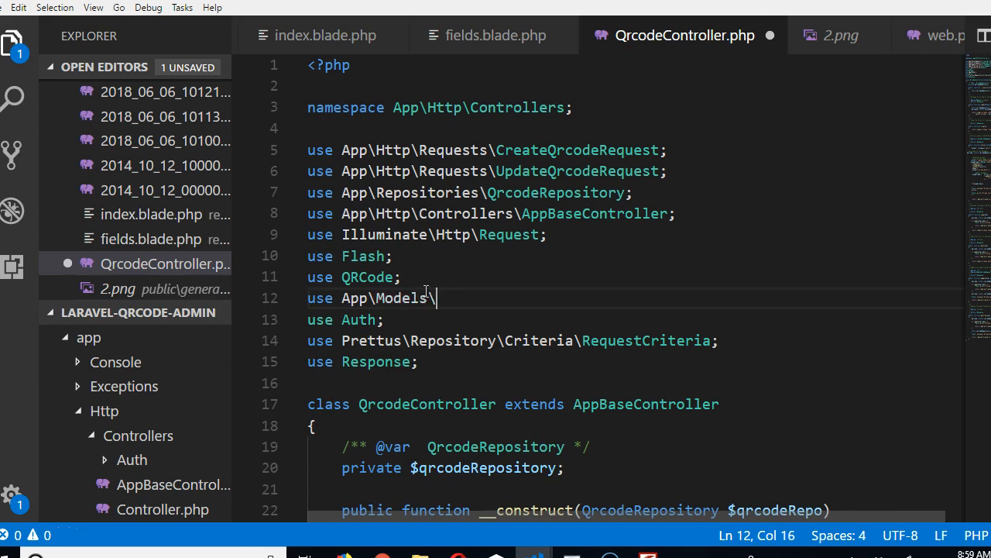
pyautogui.write('Qrcode')
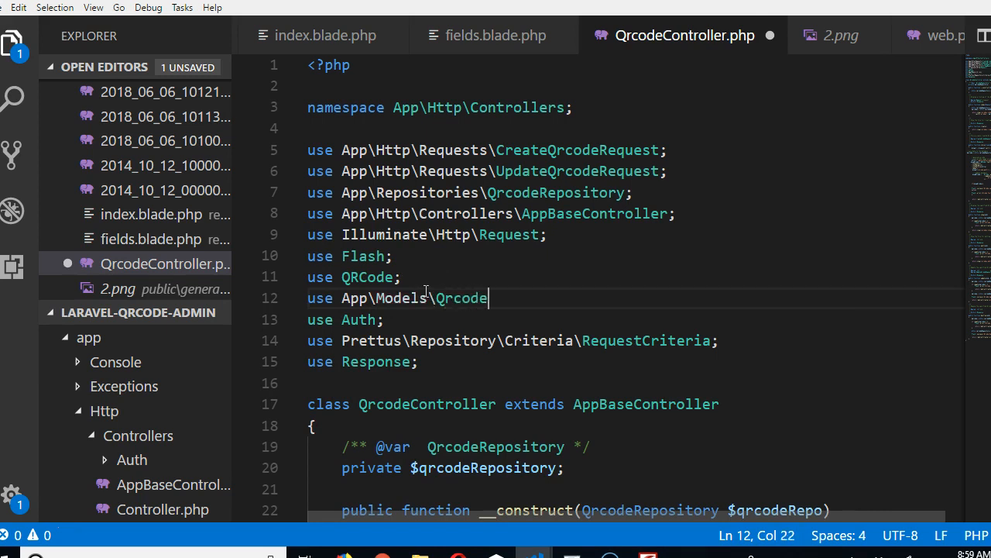
pyautogui.write(';')
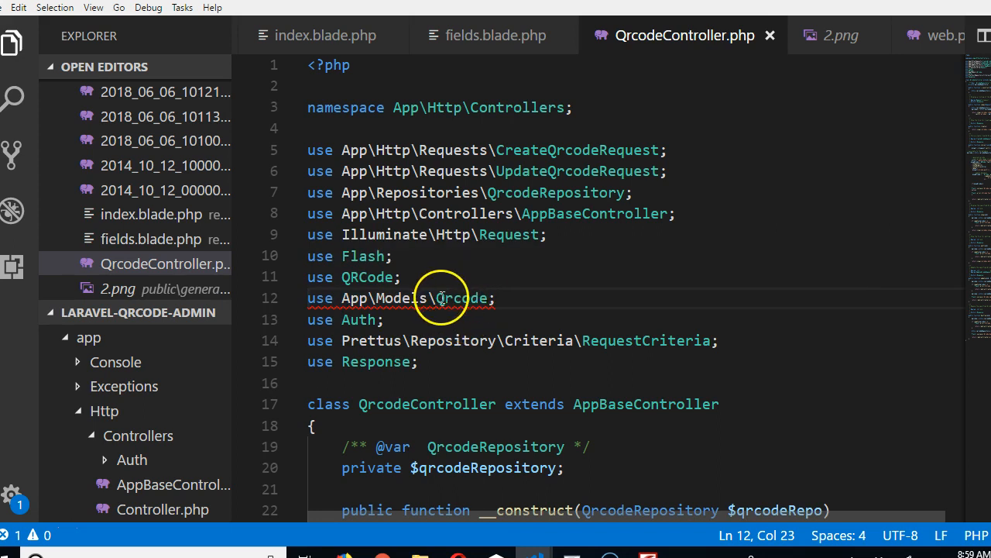
pyautogui.doubleClick(462, 298)
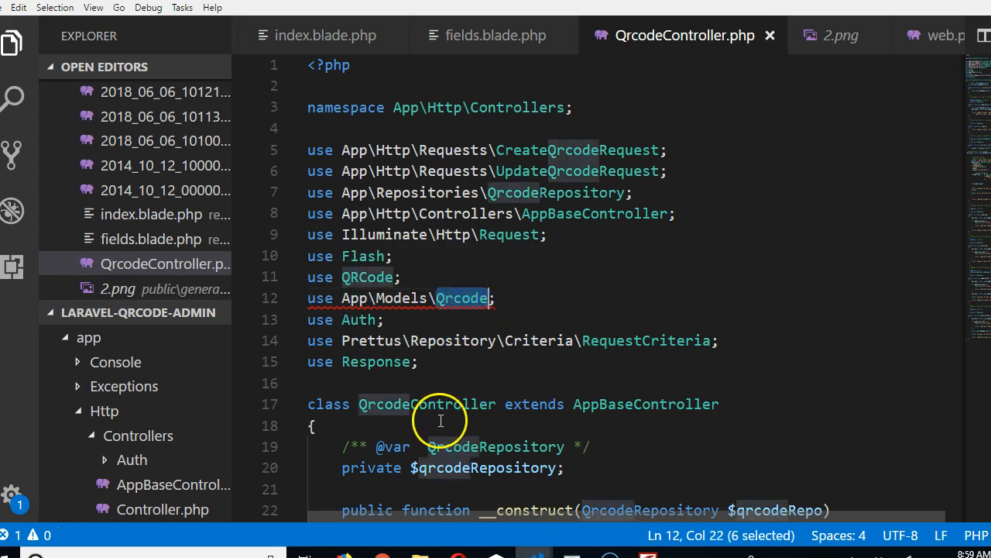
pyautogui.scroll(-3)
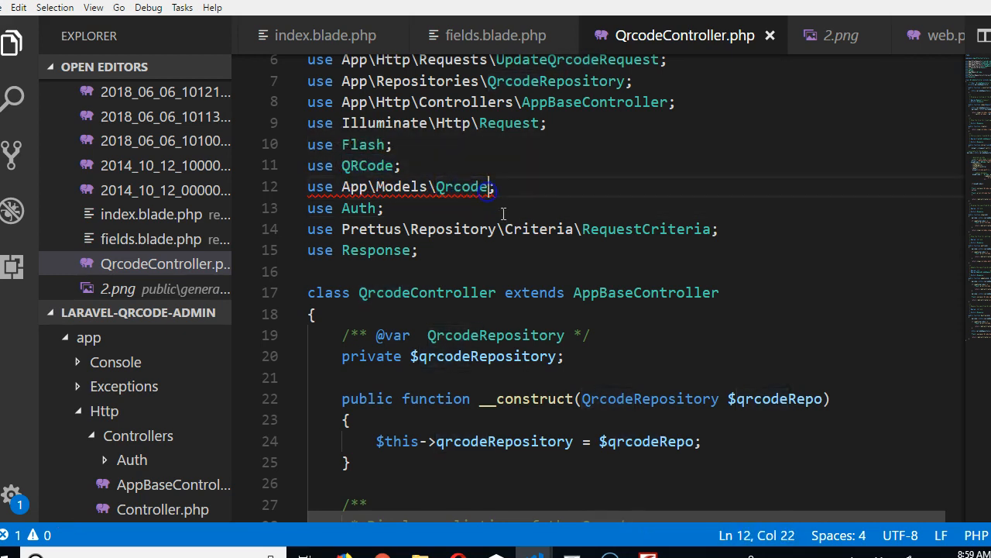
# Step: Alias the App\Models\Qrcode import on line 12 as QrcodeModel and save the controller
pyautogui.write('as')
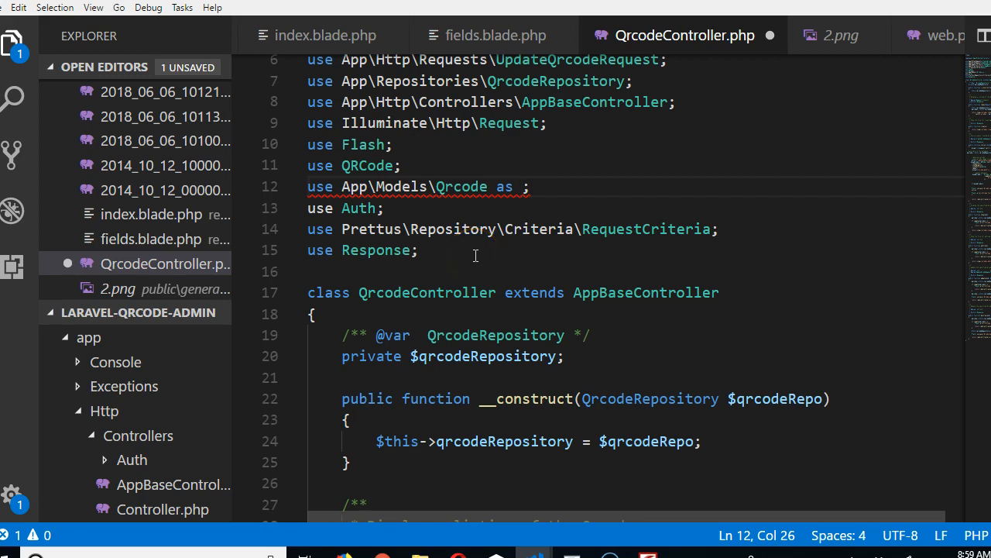
pyautogui.write('Qr')
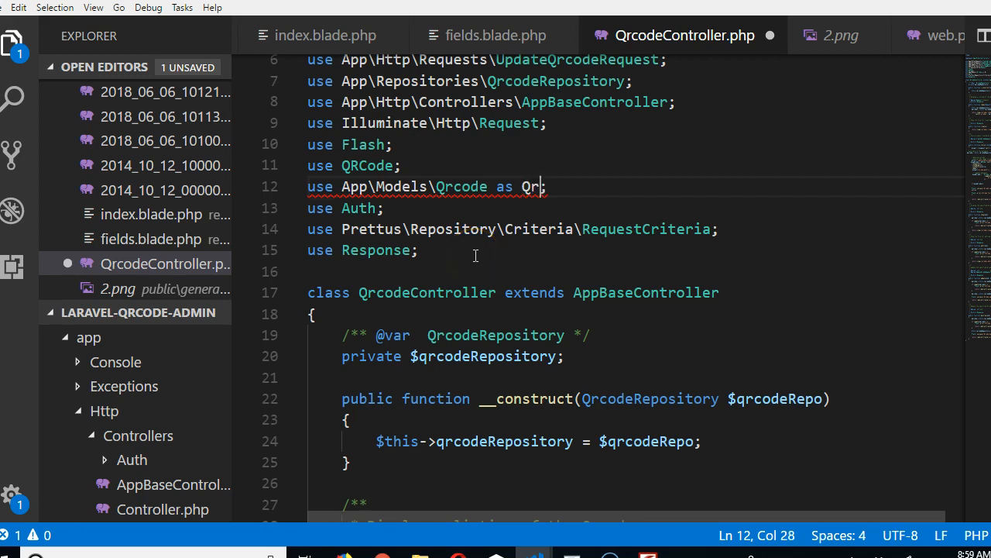
pyautogui.write('c')
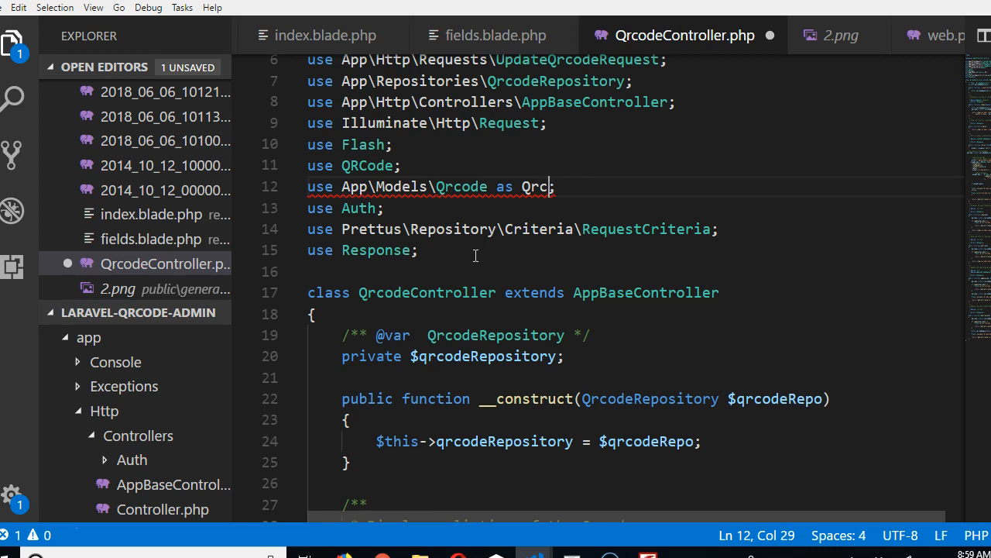
pyautogui.write('odeModel')
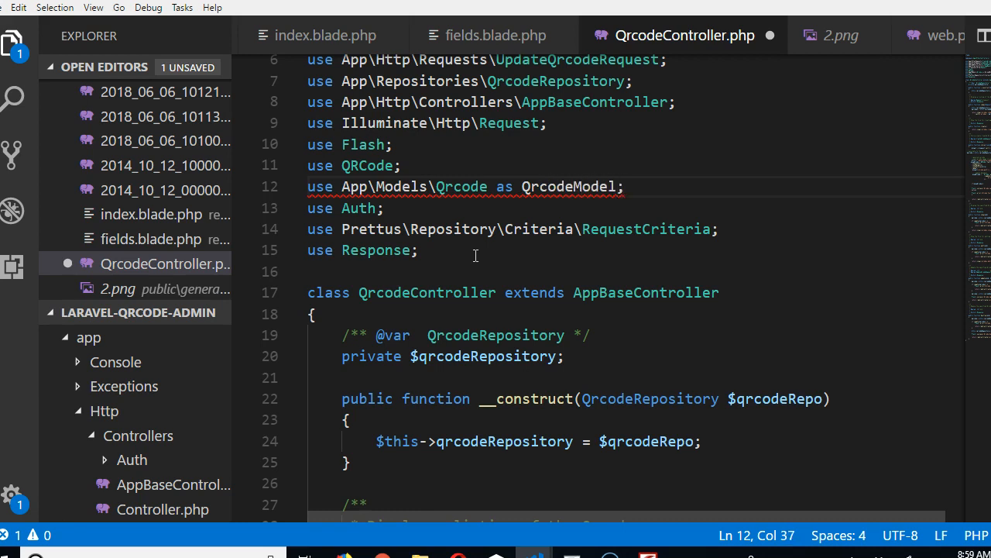
pyautogui.press('ctrl+s')
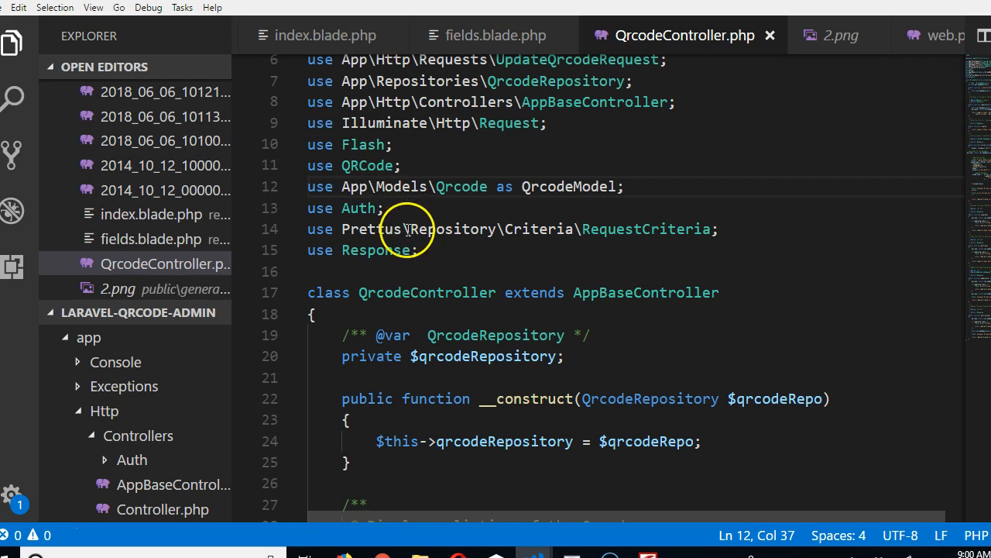
# Step: Collapse Http and expand Models in the Explorer to list Qrcode.php, returning to the alias
pyautogui.doubleClick(353, 185)
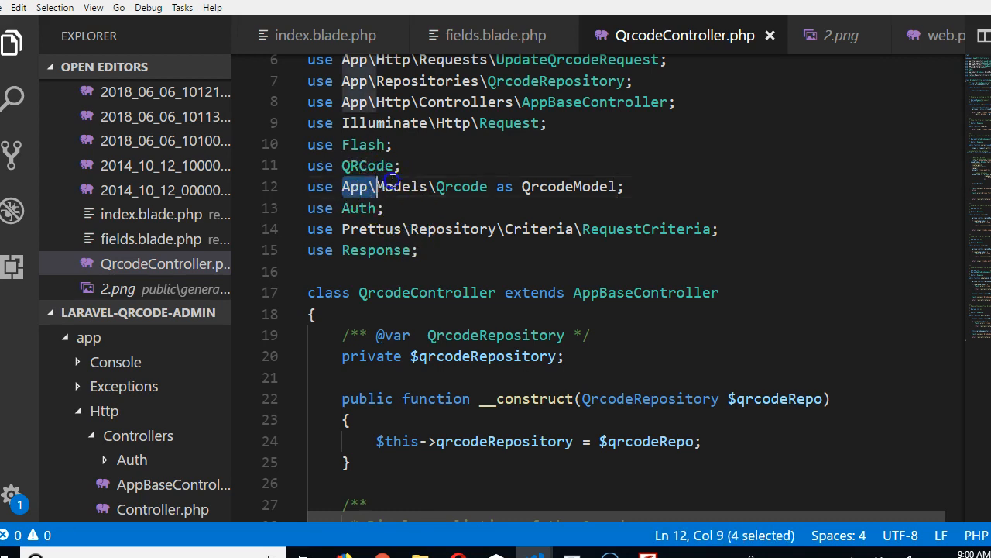
pyautogui.click(103, 410)
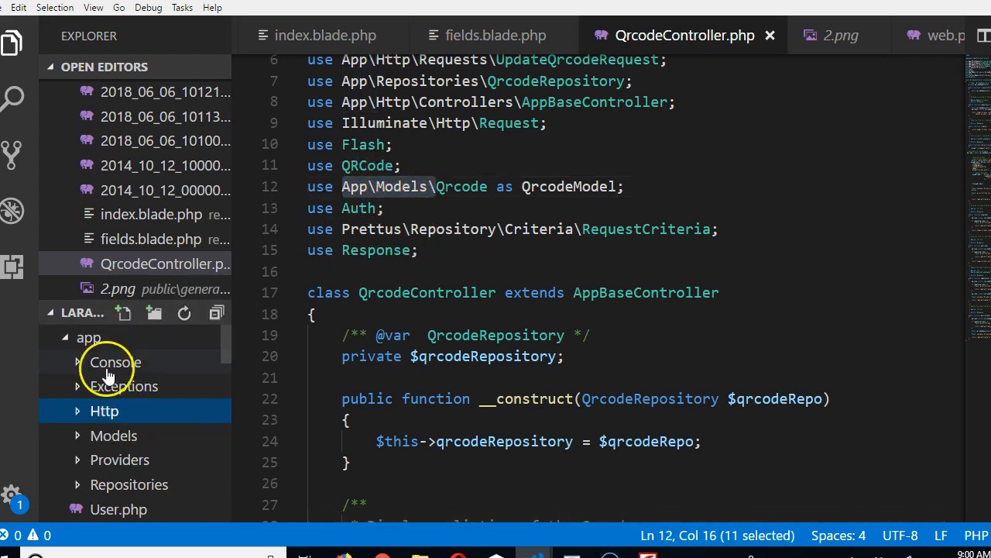
pyautogui.moveTo(129, 435)
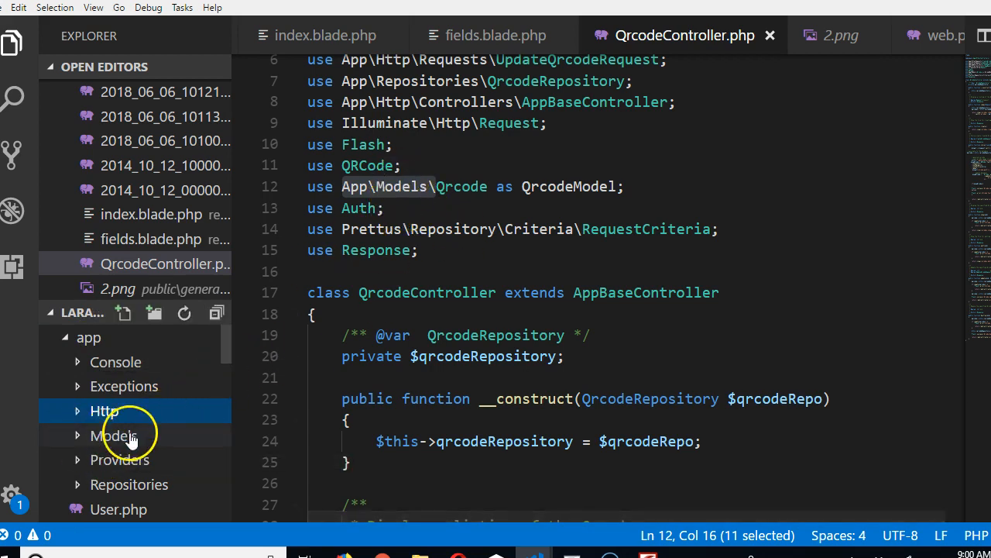
pyautogui.click(114, 435)
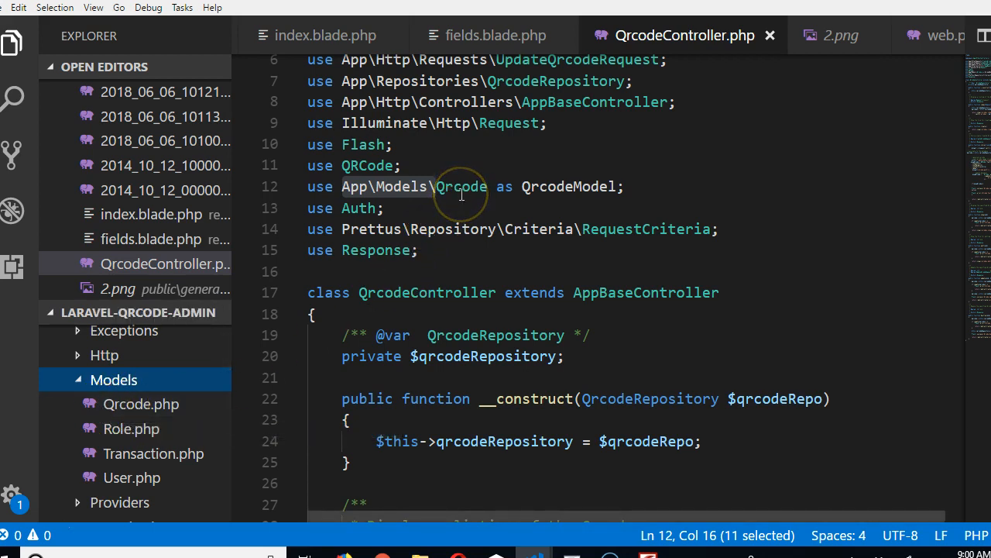
pyautogui.click(553, 186)
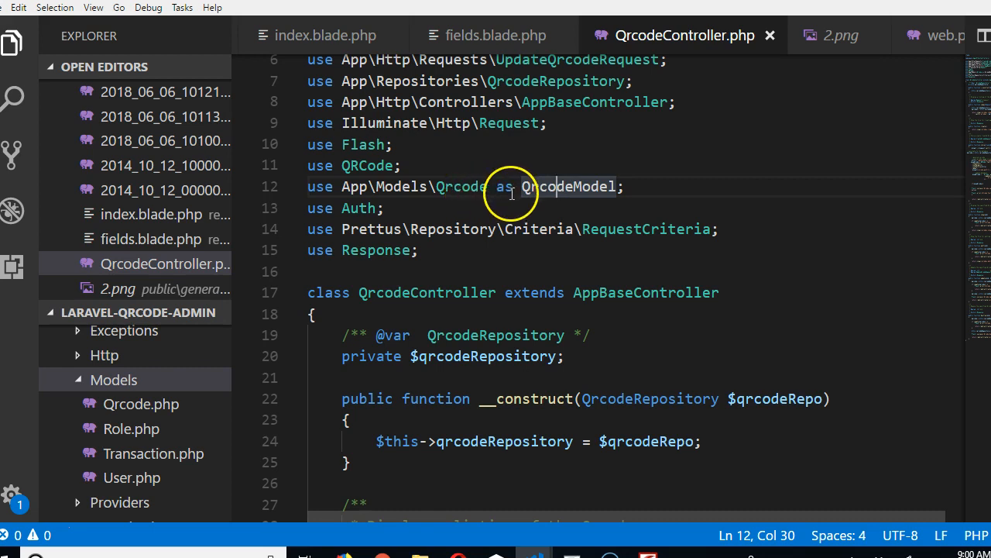
# Step: Replace Qrcode with QrcodeModel in store()'s where/update call and save the controller
pyautogui.doubleClick(568, 186)
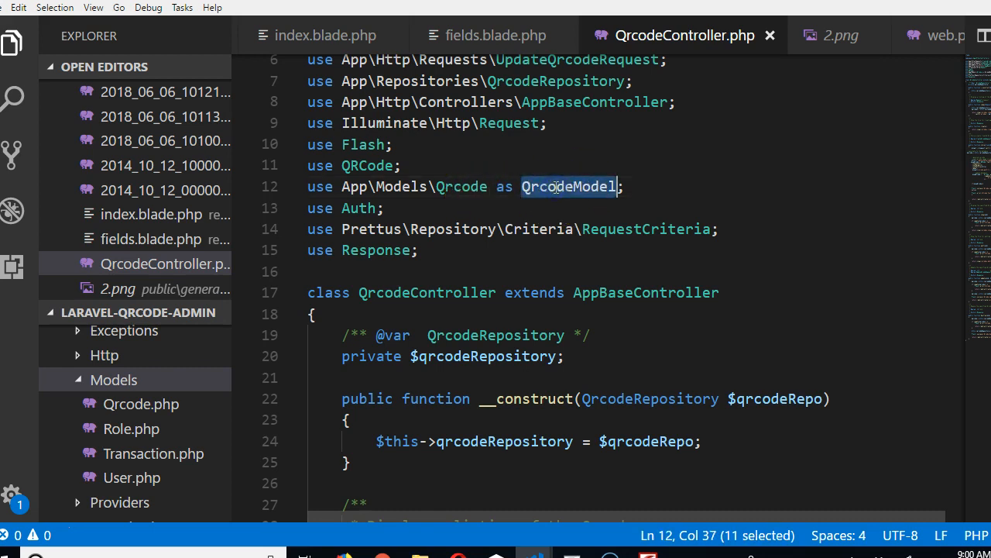
pyautogui.scroll(-3)
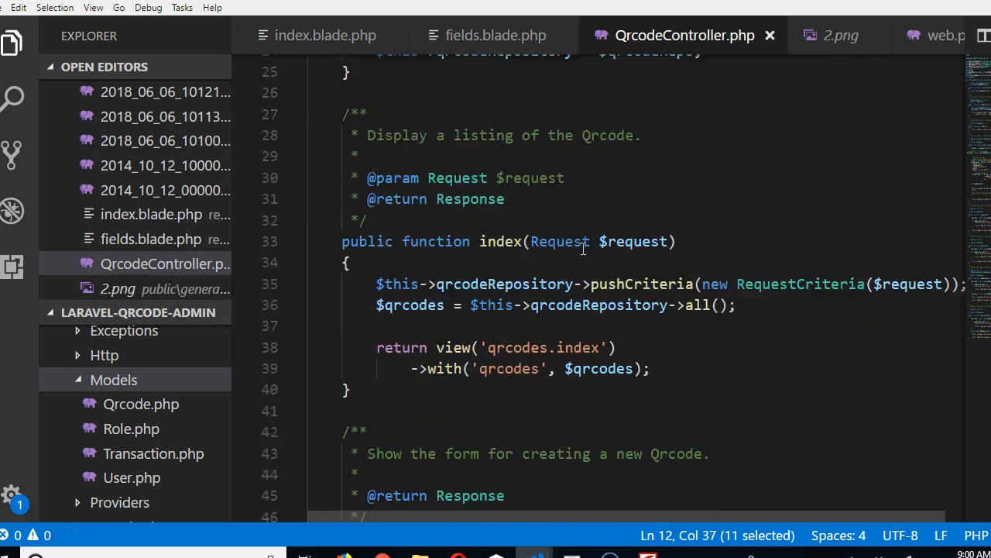
pyautogui.scroll(-3)
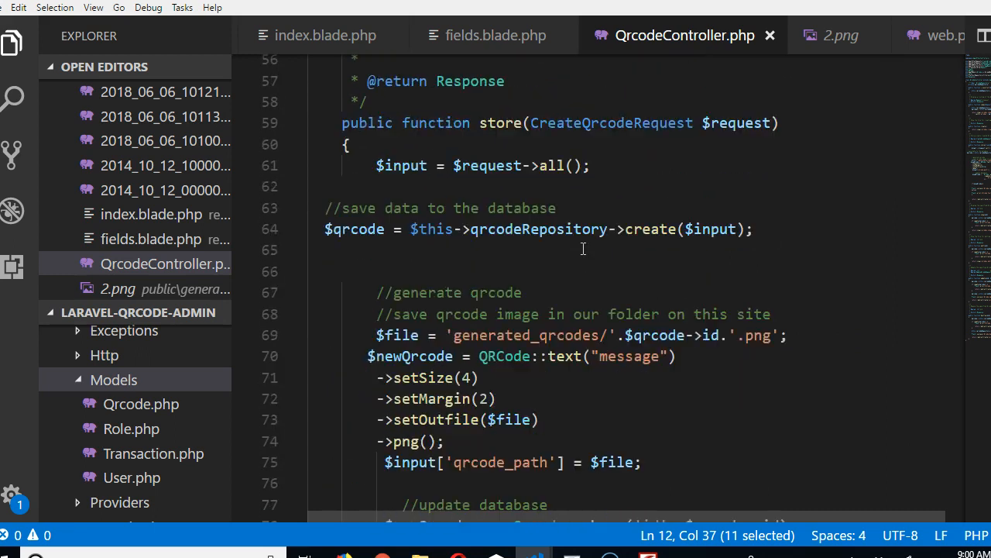
pyautogui.scroll(-3)
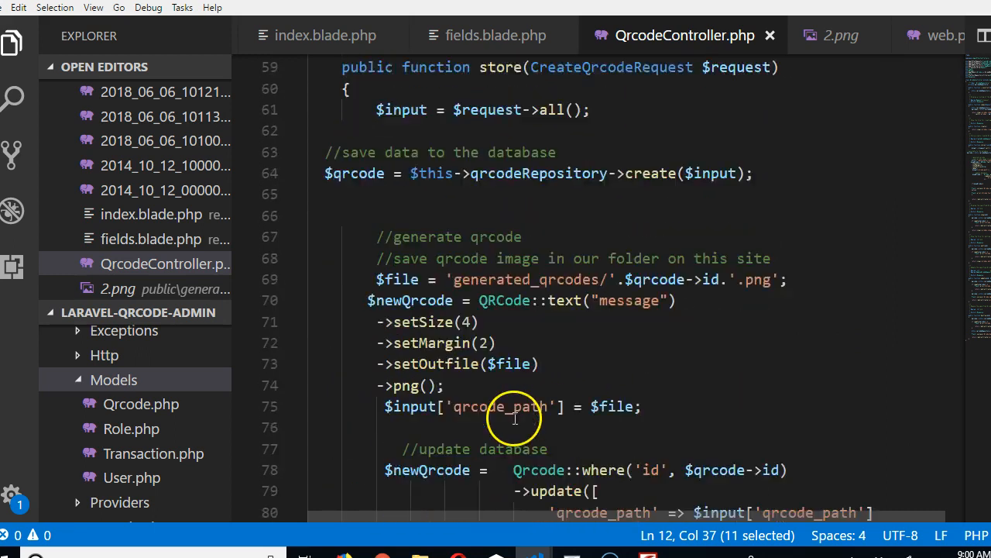
pyautogui.rightClick(536, 358)
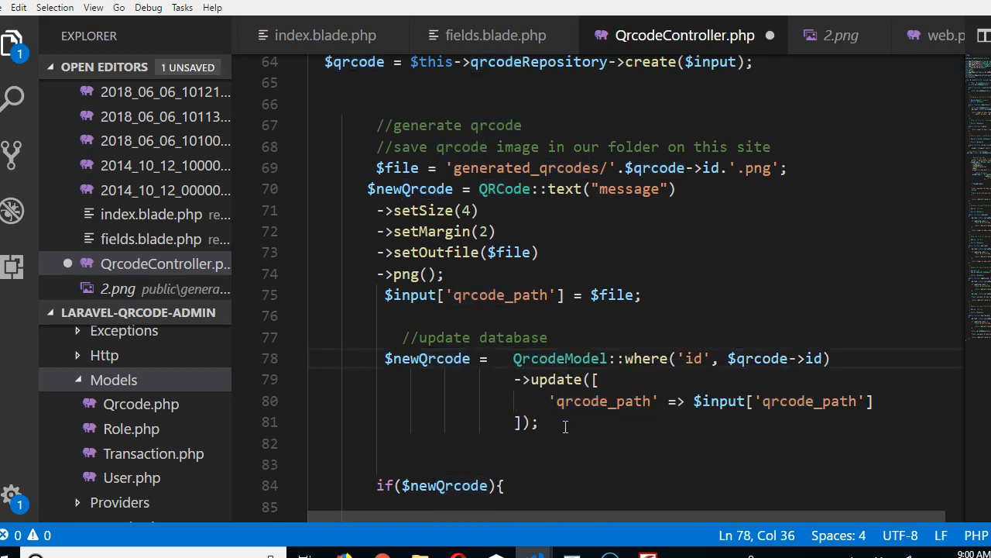
pyautogui.press('ctrl+s')
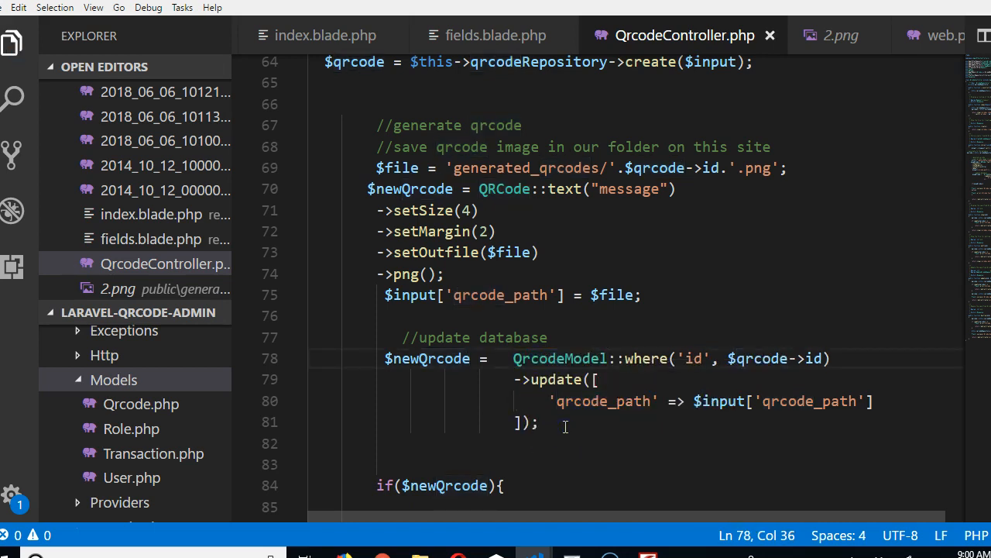
pyautogui.scroll(-3)
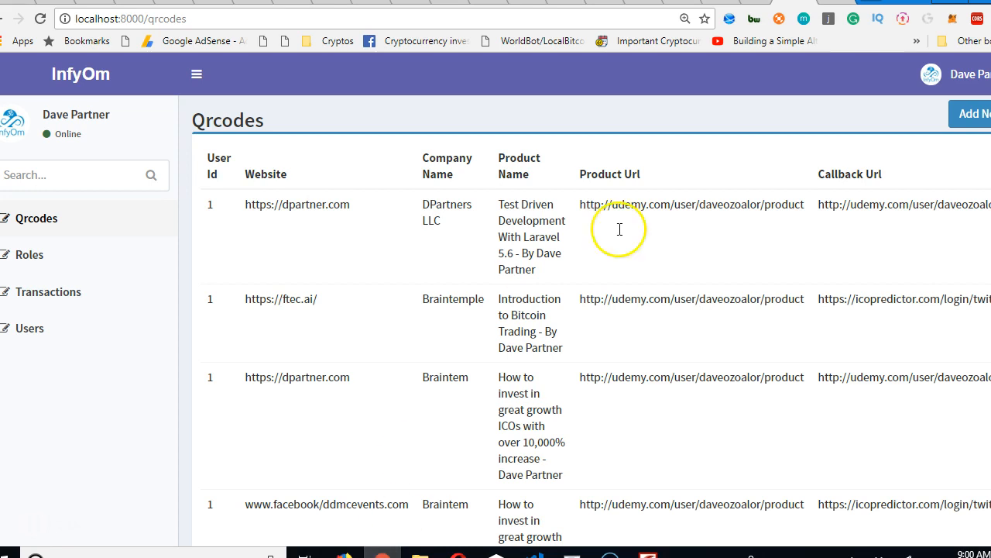
pyautogui.click(974, 114)
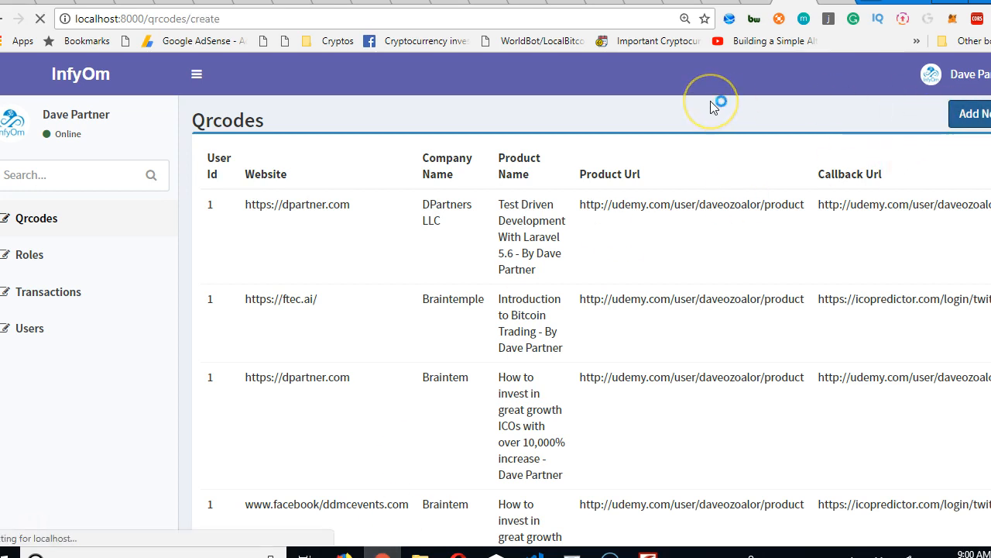
pyautogui.click(970, 114)
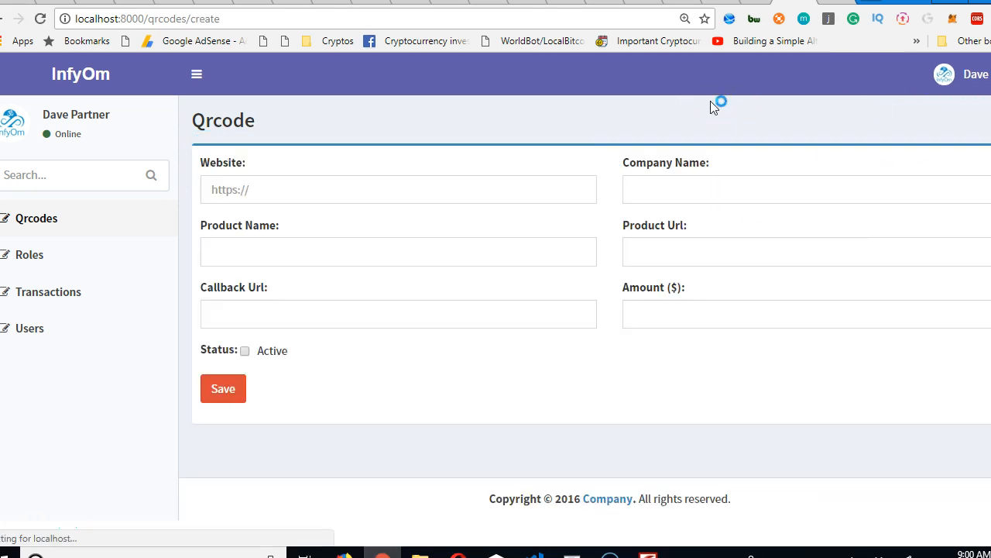
pyautogui.write('https://dpartner.com')
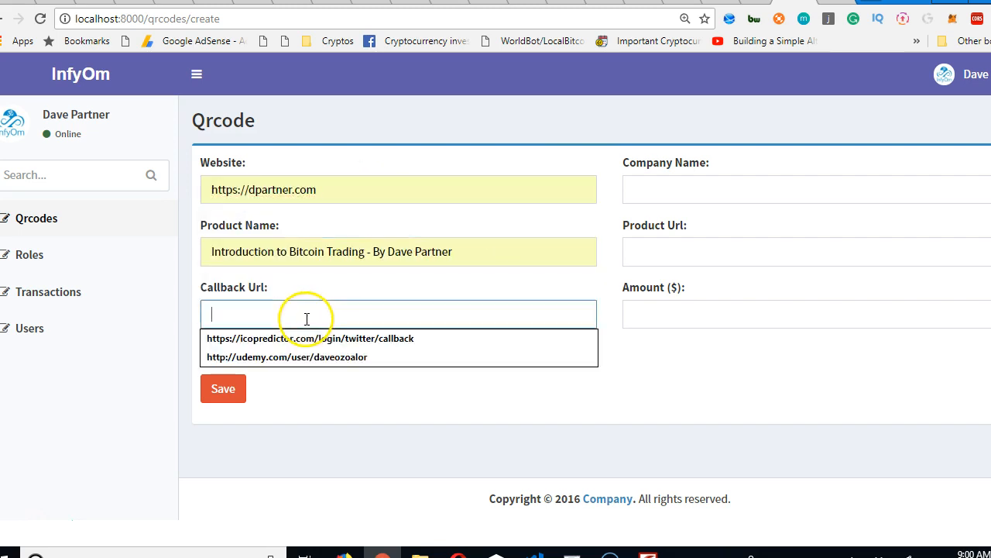
# Step: Autofill callback URL, mark active, choose company Braintem and product URL, then save
pyautogui.click(308, 338)
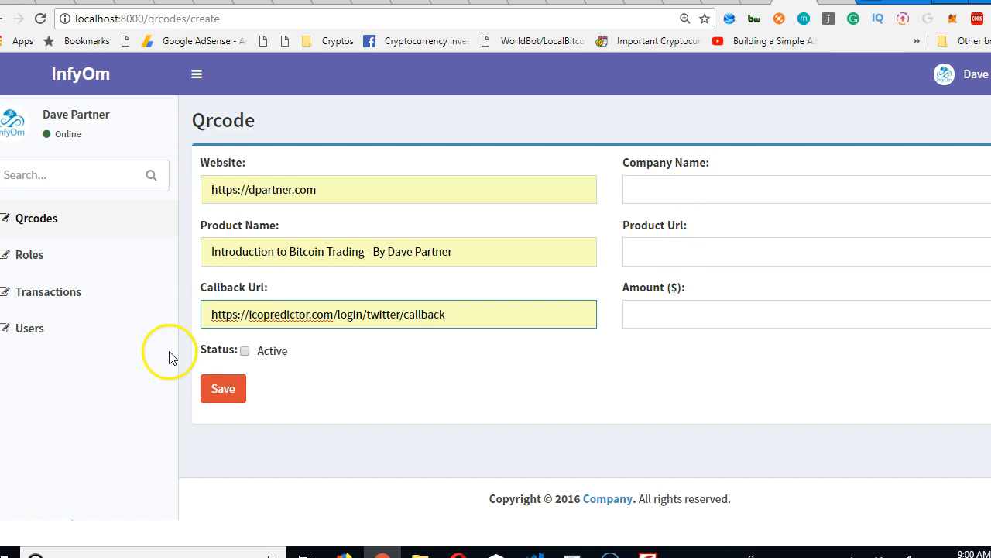
pyautogui.click(805, 189)
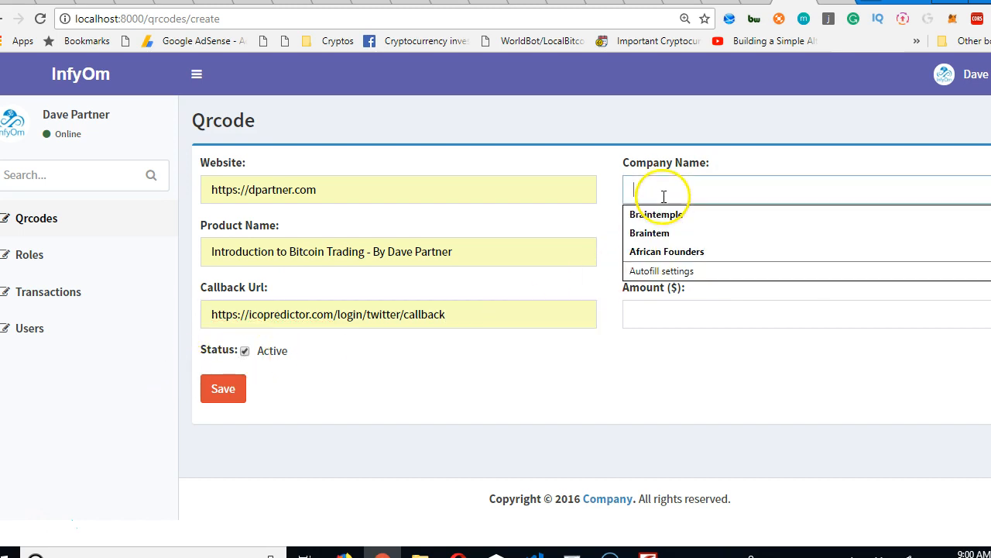
pyautogui.click(649, 232)
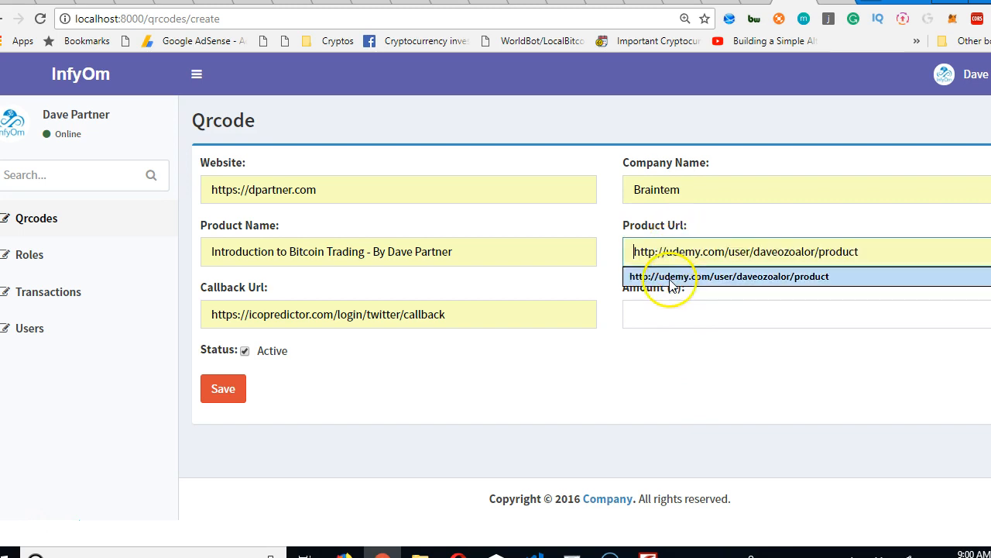
pyautogui.click(732, 276)
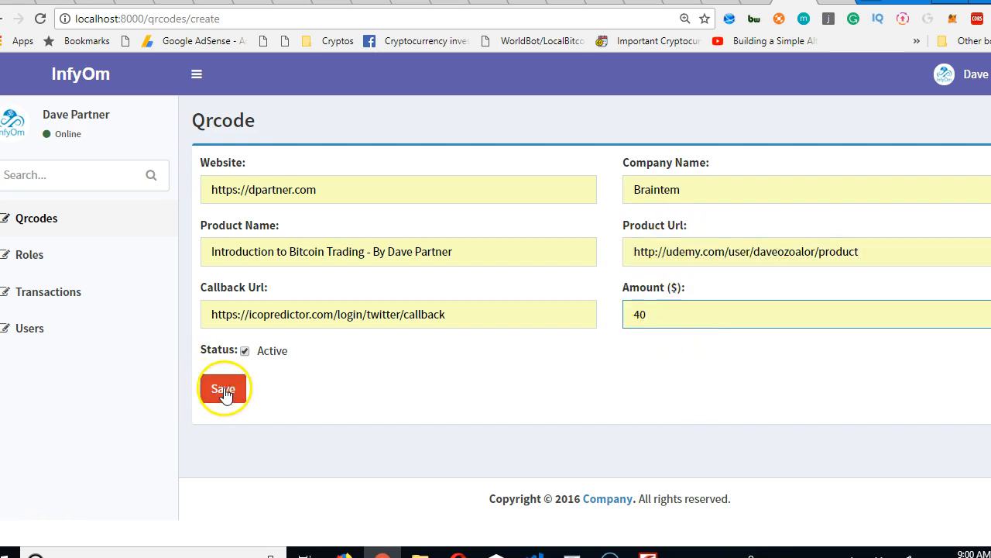
pyautogui.click(223, 388)
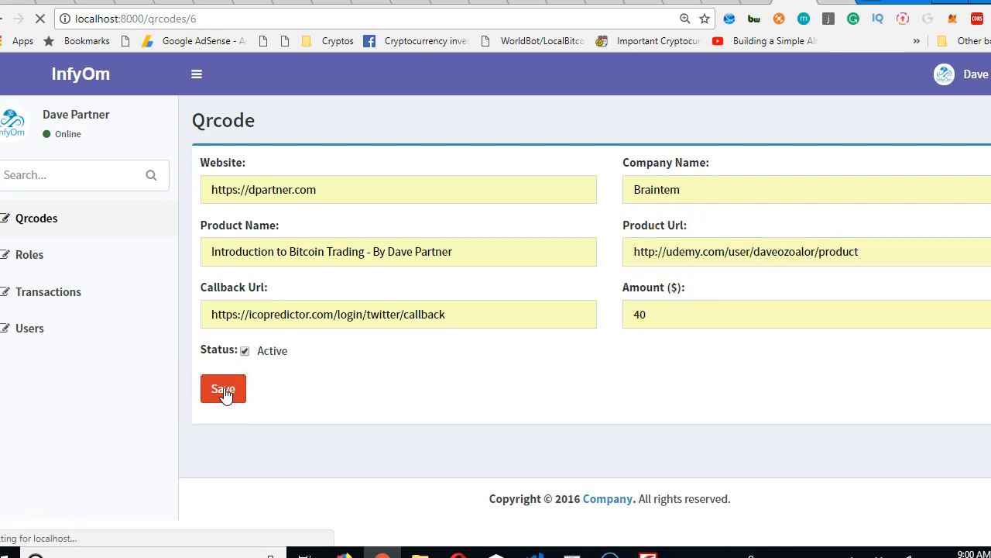
pyautogui.click(223, 388)
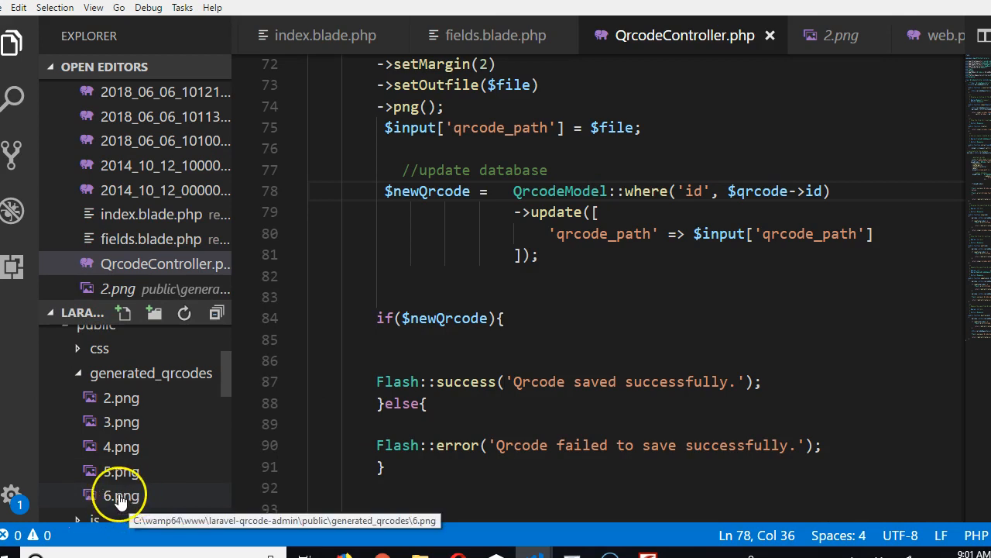
pyautogui.click(121, 494)
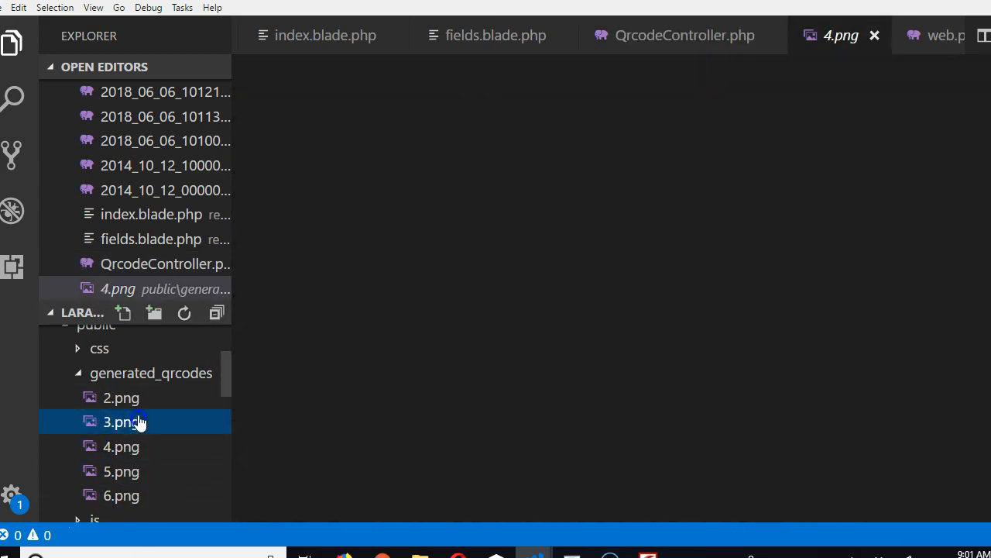
pyautogui.click(121, 398)
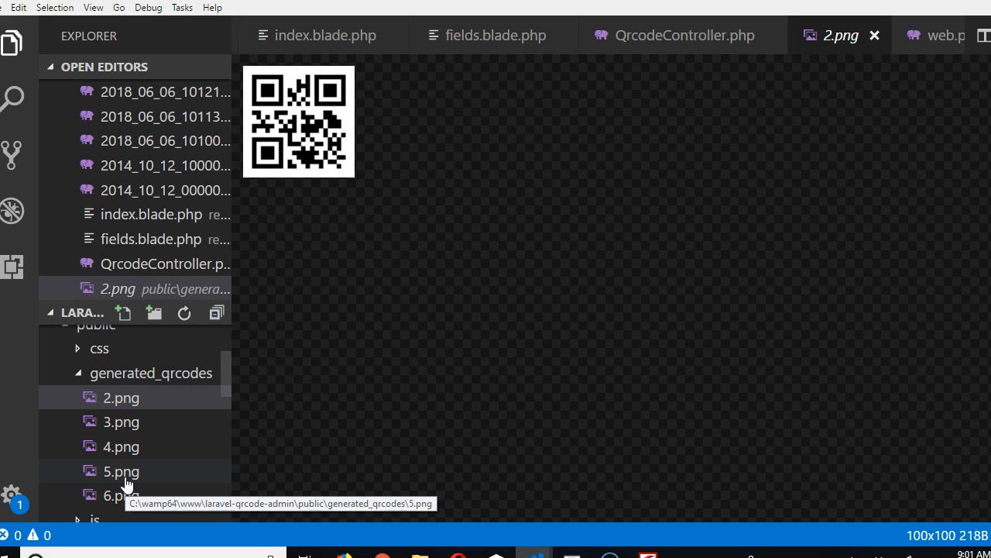
pyautogui.click(684, 35)
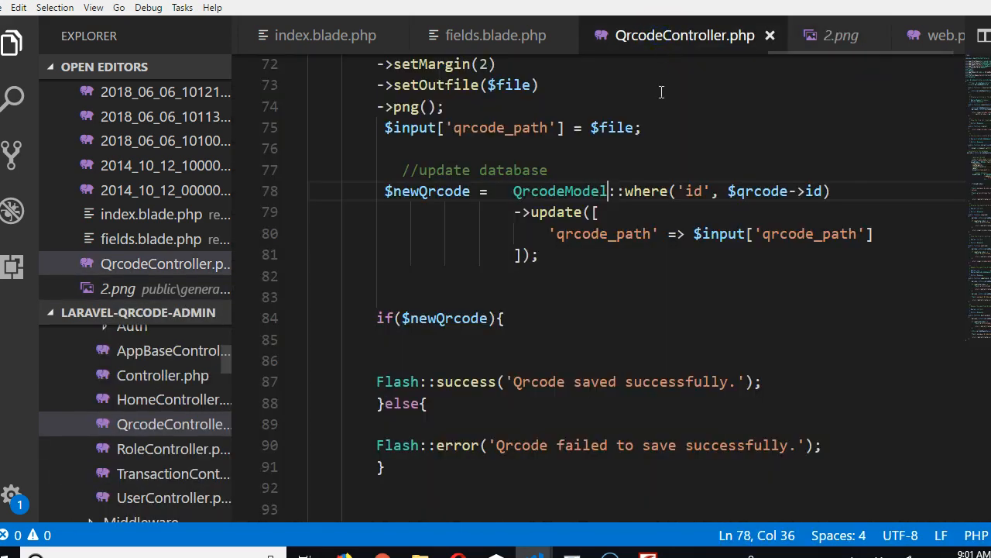
pyautogui.scroll(3)
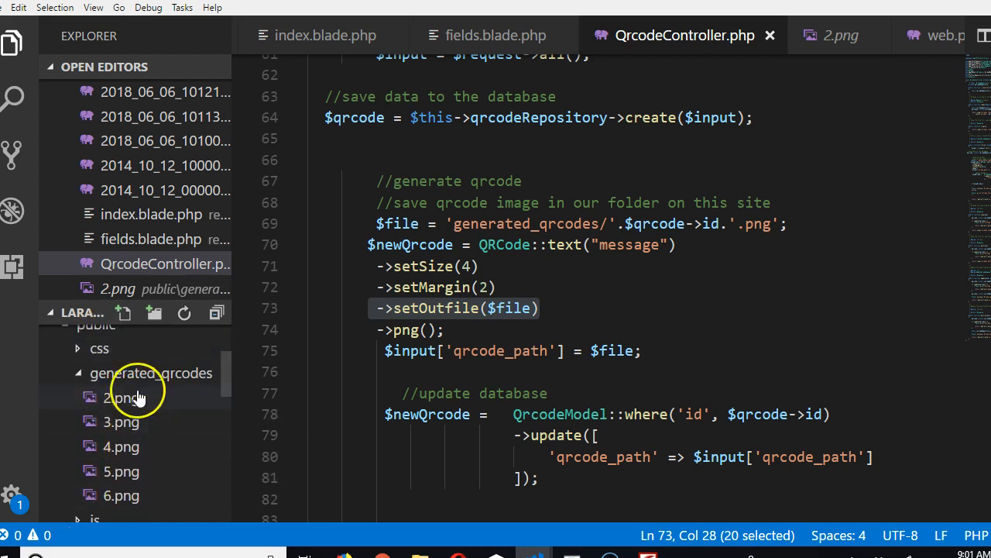
pyautogui.moveTo(155, 414)
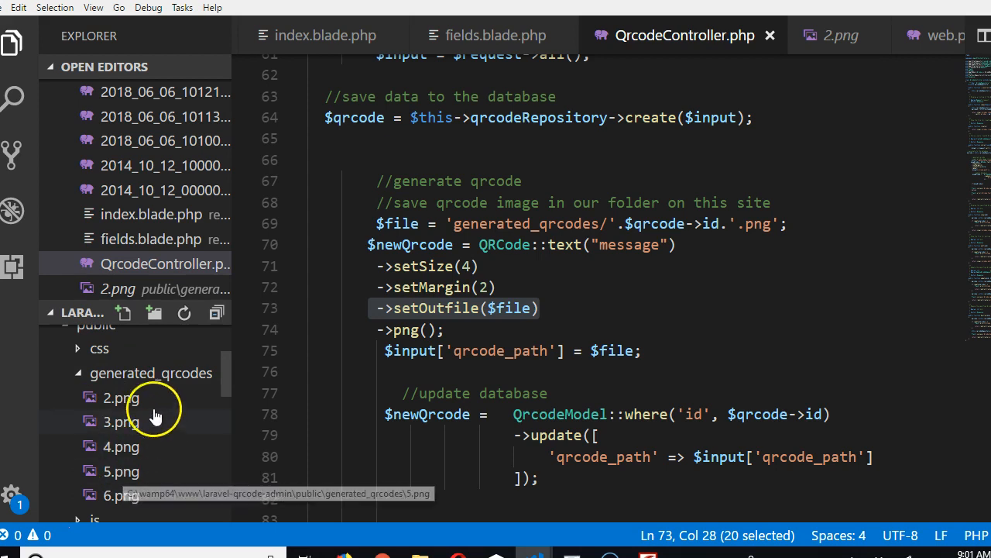
pyautogui.moveTo(155, 470)
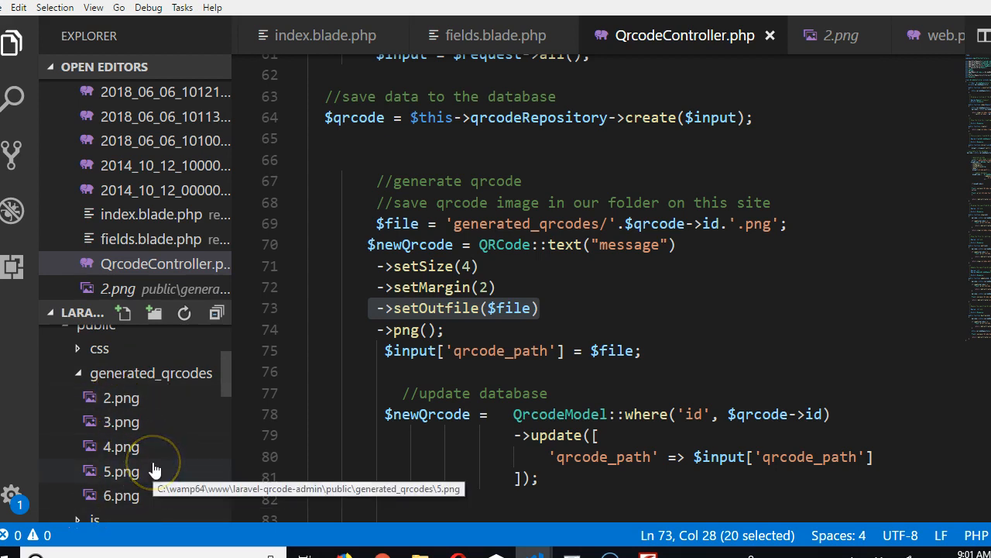
pyautogui.moveTo(135, 496)
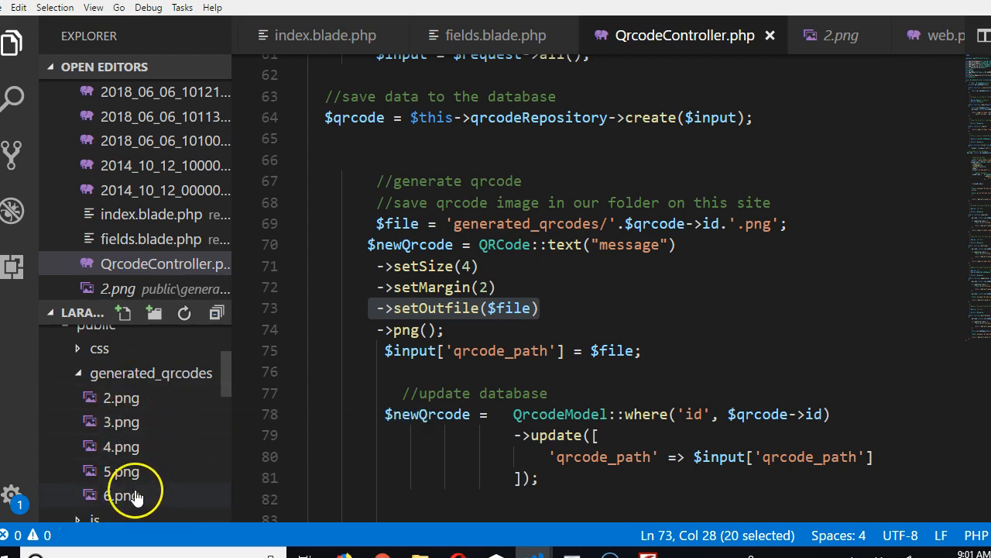
pyautogui.moveTo(120, 495)
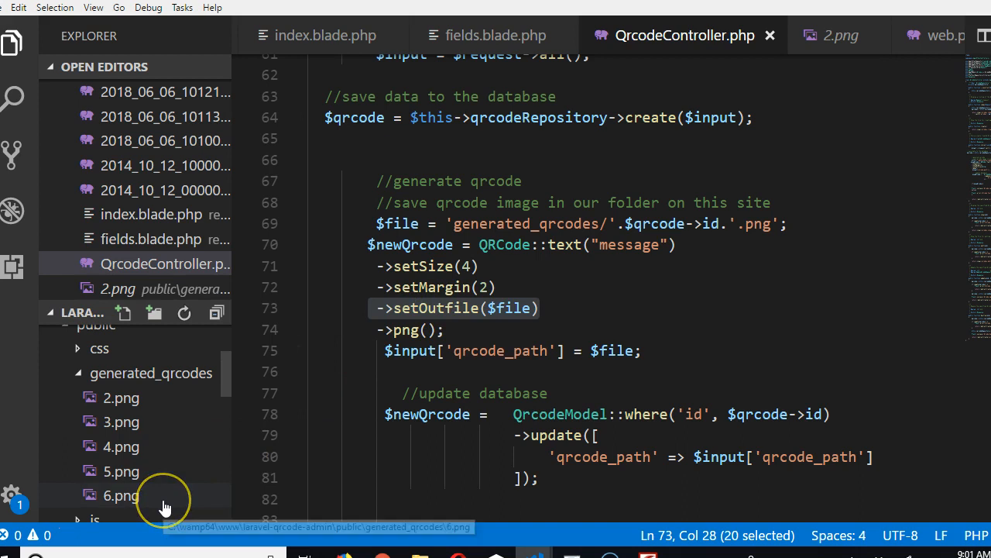
pyautogui.moveTo(179, 484)
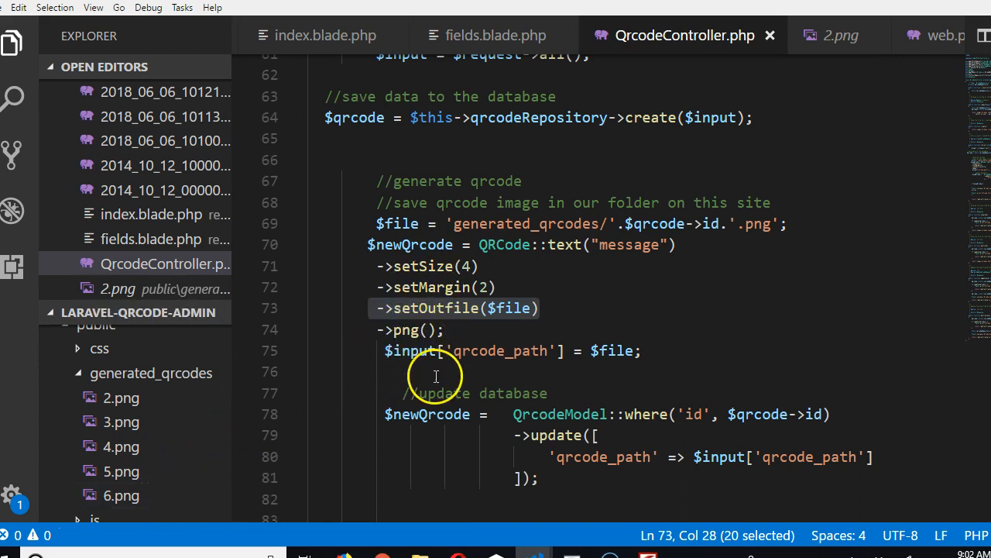
pyautogui.moveTo(656, 328)
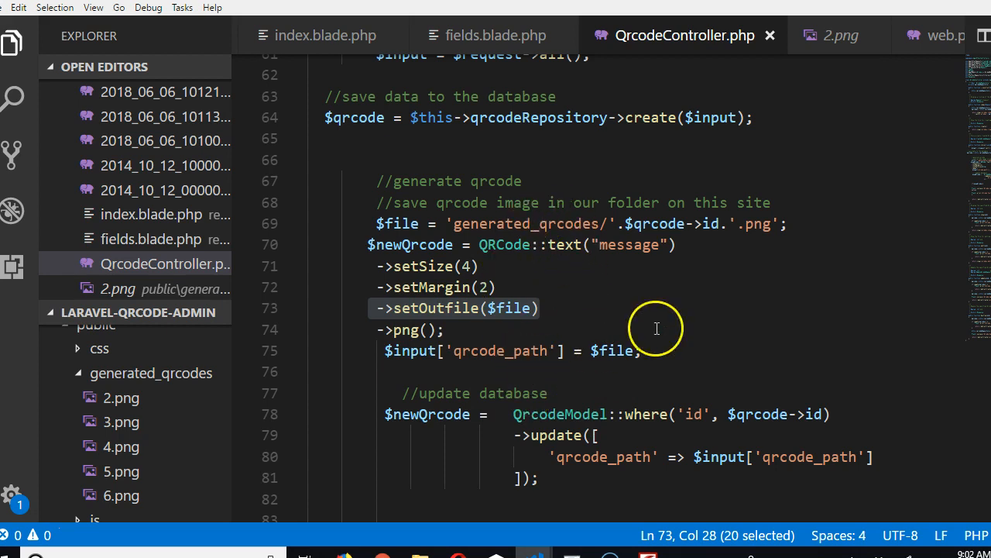
pyautogui.moveTo(730, 310)
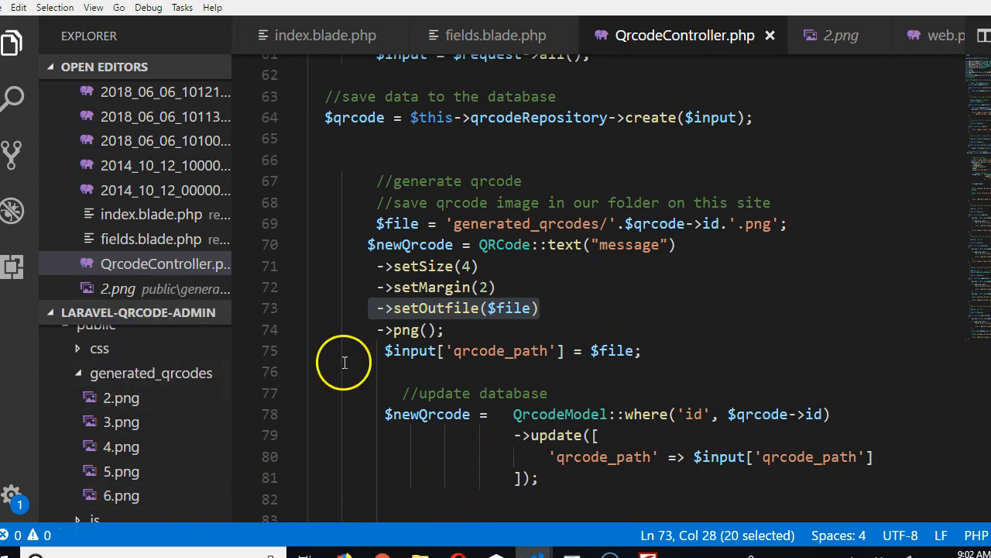
pyautogui.moveTo(488, 324)
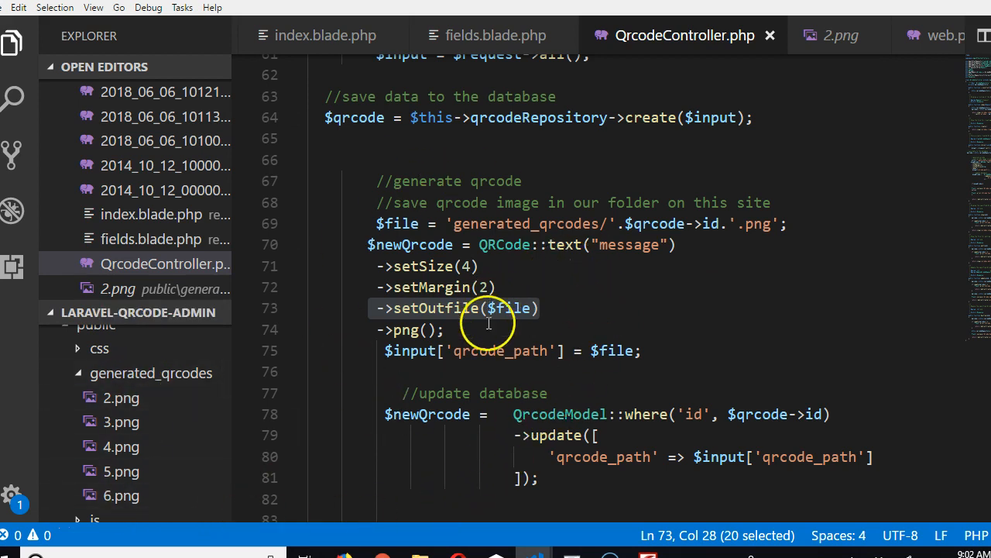
pyautogui.moveTo(234, 494)
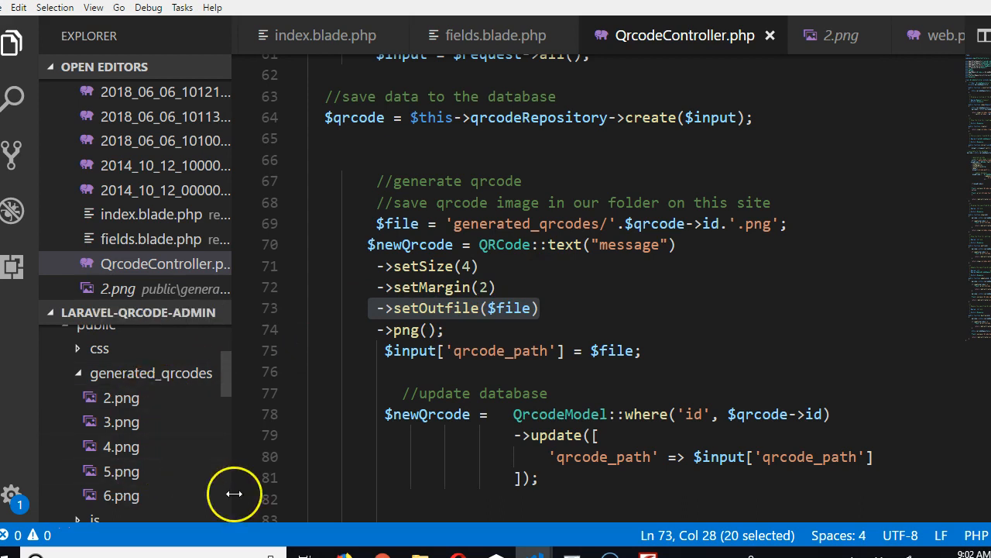
pyautogui.scroll(-3)
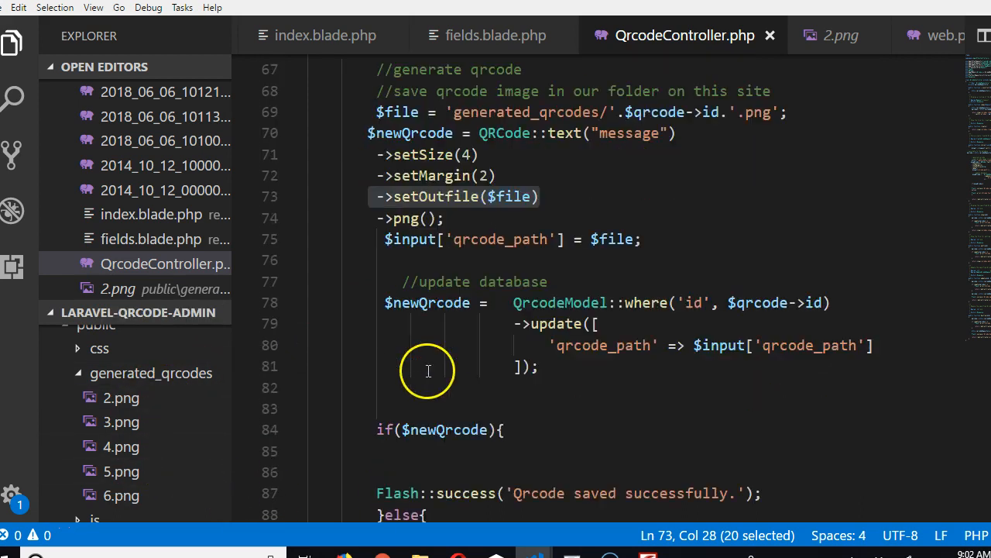
pyautogui.moveTo(531, 408)
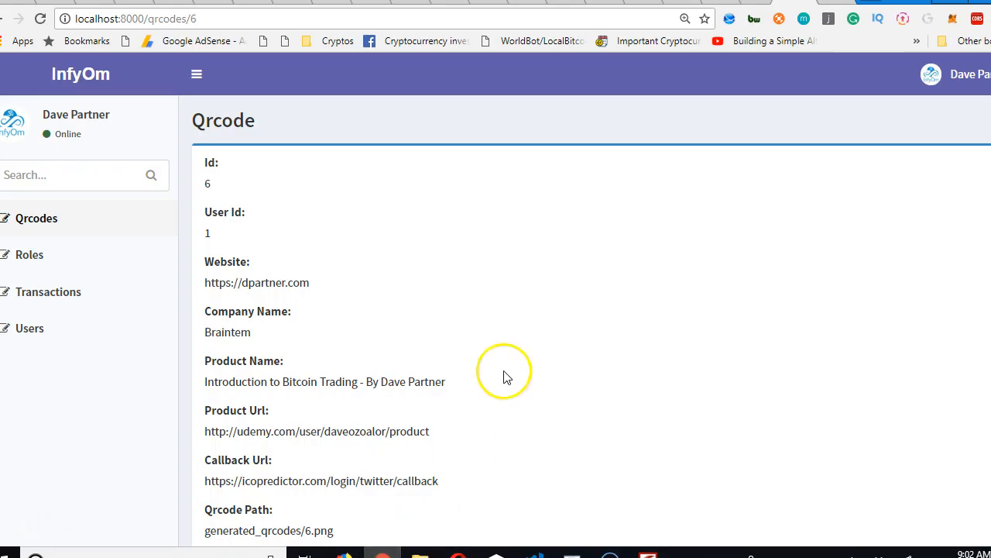
pyautogui.moveTo(399, 542)
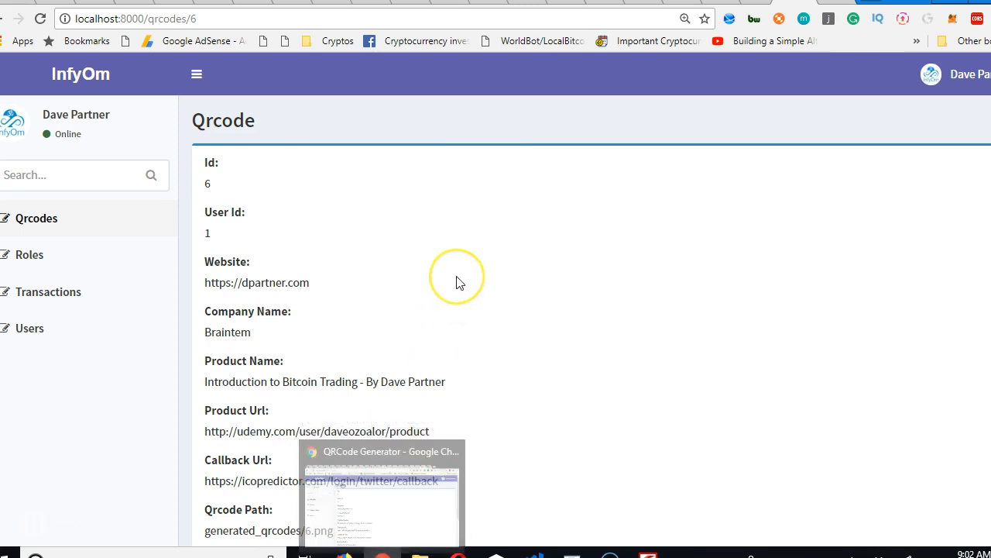
pyautogui.moveTo(461, 277)
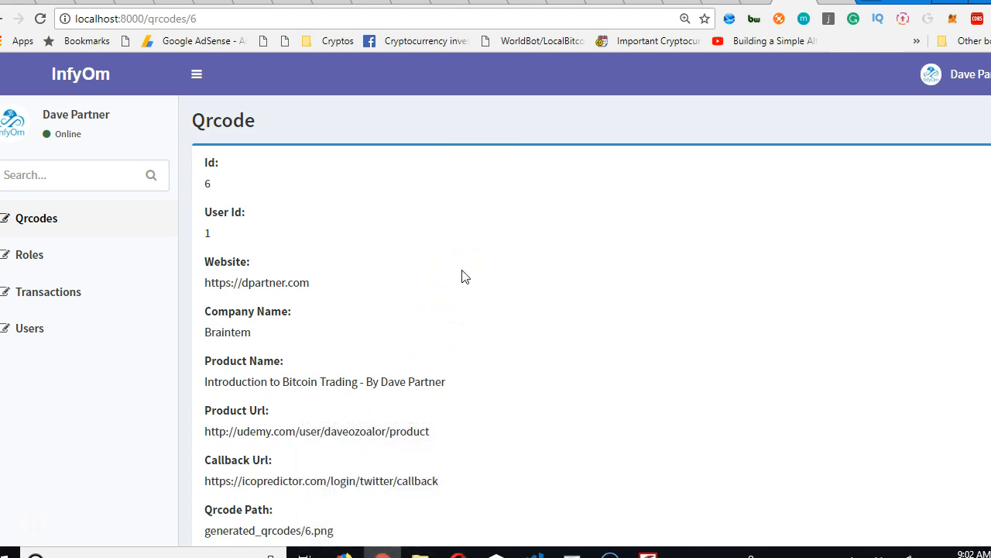